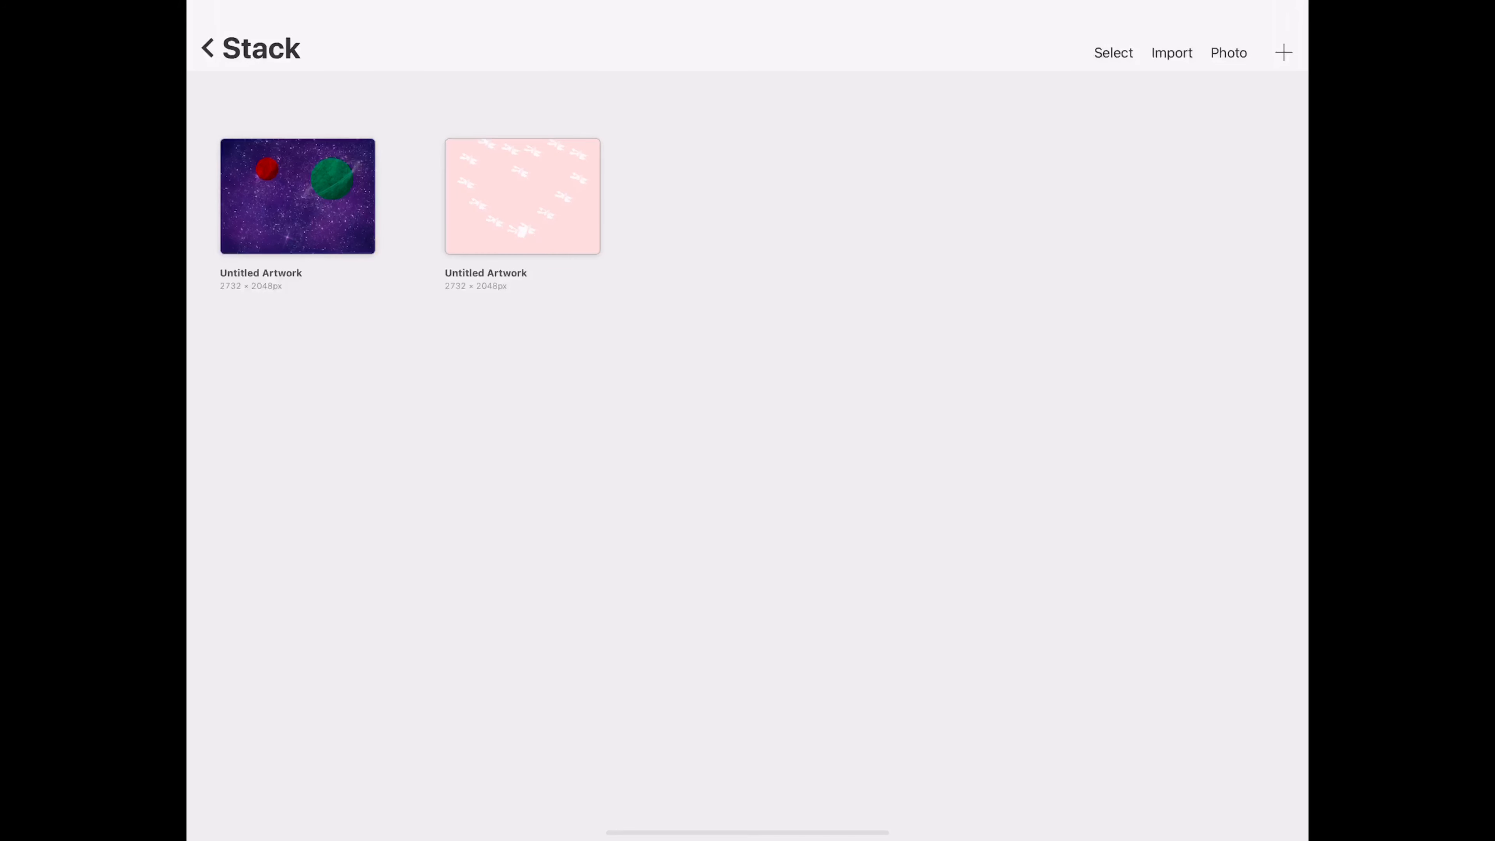
# Step: Create a screen-size canvas and fill it entirely with dark navy blue
pyautogui.click(1283, 53)
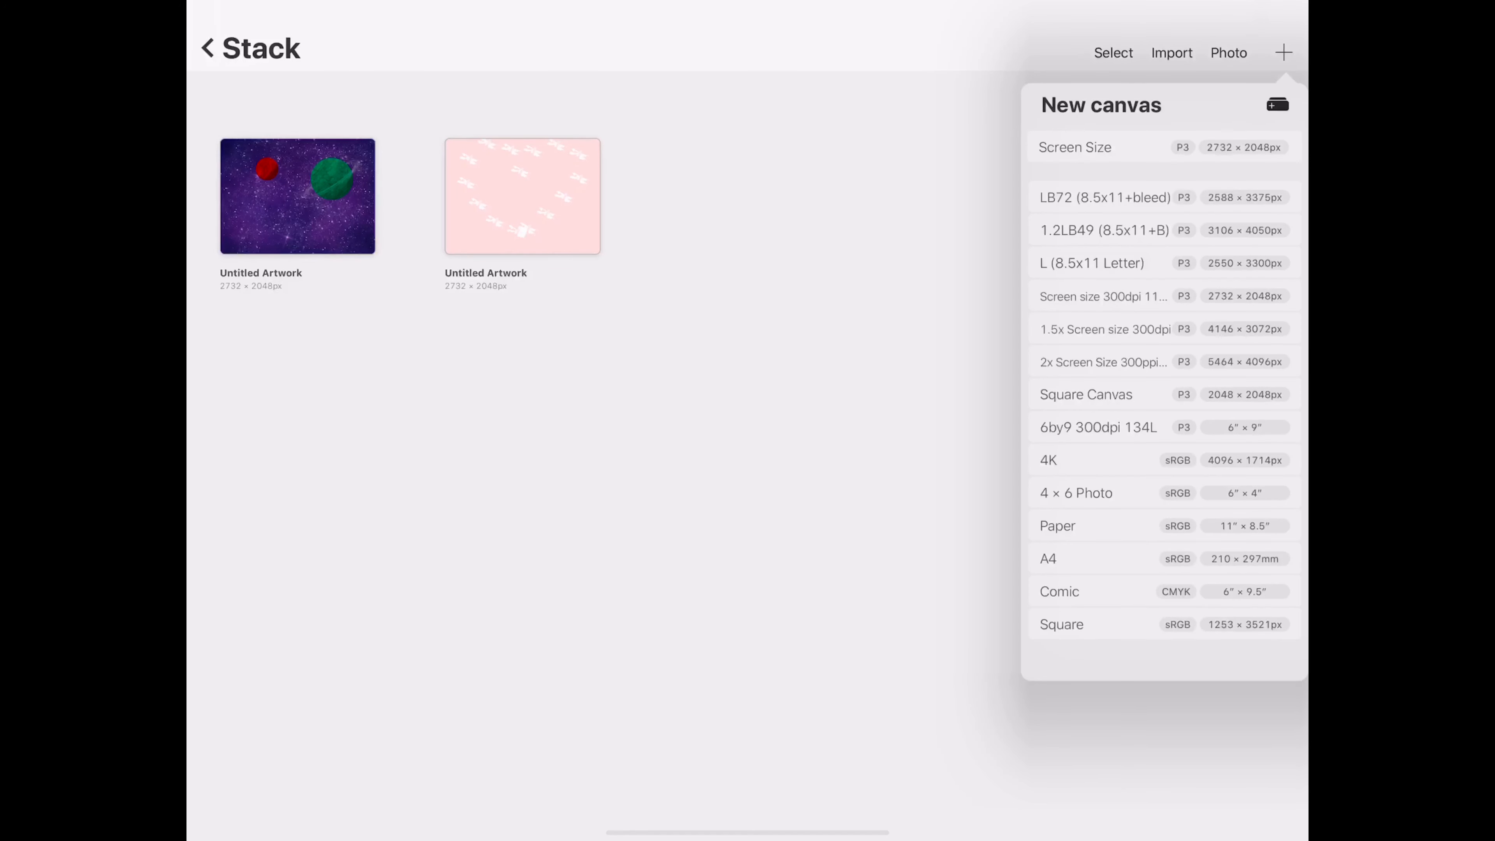
pyautogui.click(1075, 148)
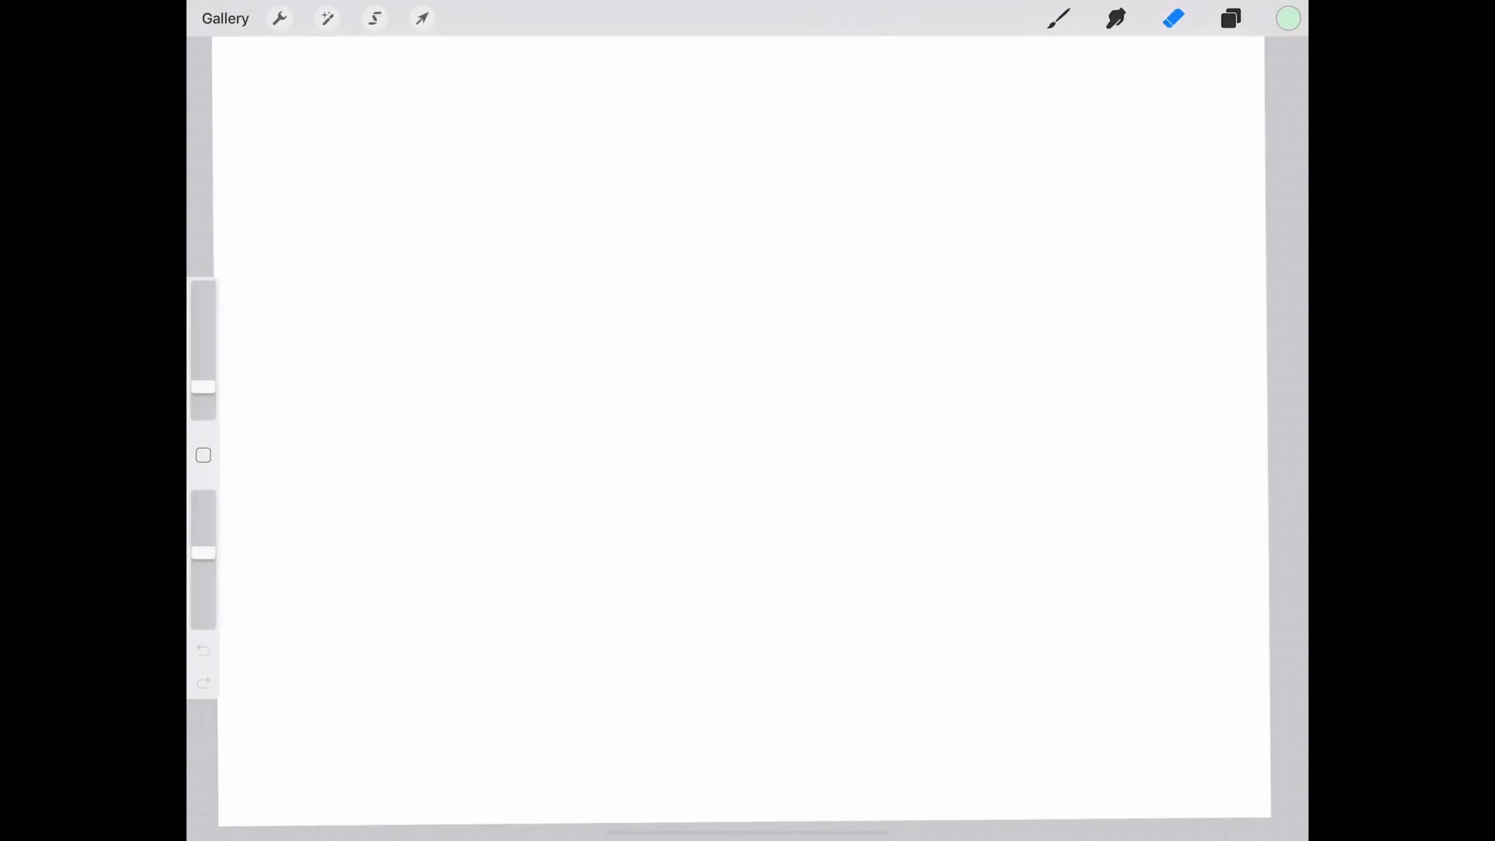
pyautogui.click(1288, 18)
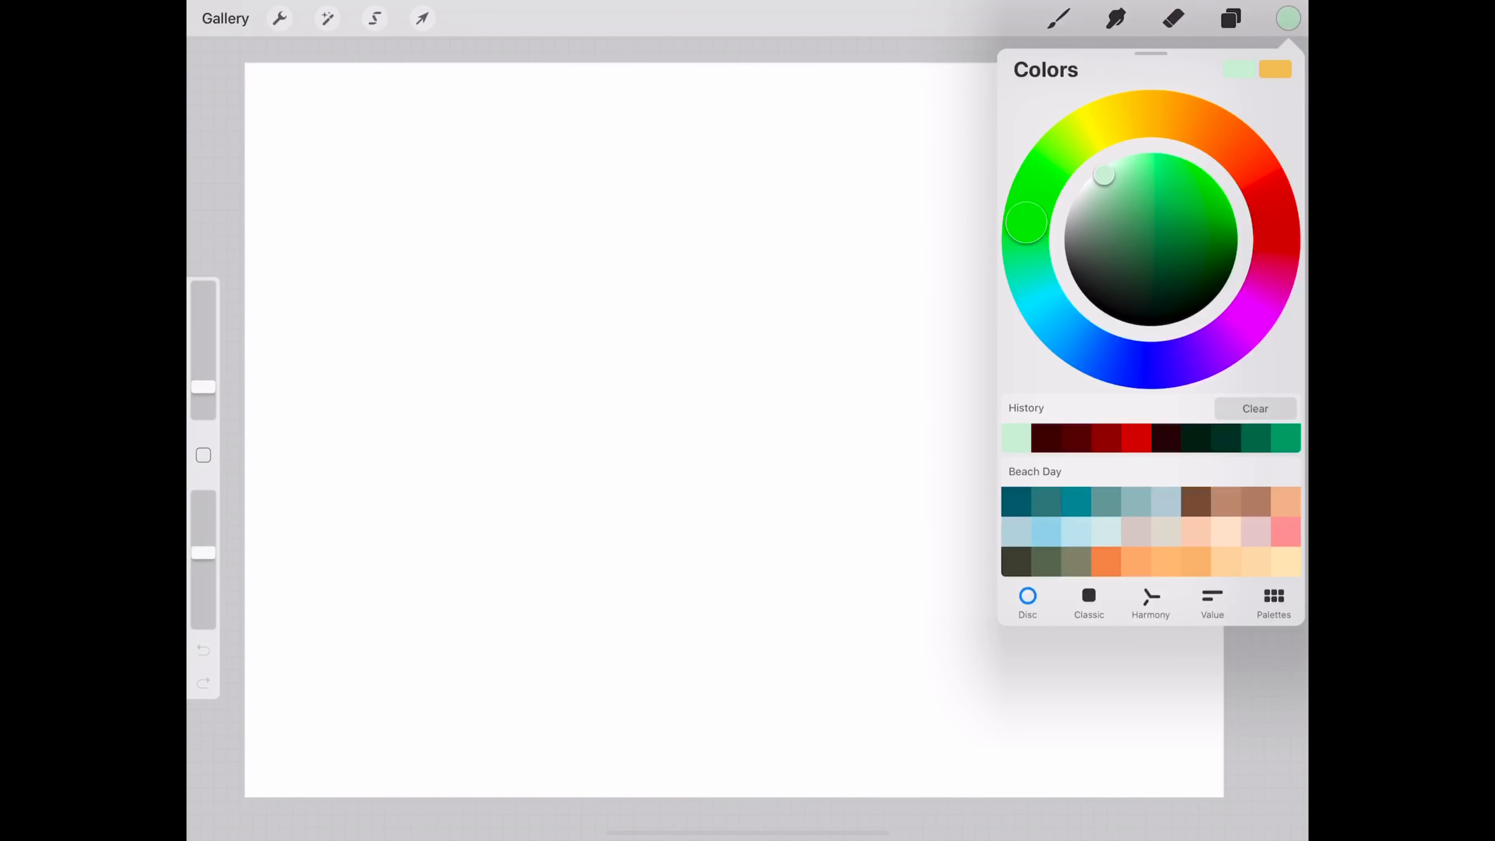
pyautogui.click(1212, 247)
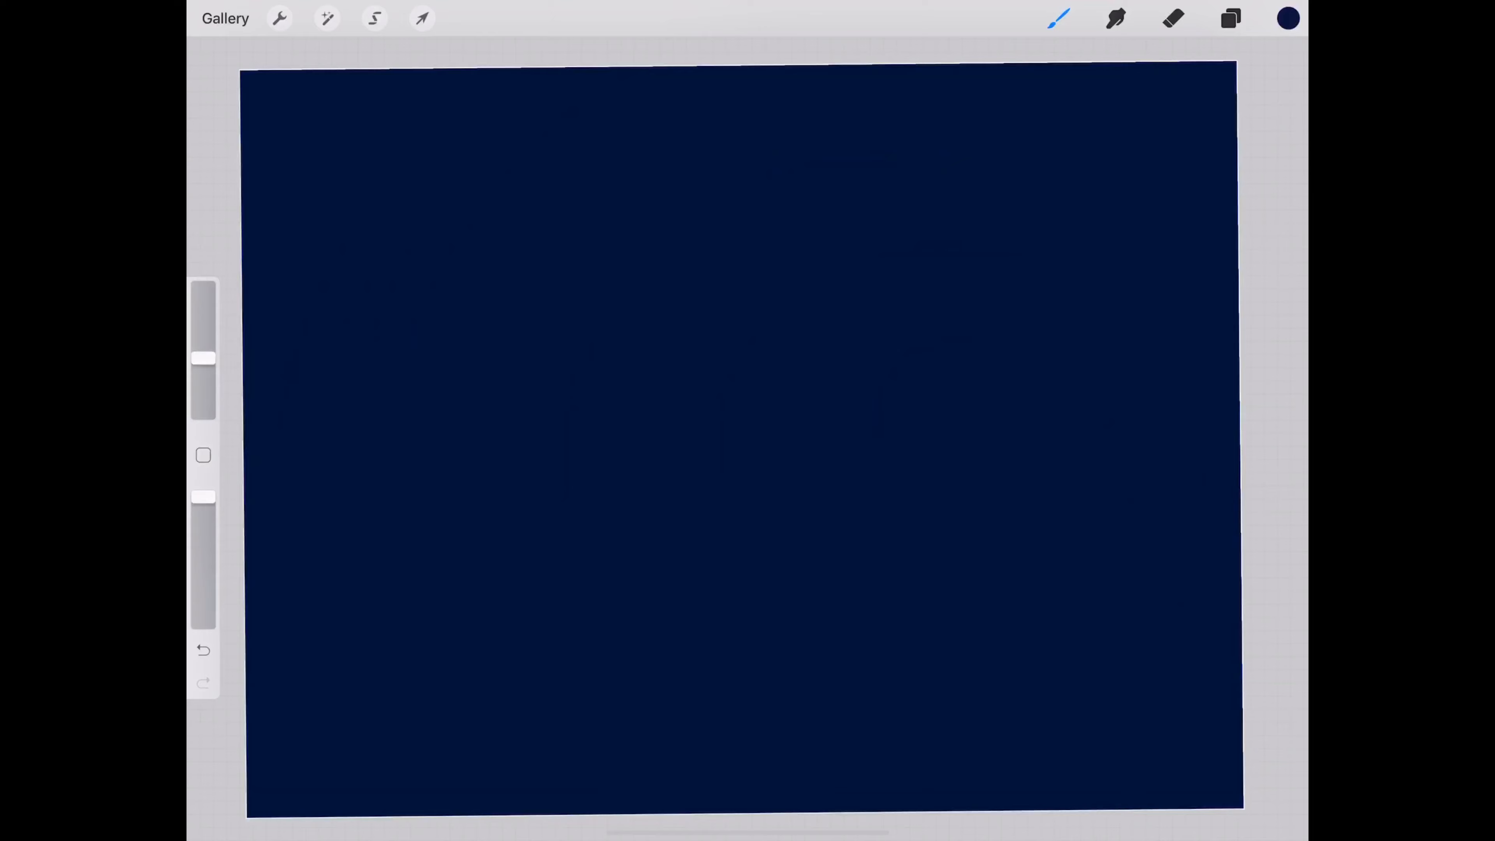
# Step: Add a layer above the navy fill and paint purple nebula clouds with the Space Nebula brush
pyautogui.click(1231, 18)
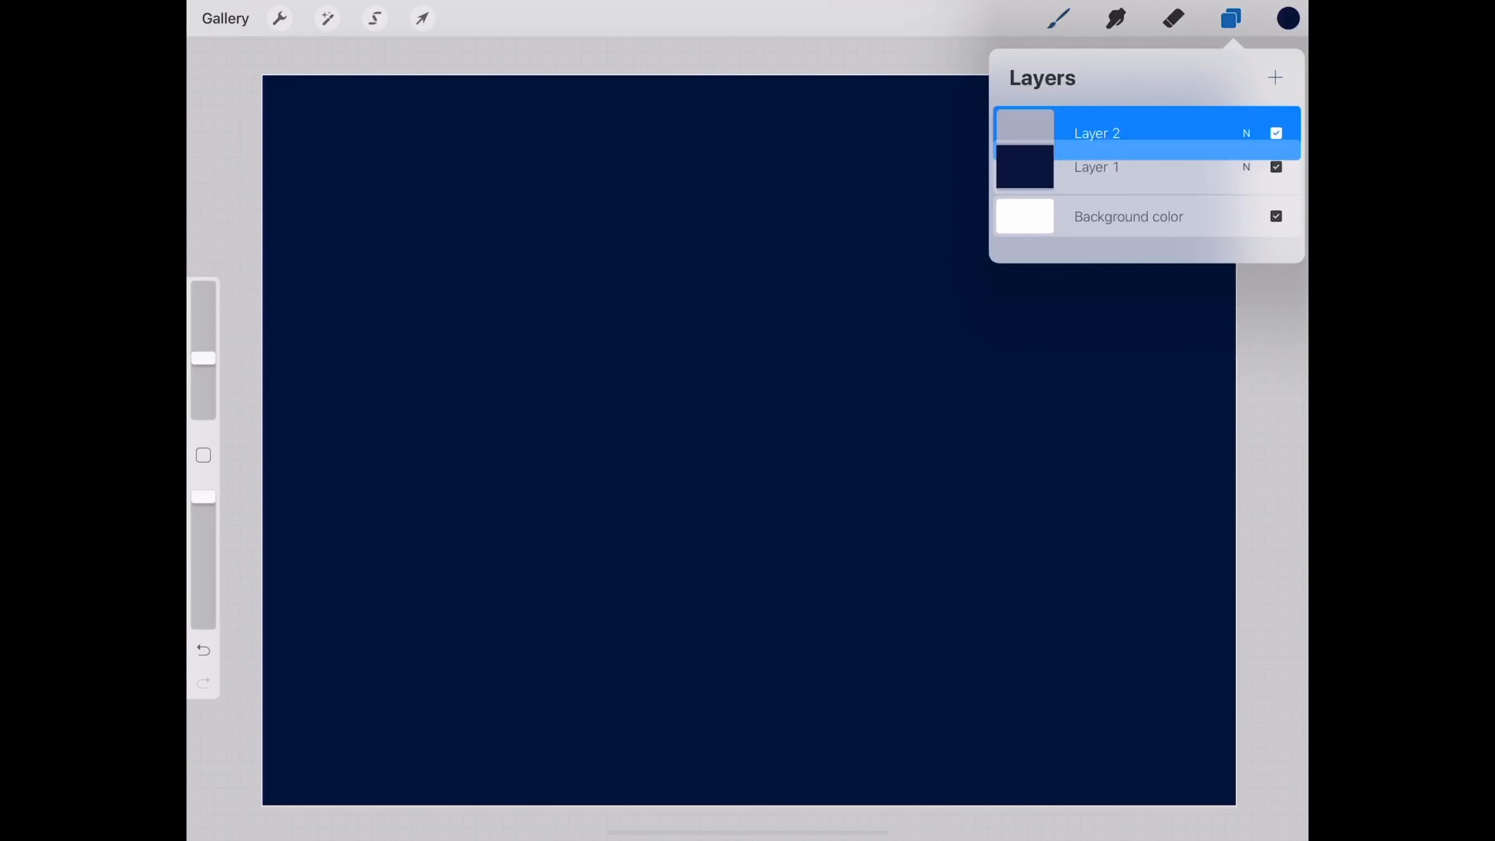
pyautogui.click(1058, 18)
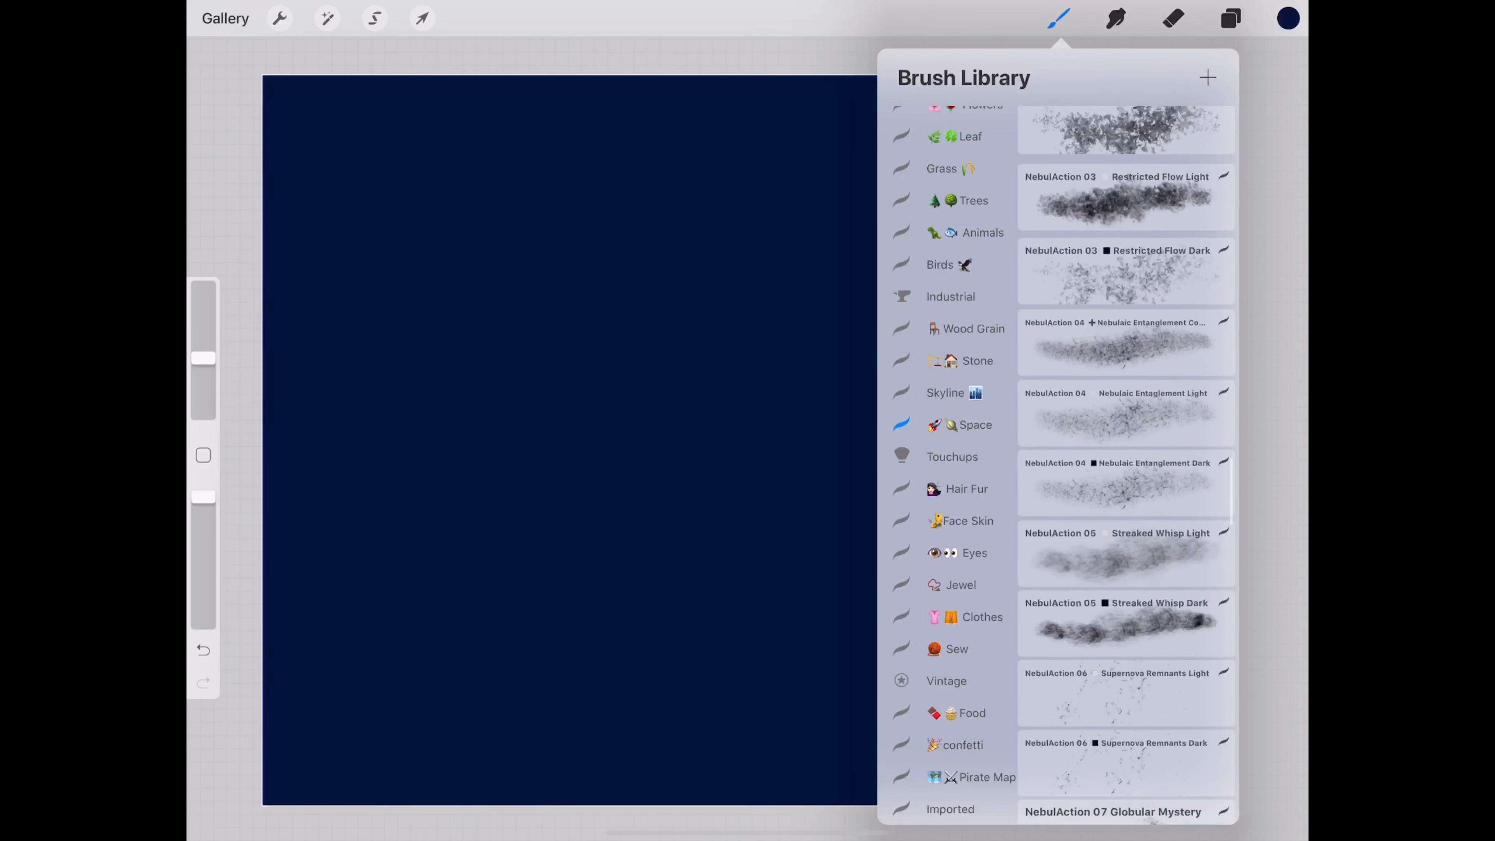
pyautogui.scroll(-3)
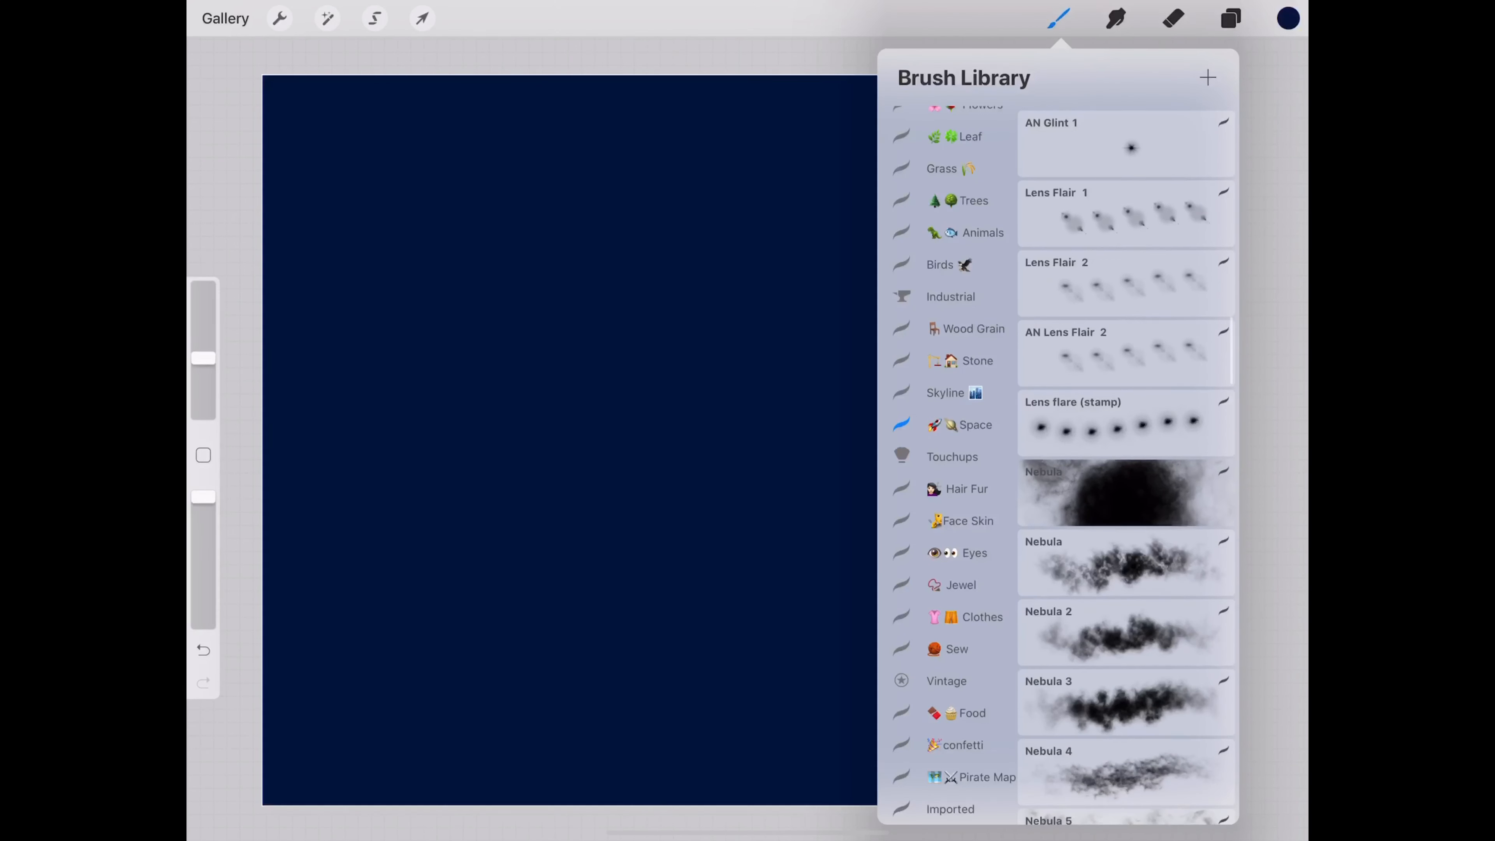
pyautogui.click(1287, 18)
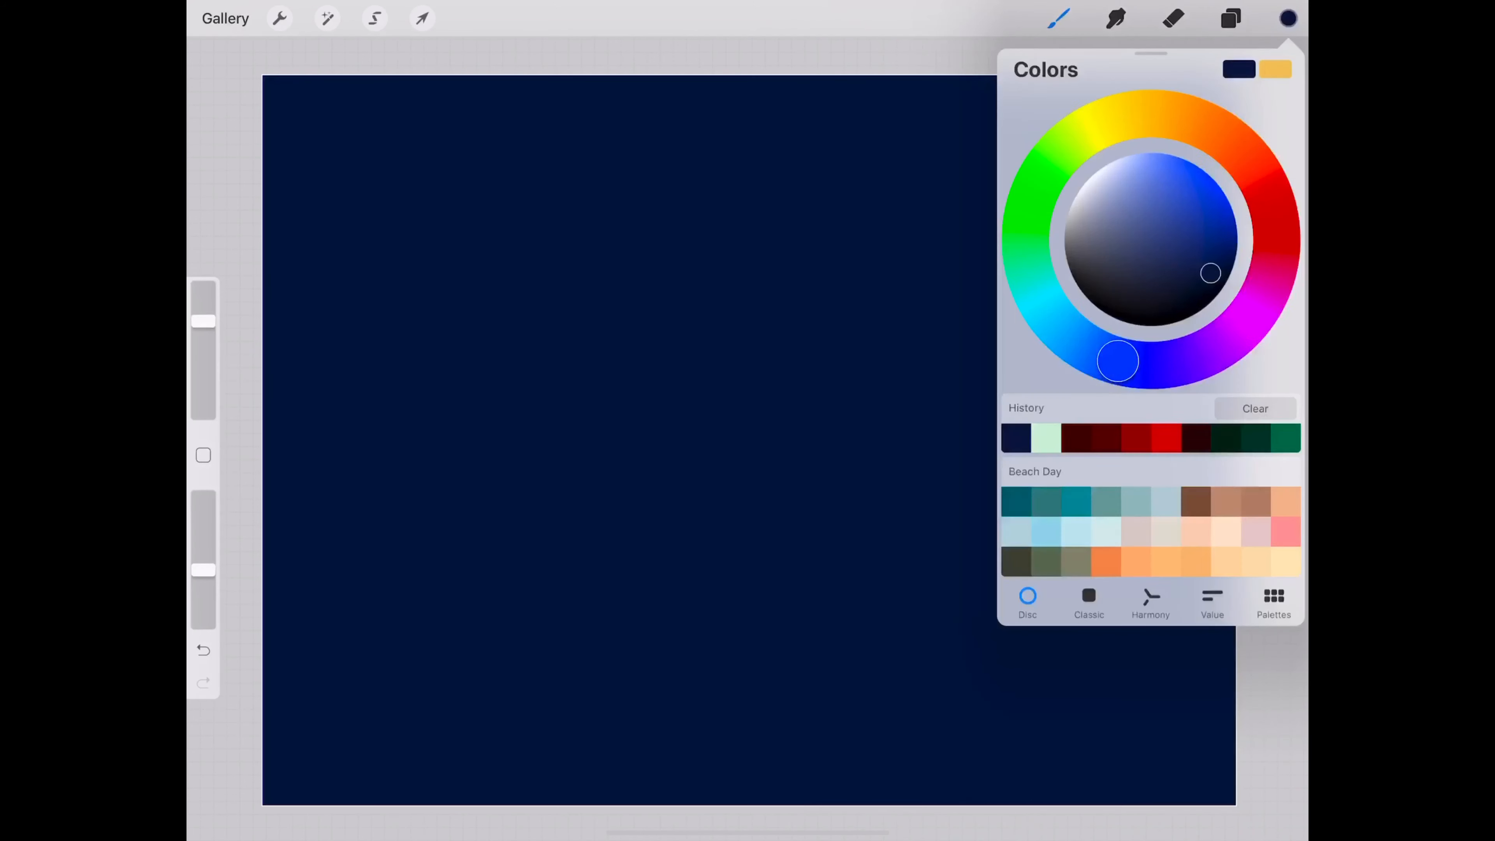
pyautogui.moveTo(1118, 361); pyautogui.dragTo(1225, 341)
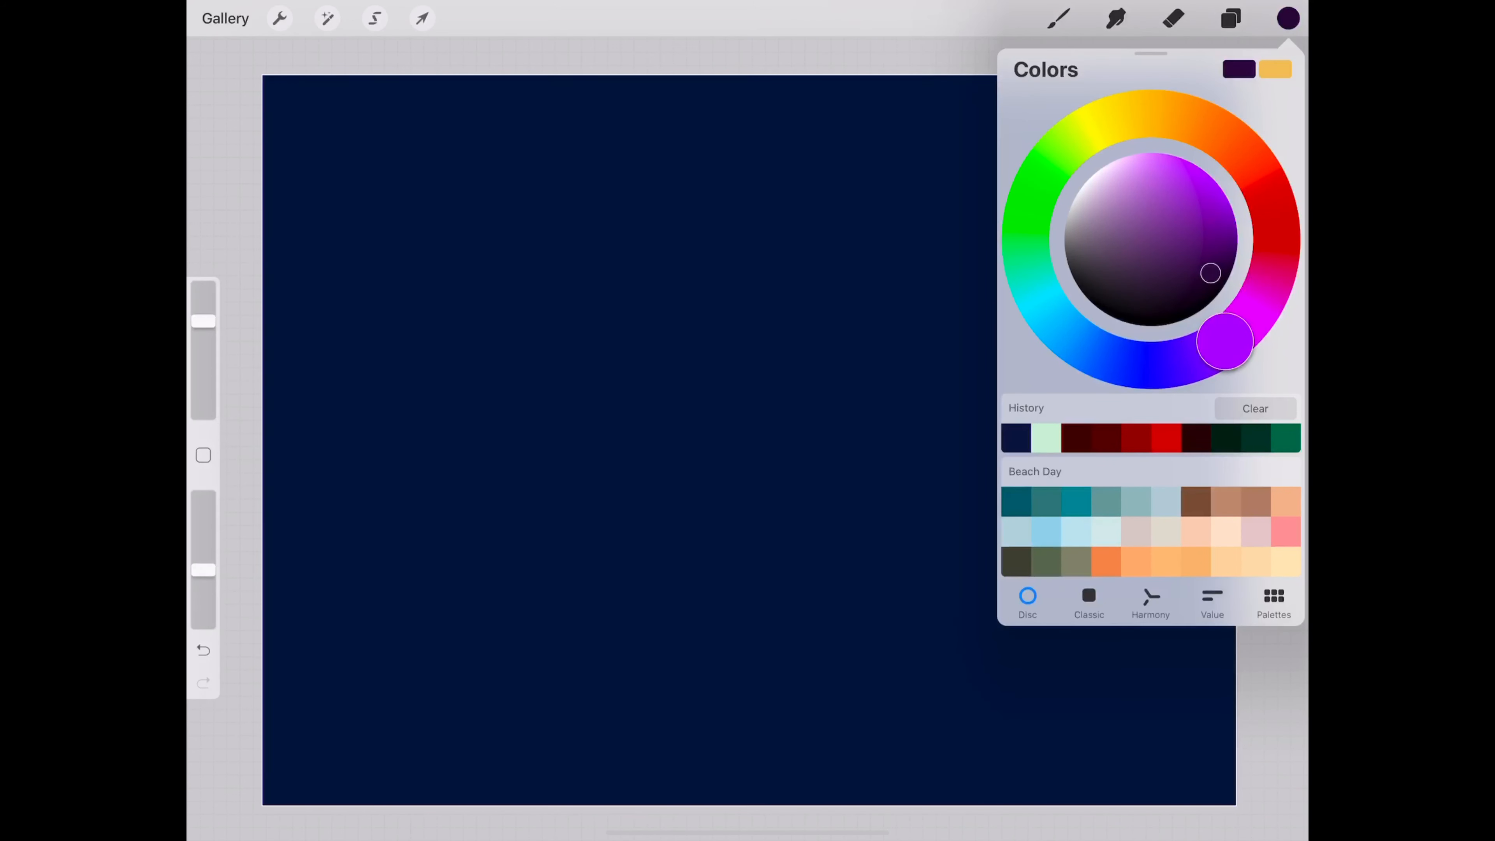
pyautogui.moveTo(1209, 274); pyautogui.dragTo(1220, 265)
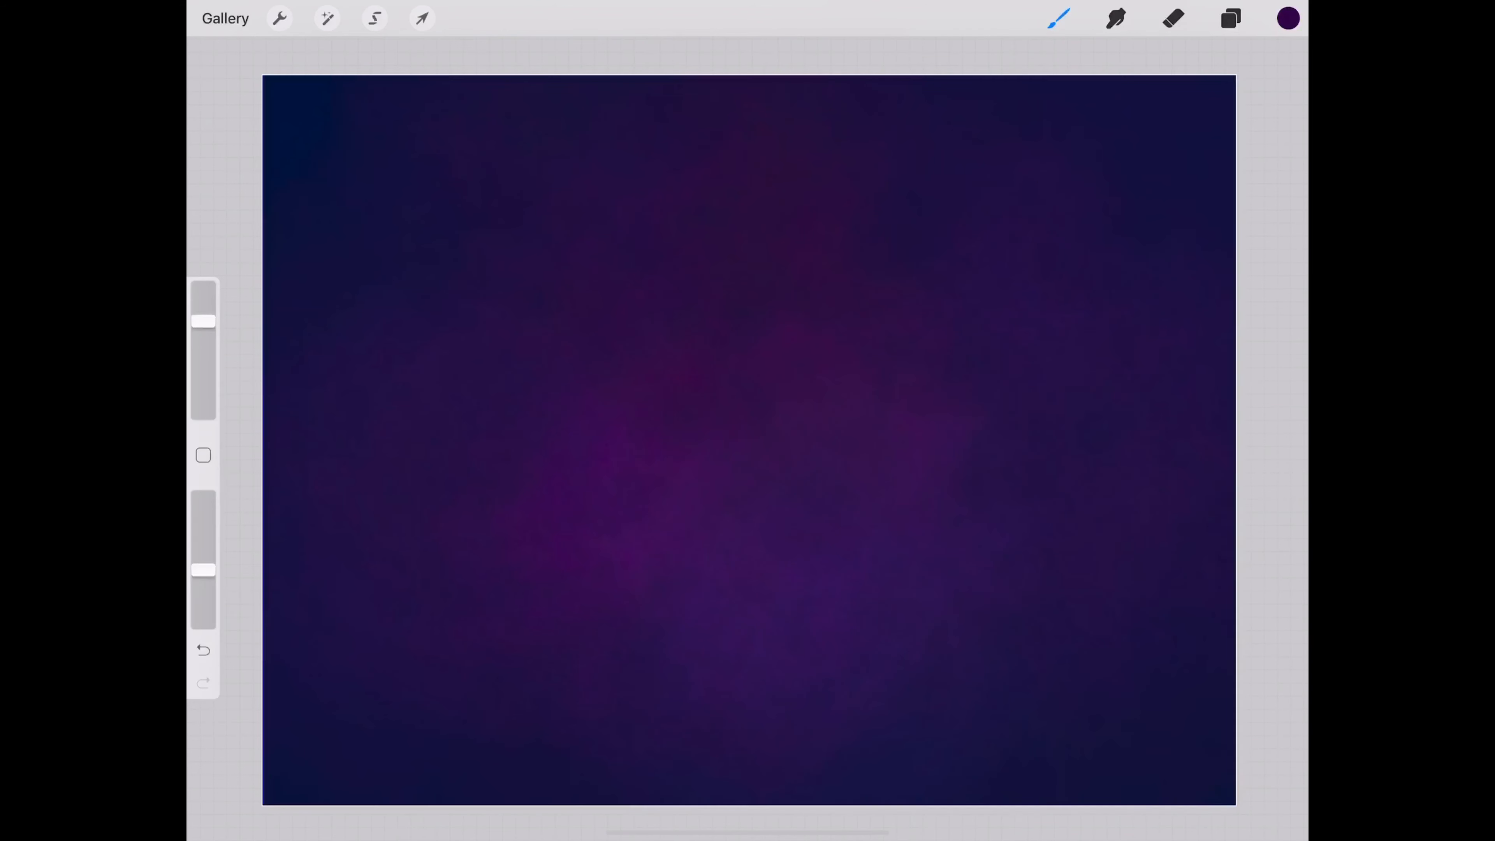
# Step: Switch to the soft round Nebula brush for further cloud shading
pyautogui.click(1059, 17)
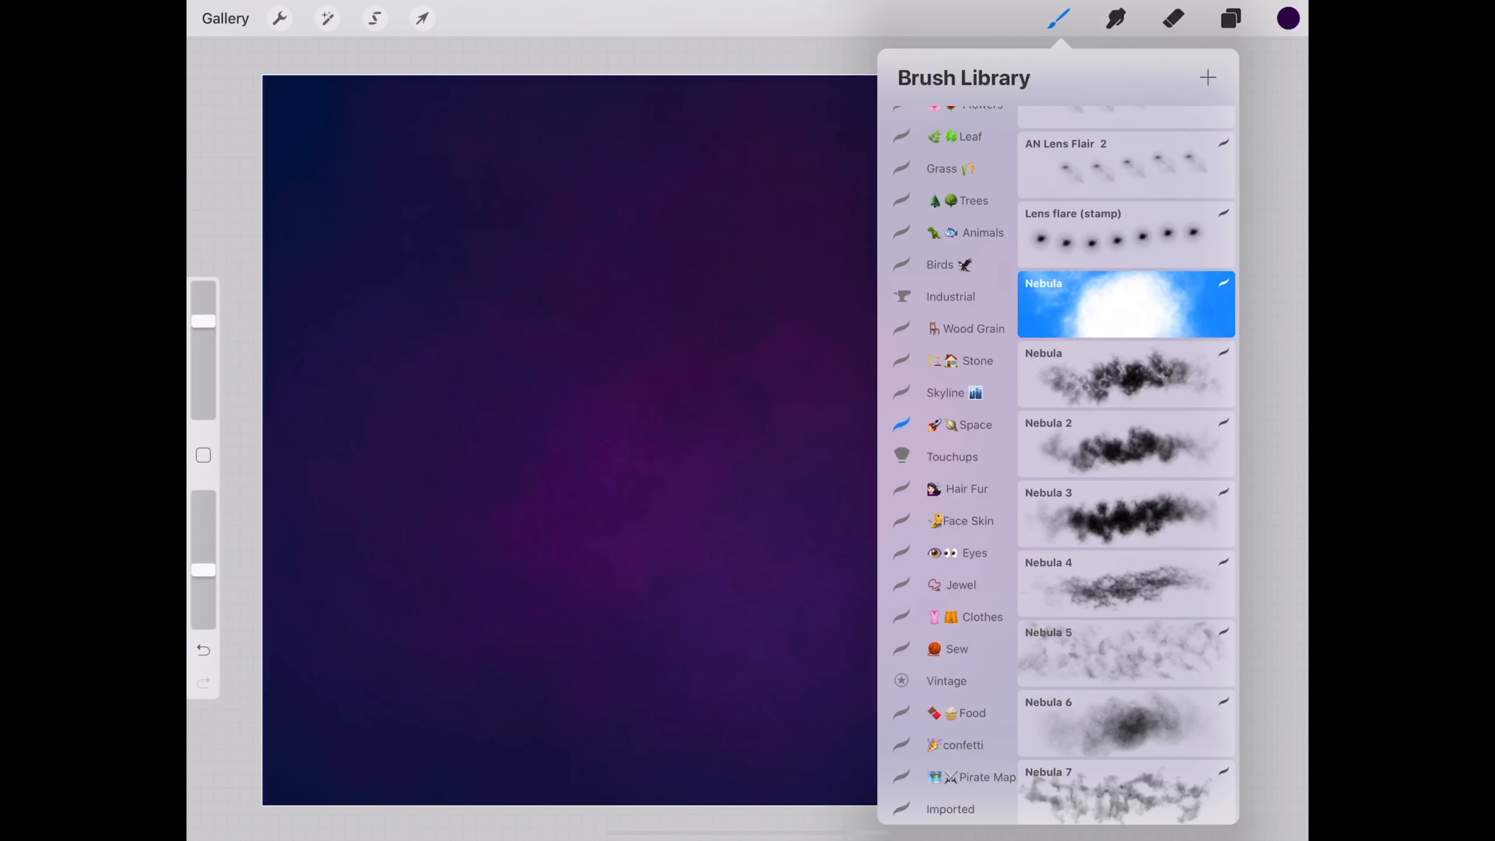
pyautogui.click(1059, 17)
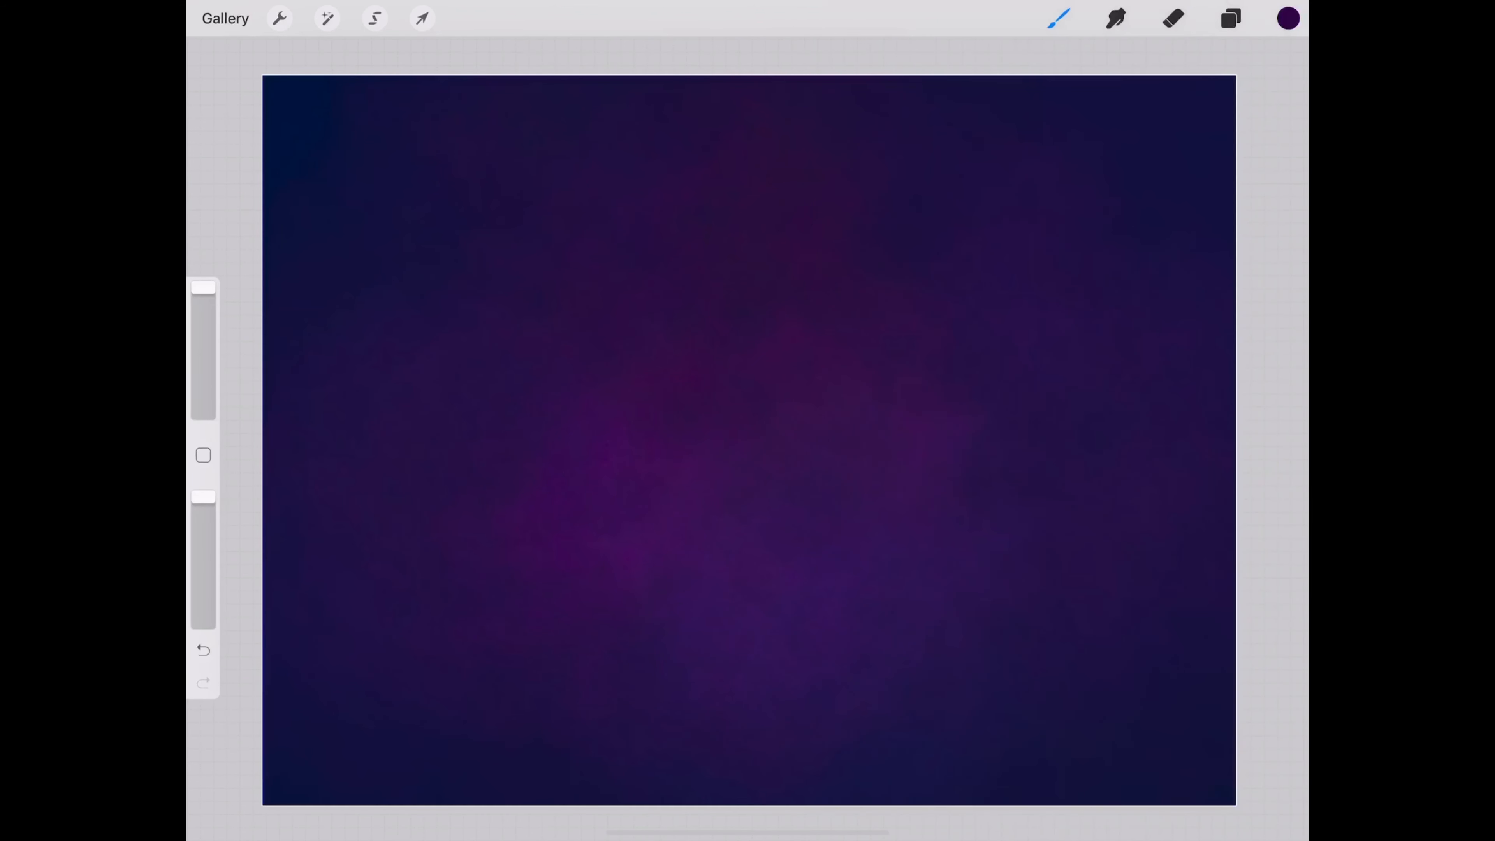
pyautogui.click(1287, 17)
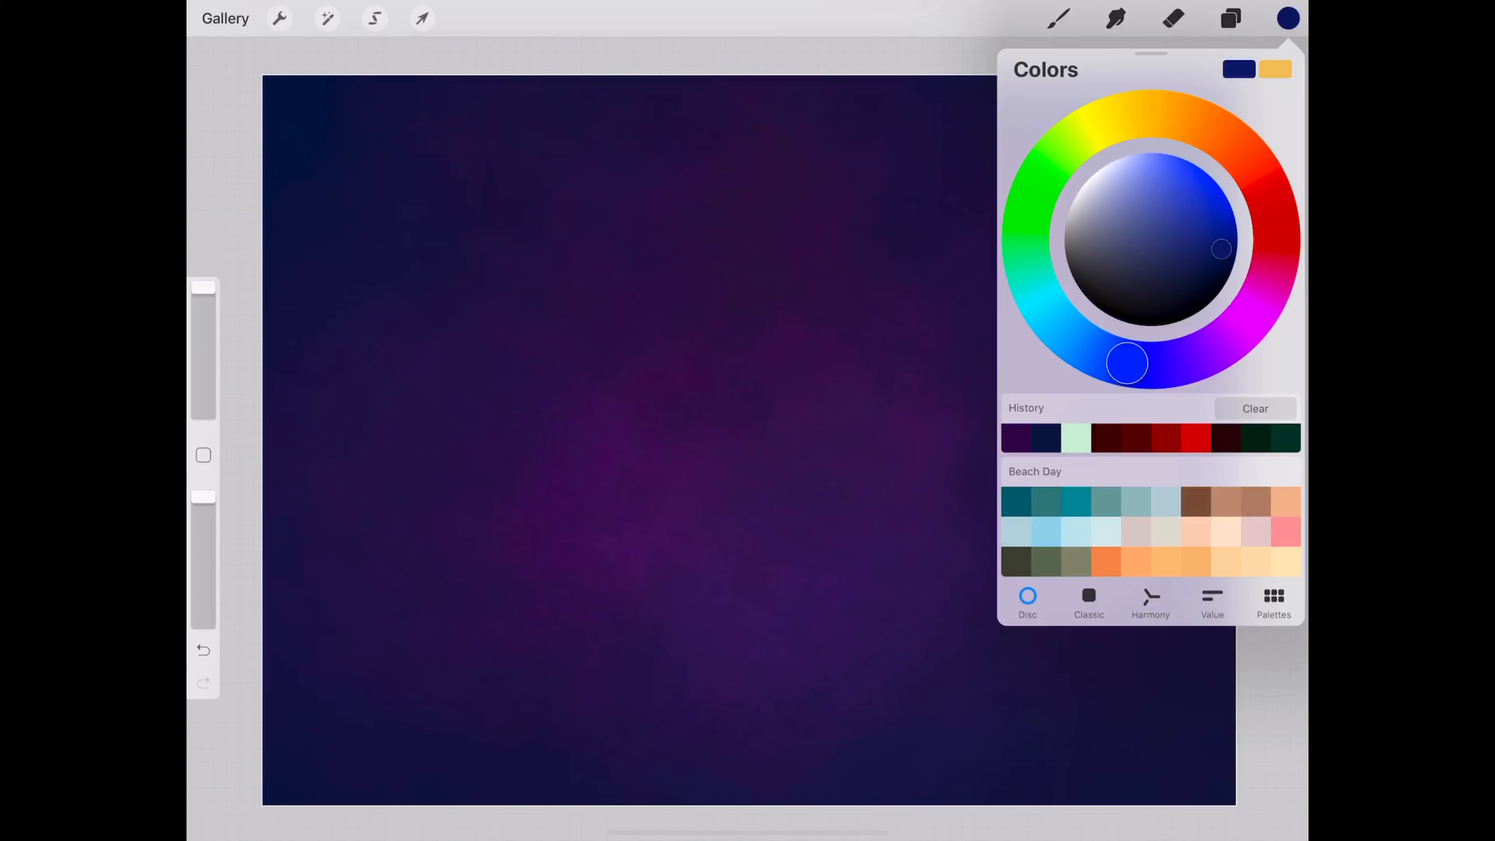
# Step: Blend blue cloudy patches into the purple nebula on Layer 2
pyautogui.click(1288, 18)
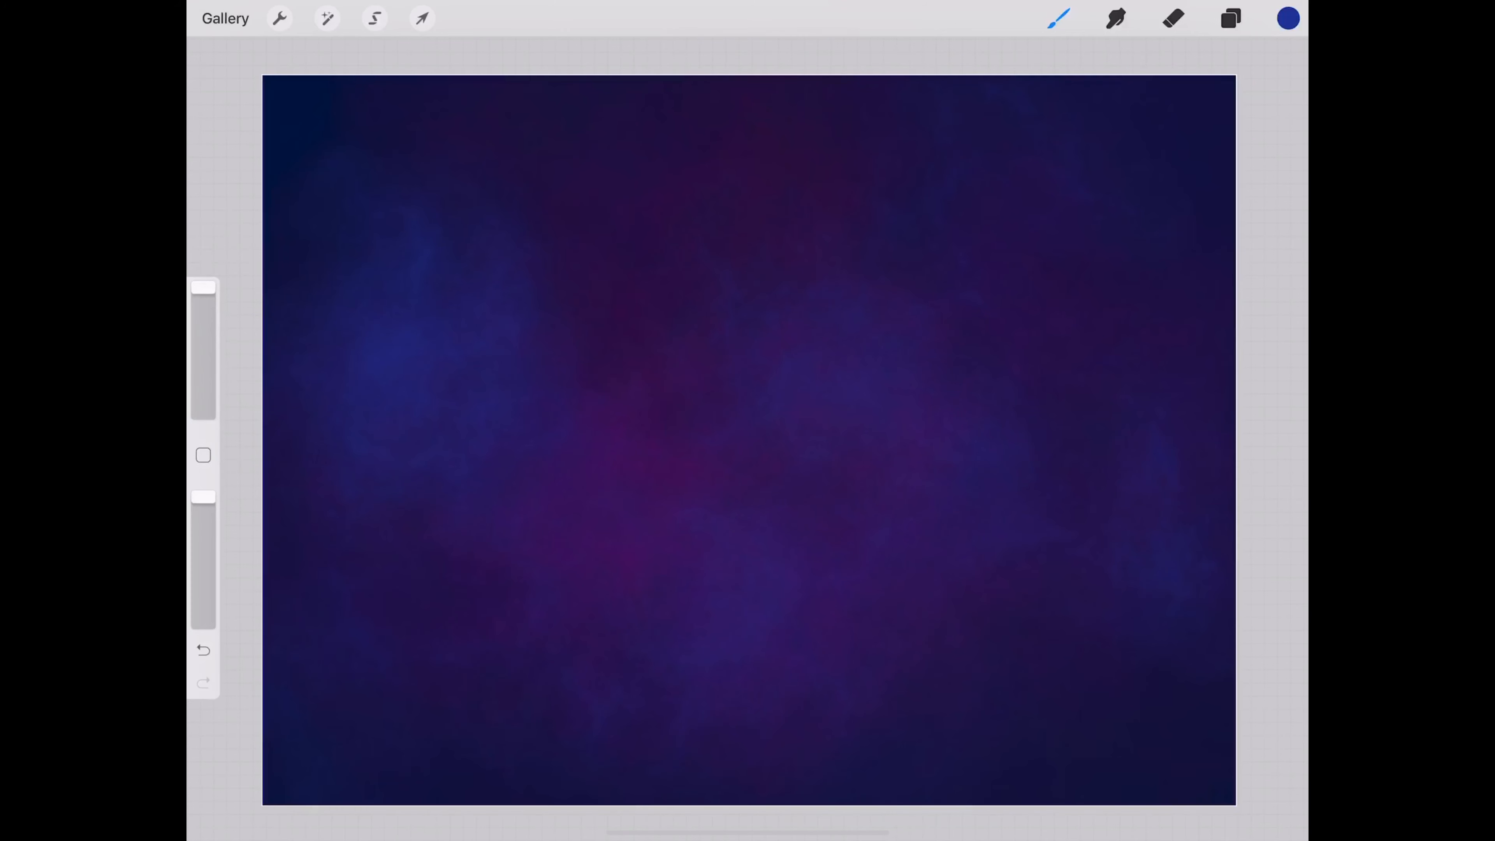
pyautogui.click(1230, 17)
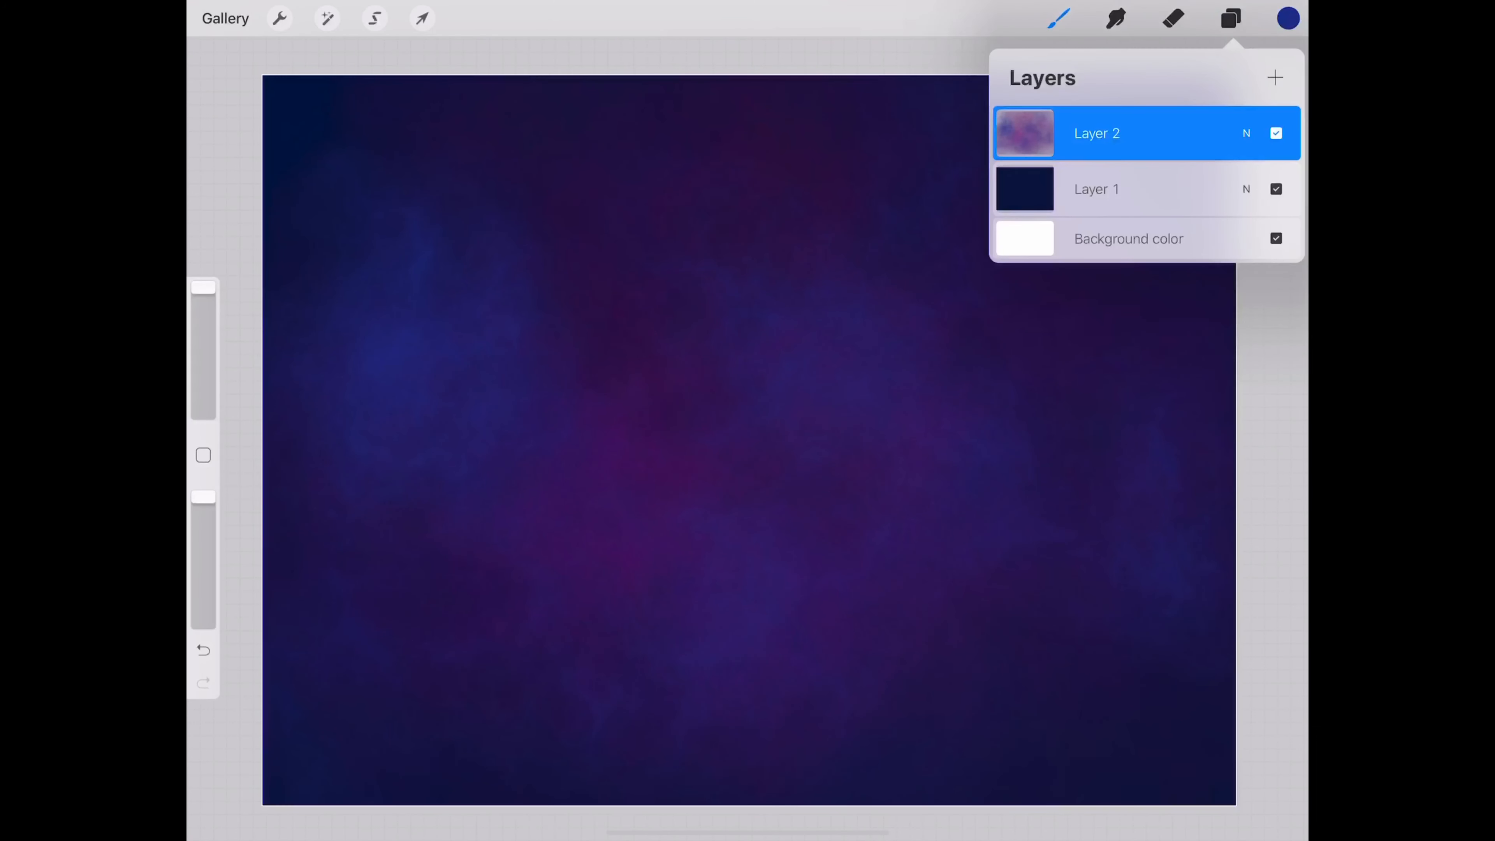
# Step: Add a star layer and scatter white stars with the Space Starfield brush
pyautogui.click(1275, 77)
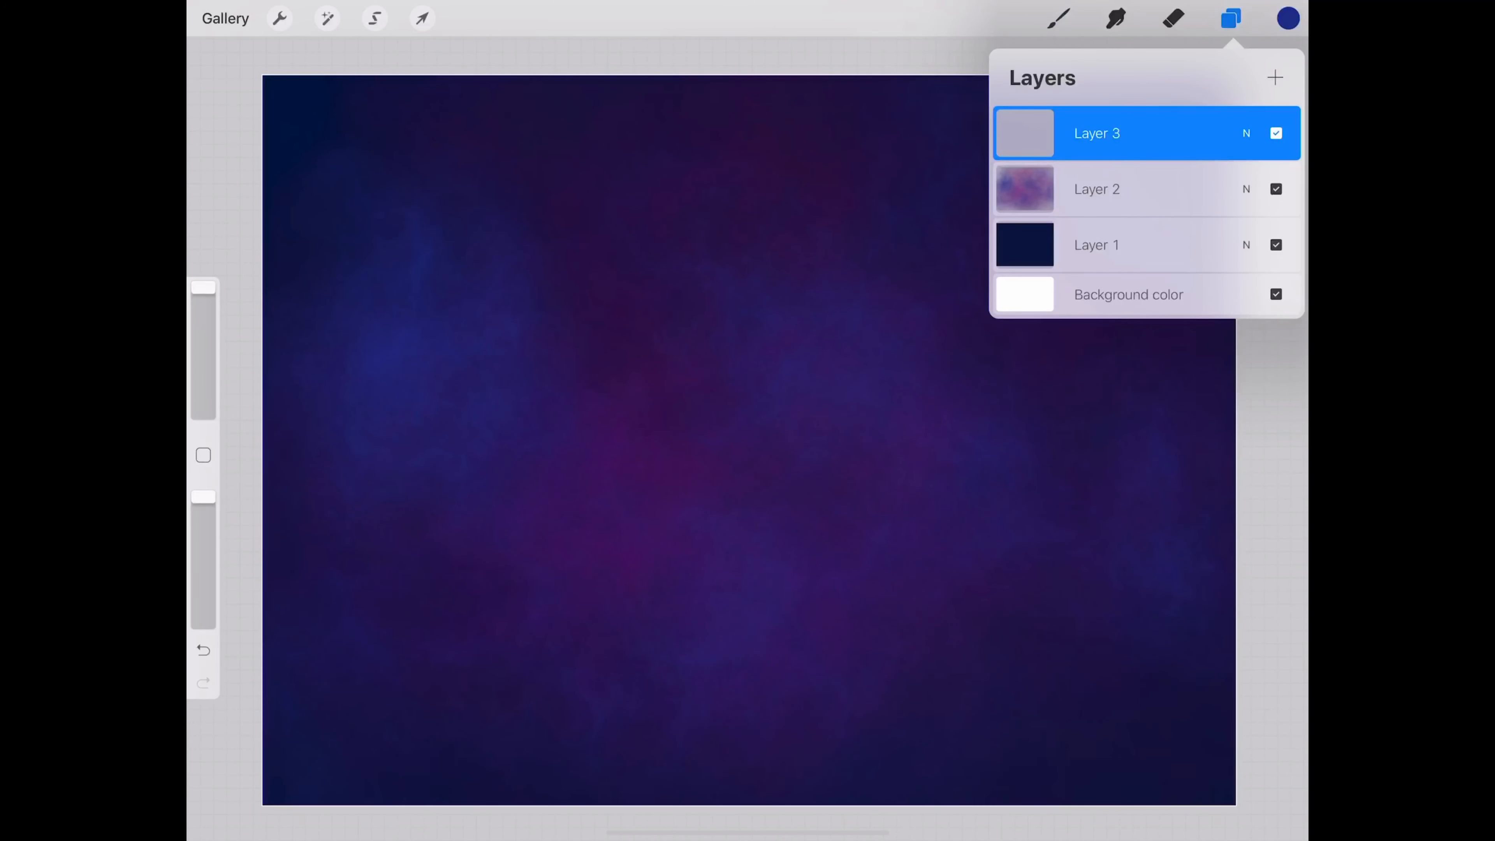
pyautogui.click(1058, 17)
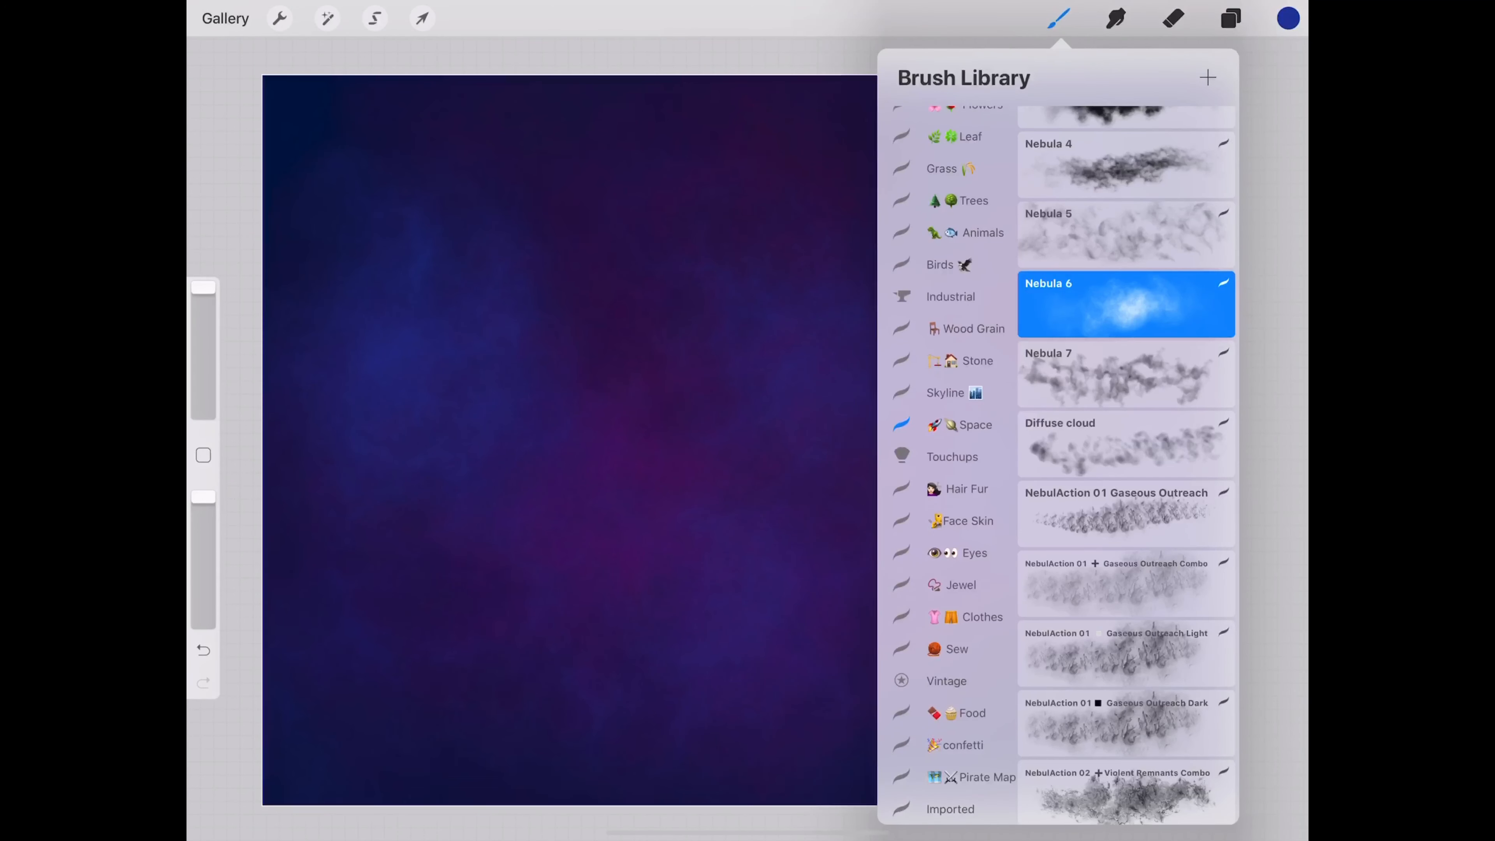
pyautogui.scroll(-3)
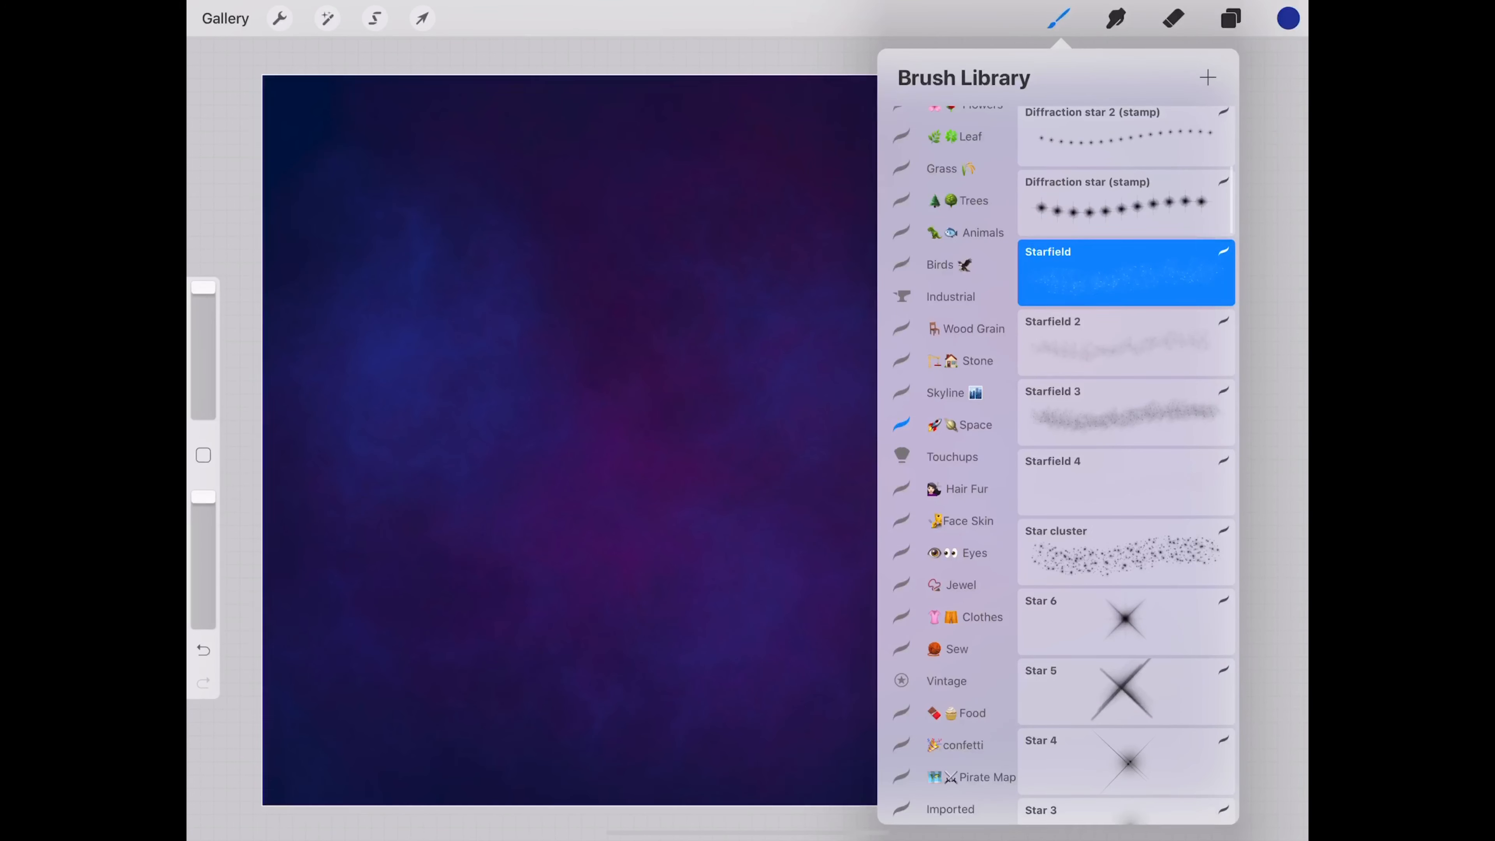
pyautogui.click(1287, 17)
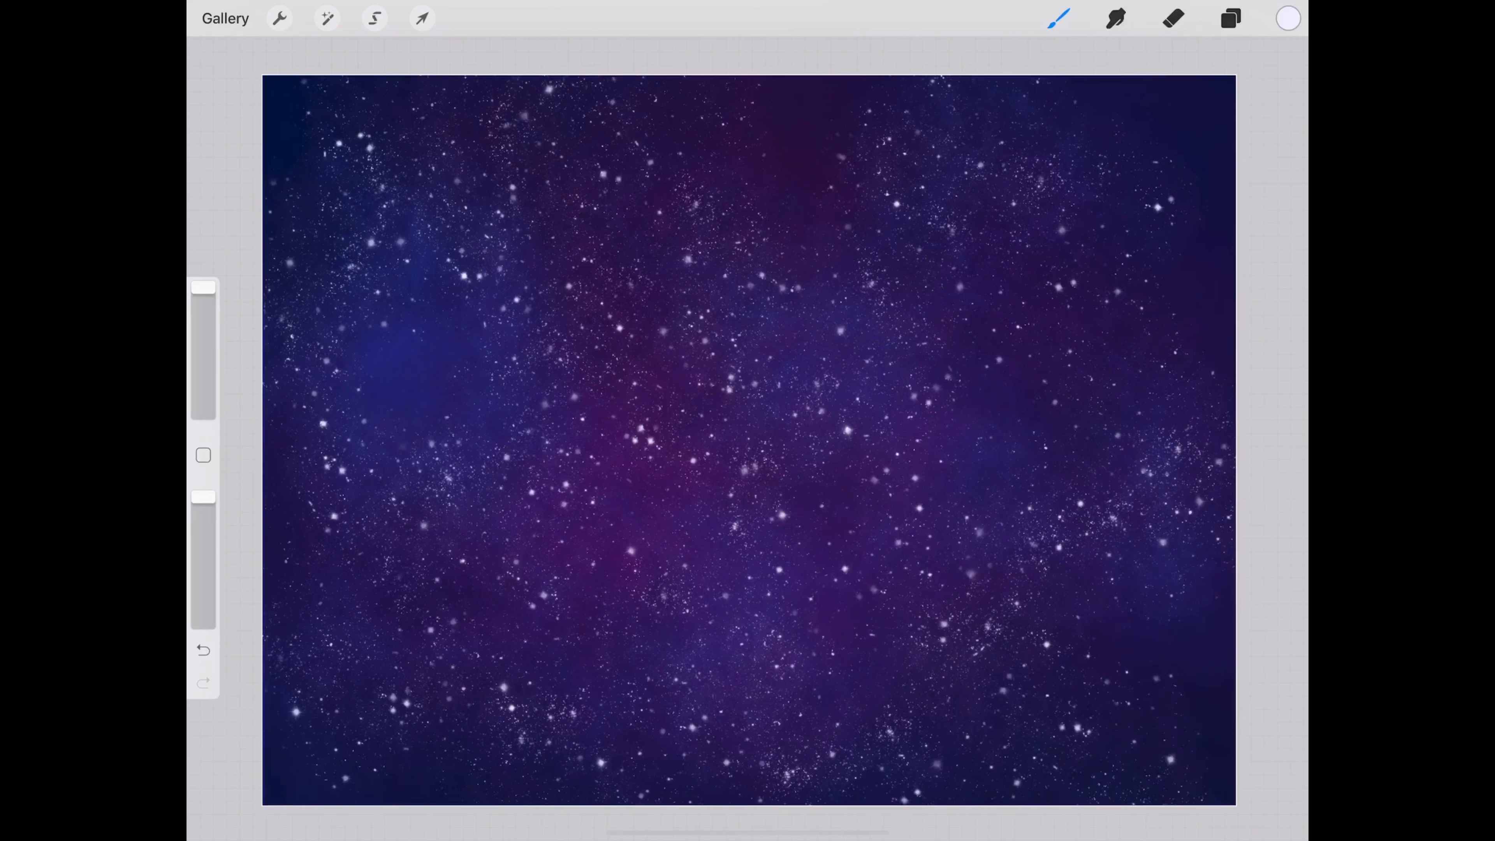
# Step: Add another layer and paint a second dense Starfield pass across the nebula
pyautogui.click(1230, 17)
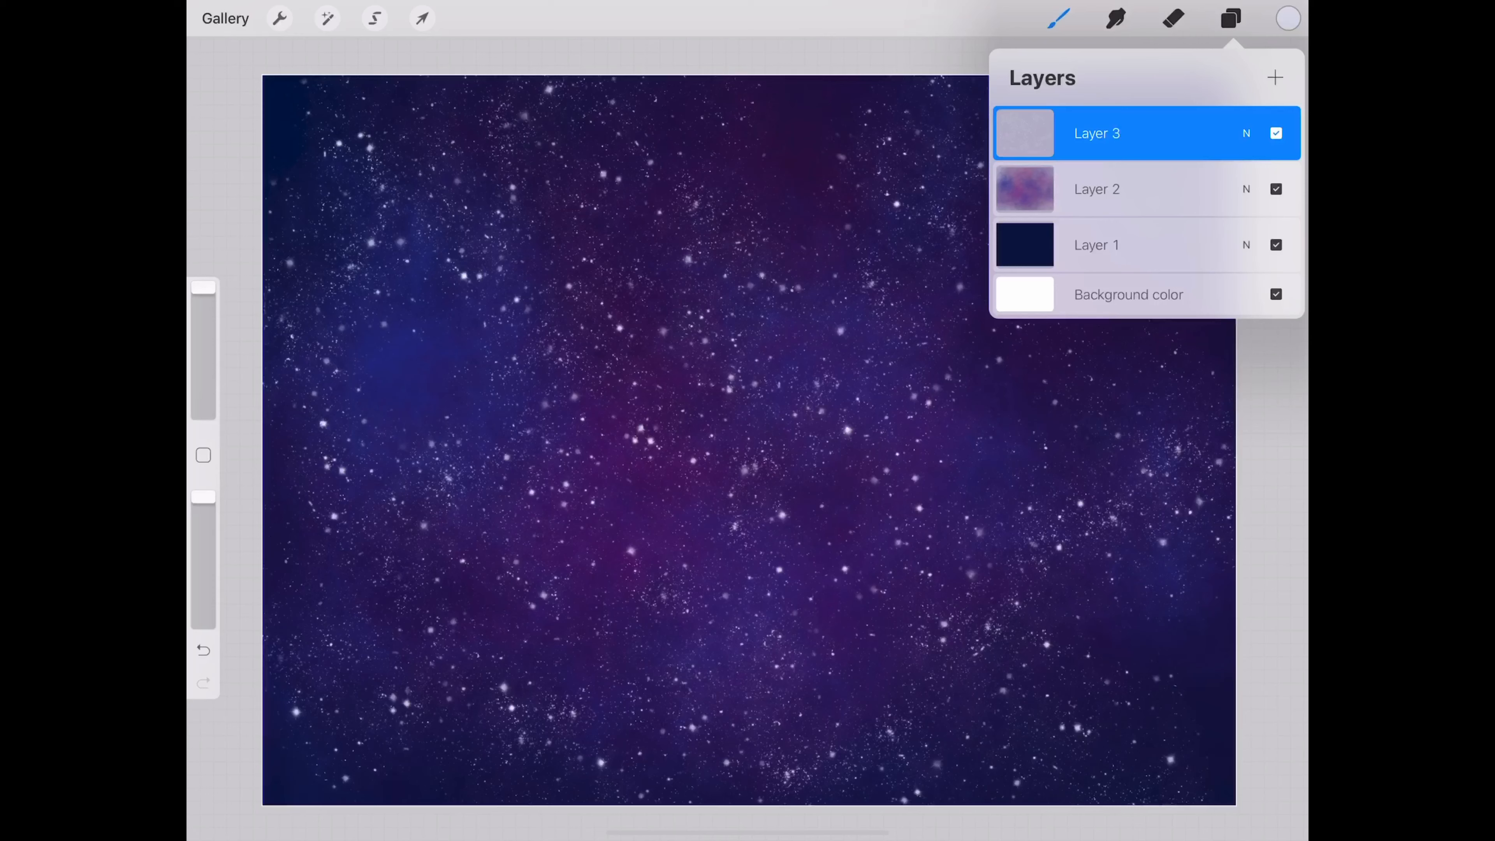
pyautogui.click(1276, 77)
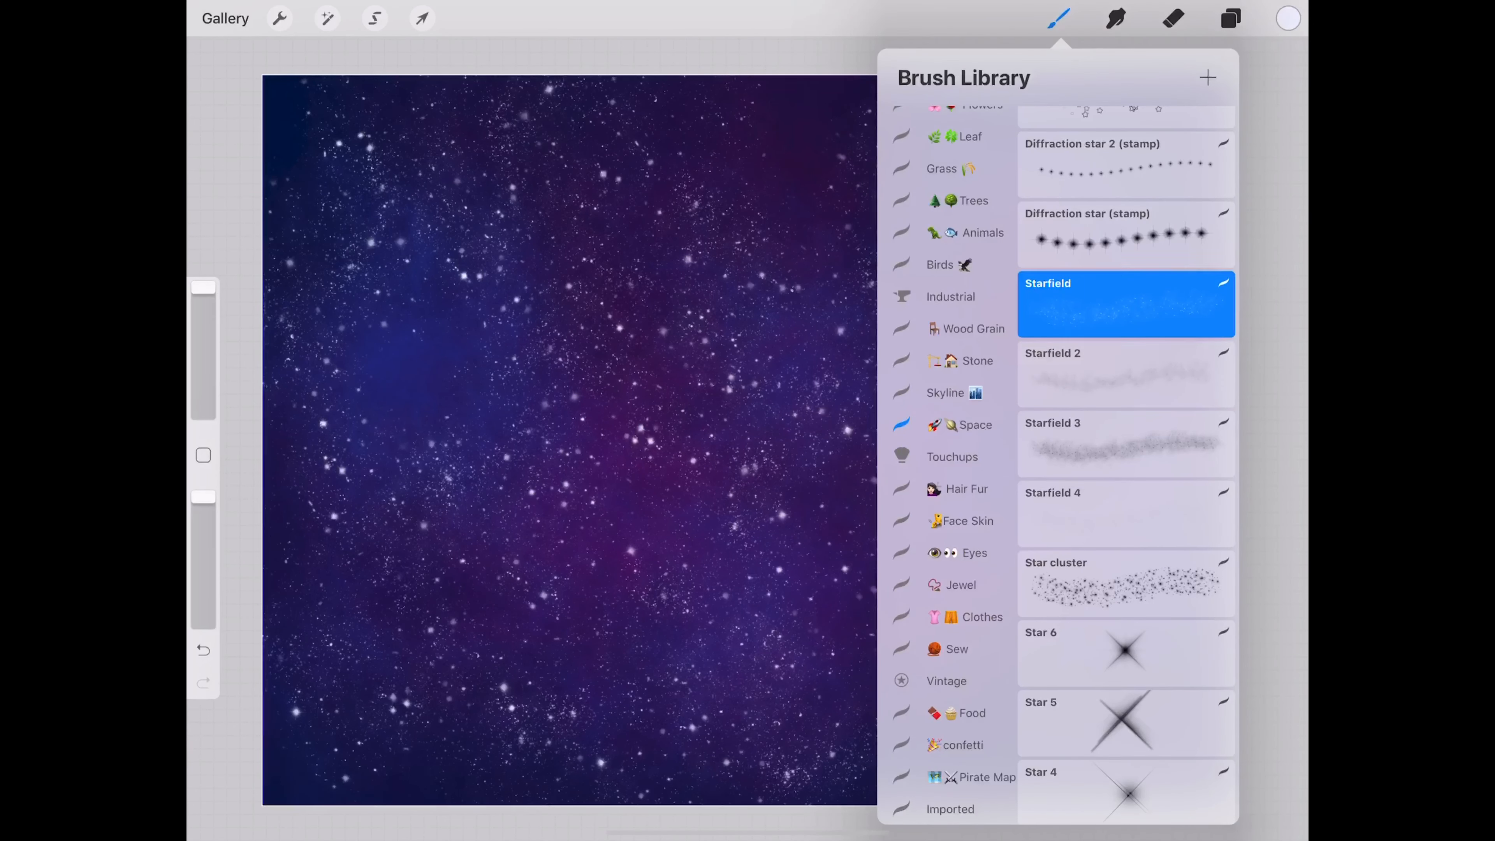
pyautogui.click(1126, 443)
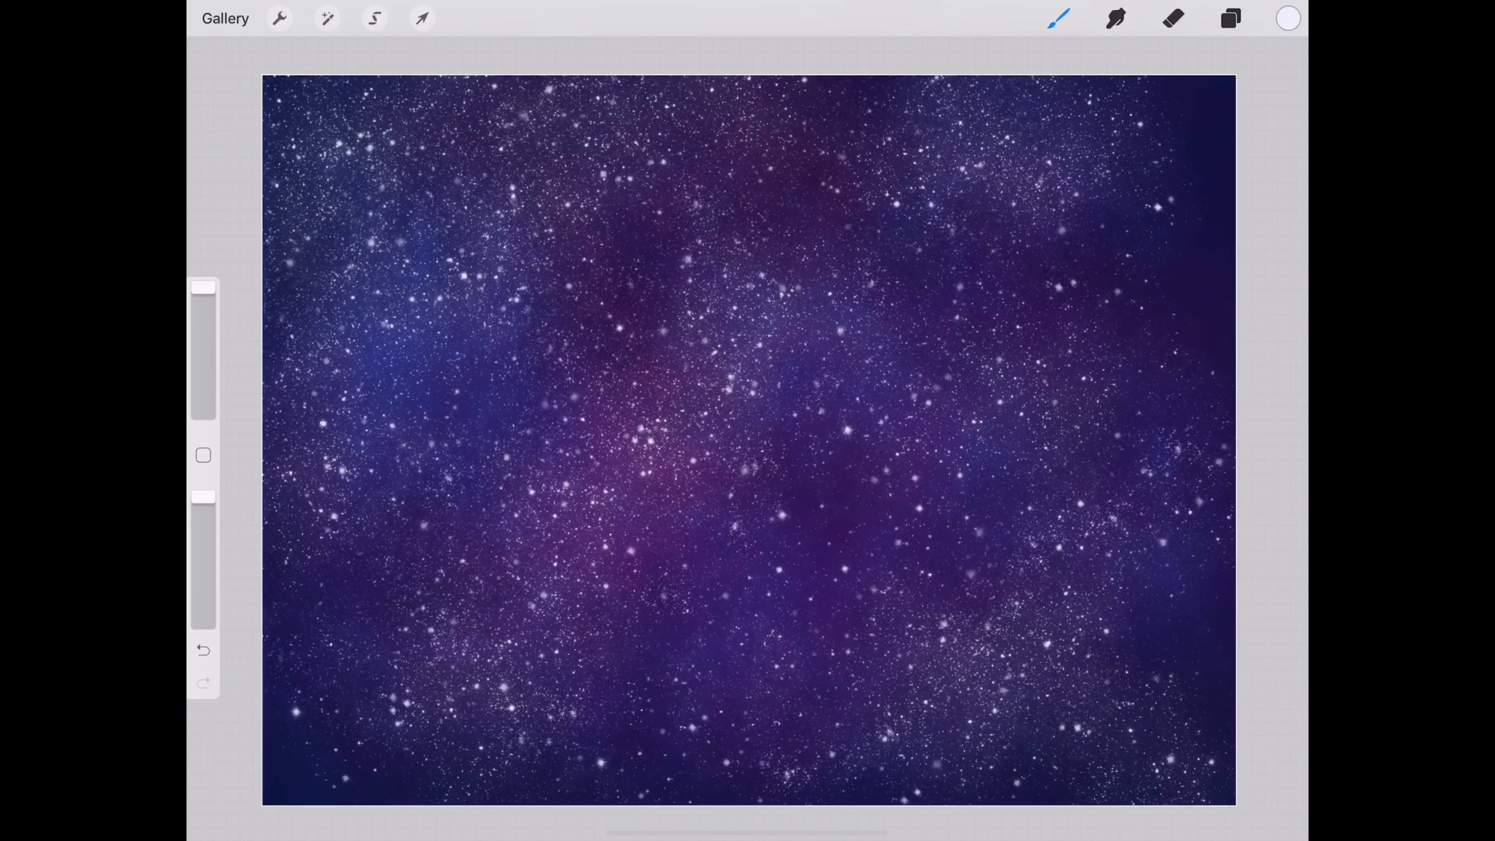
# Step: On a fresh layer, draw a bright blue QuickShape circle with a smooth inking brush and fill it solid
pyautogui.click(1231, 18)
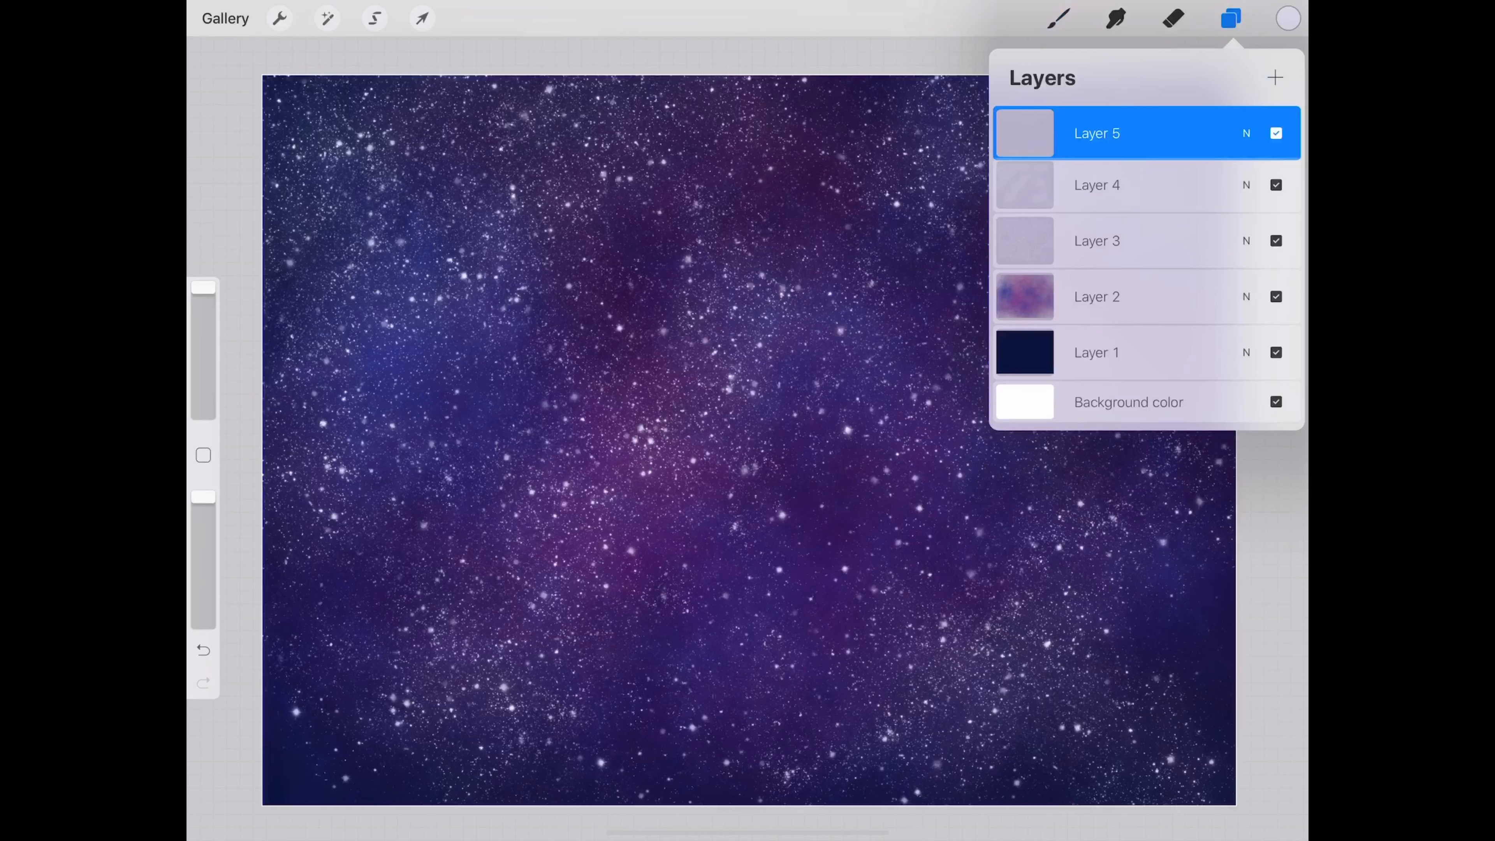
pyautogui.click(1288, 18)
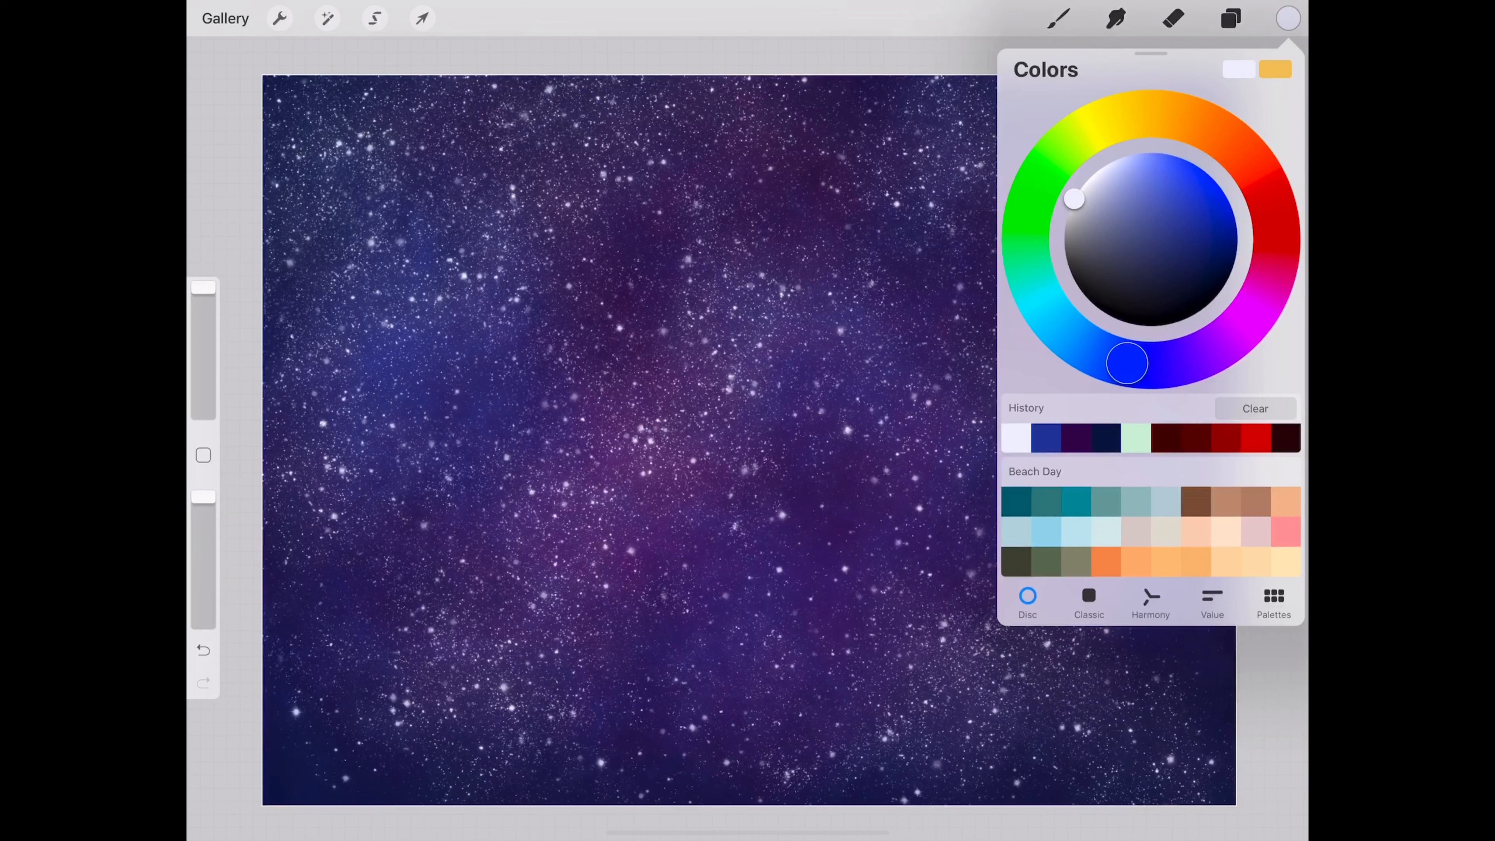
pyautogui.moveTo(1074, 198); pyautogui.dragTo(1105, 181)
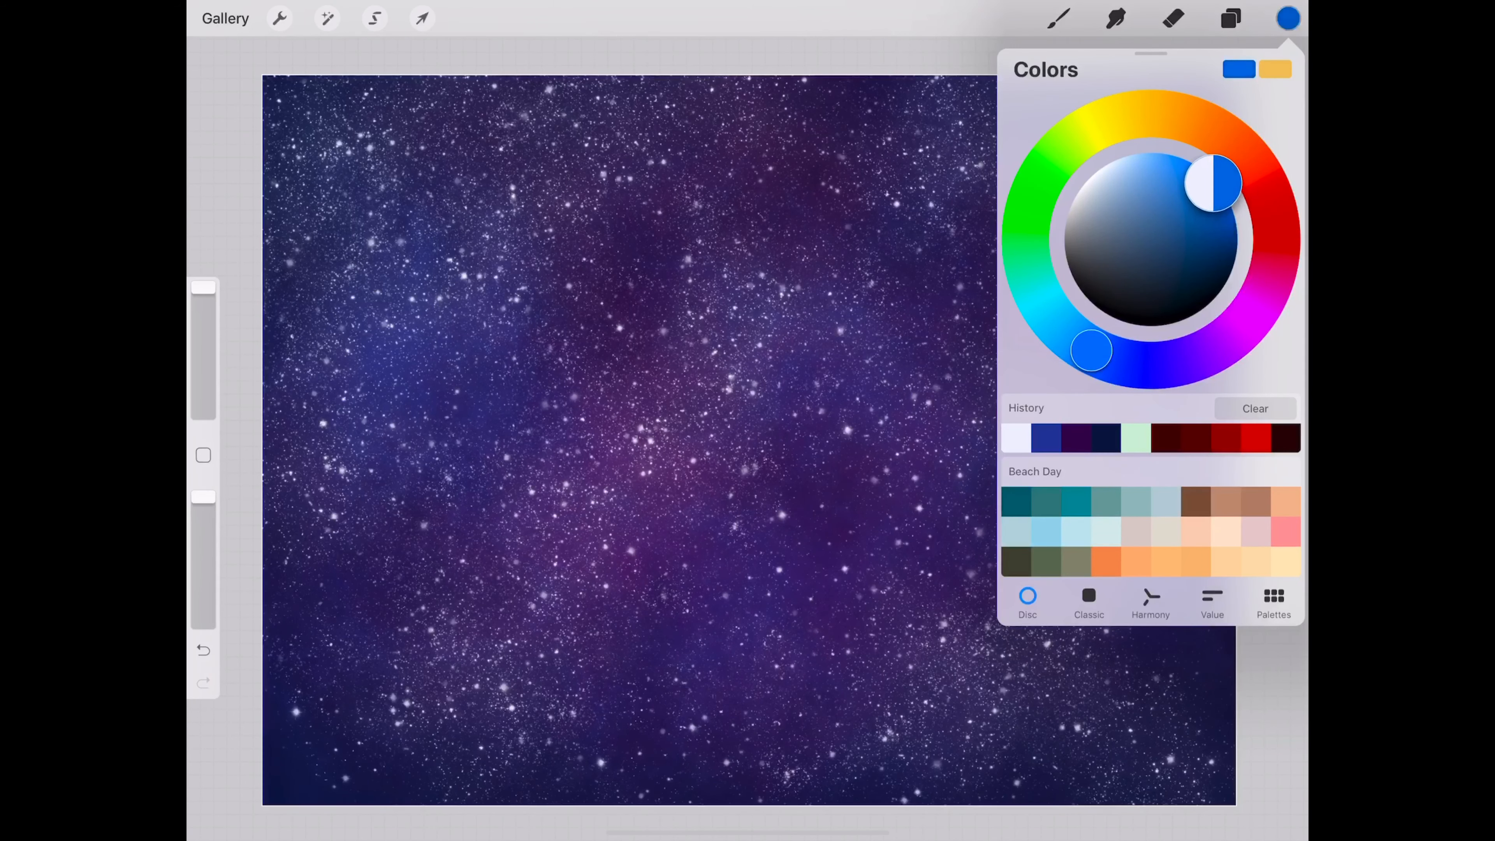
pyautogui.click(1059, 18)
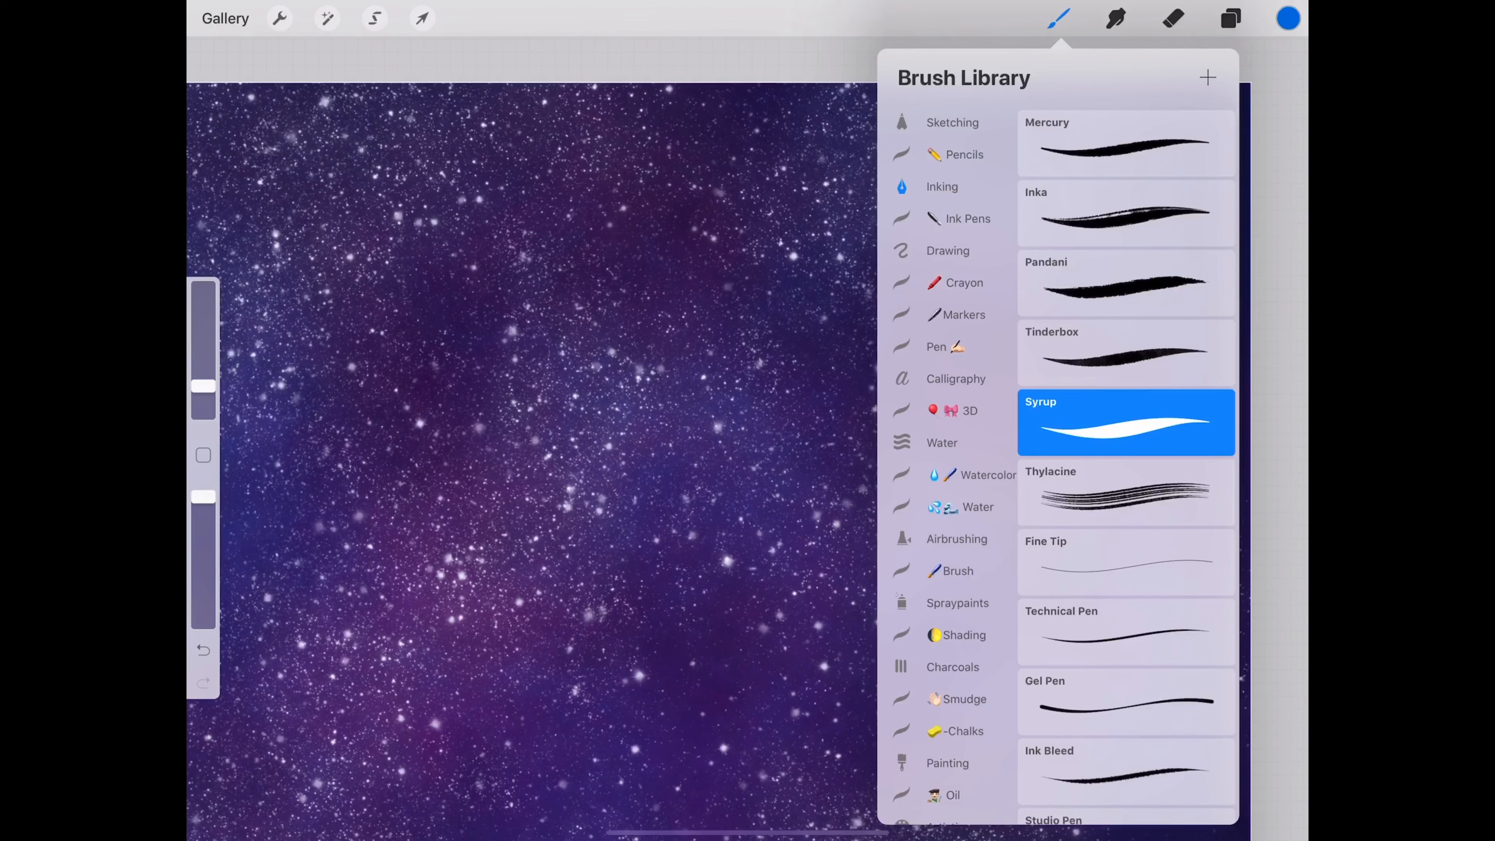
pyautogui.click(1059, 17)
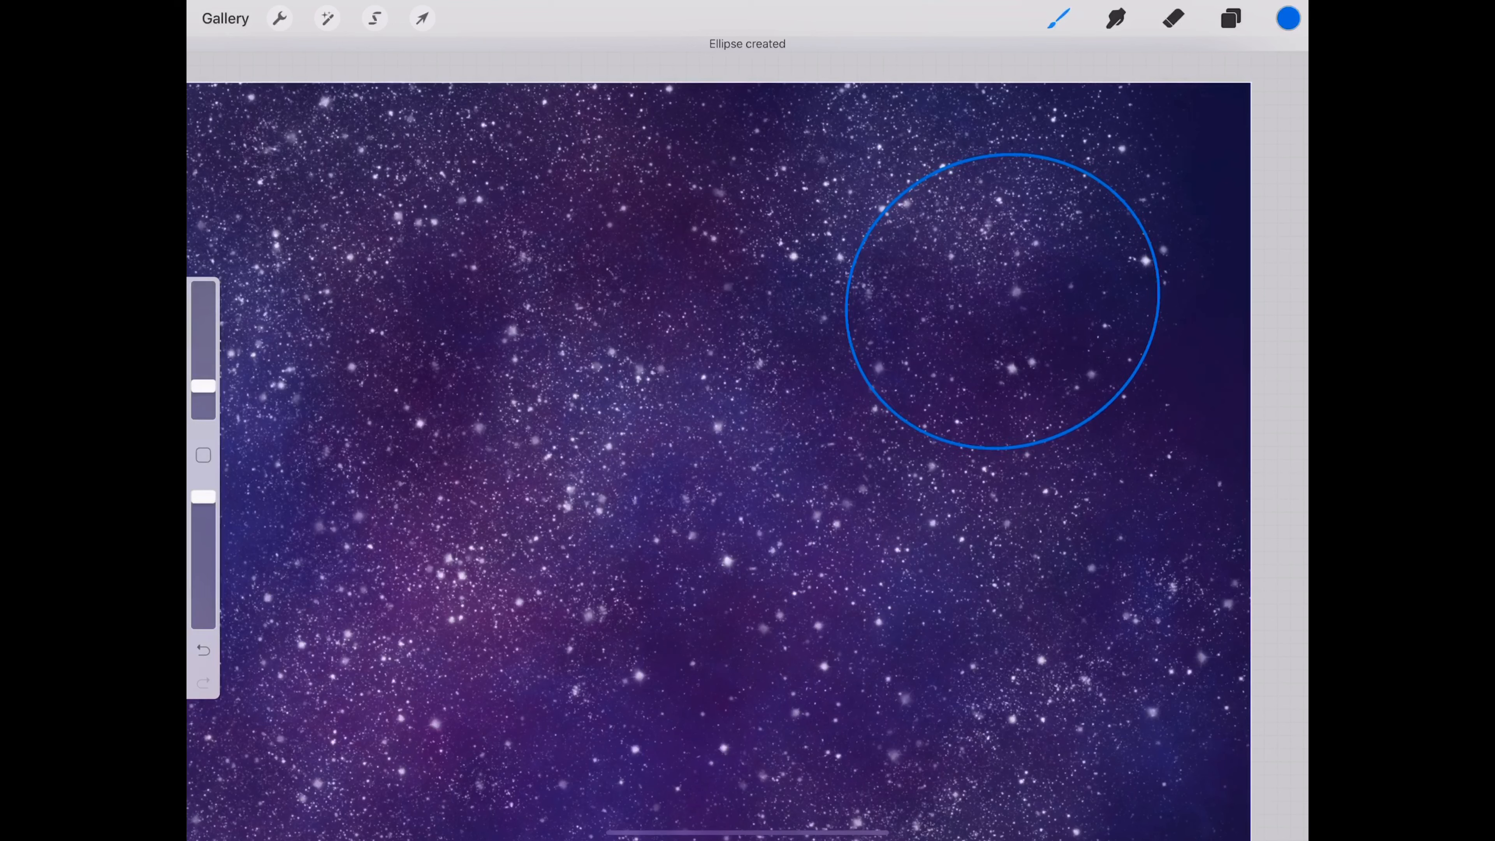
pyautogui.moveTo(1002, 296); pyautogui.dragTo(1006, 286)
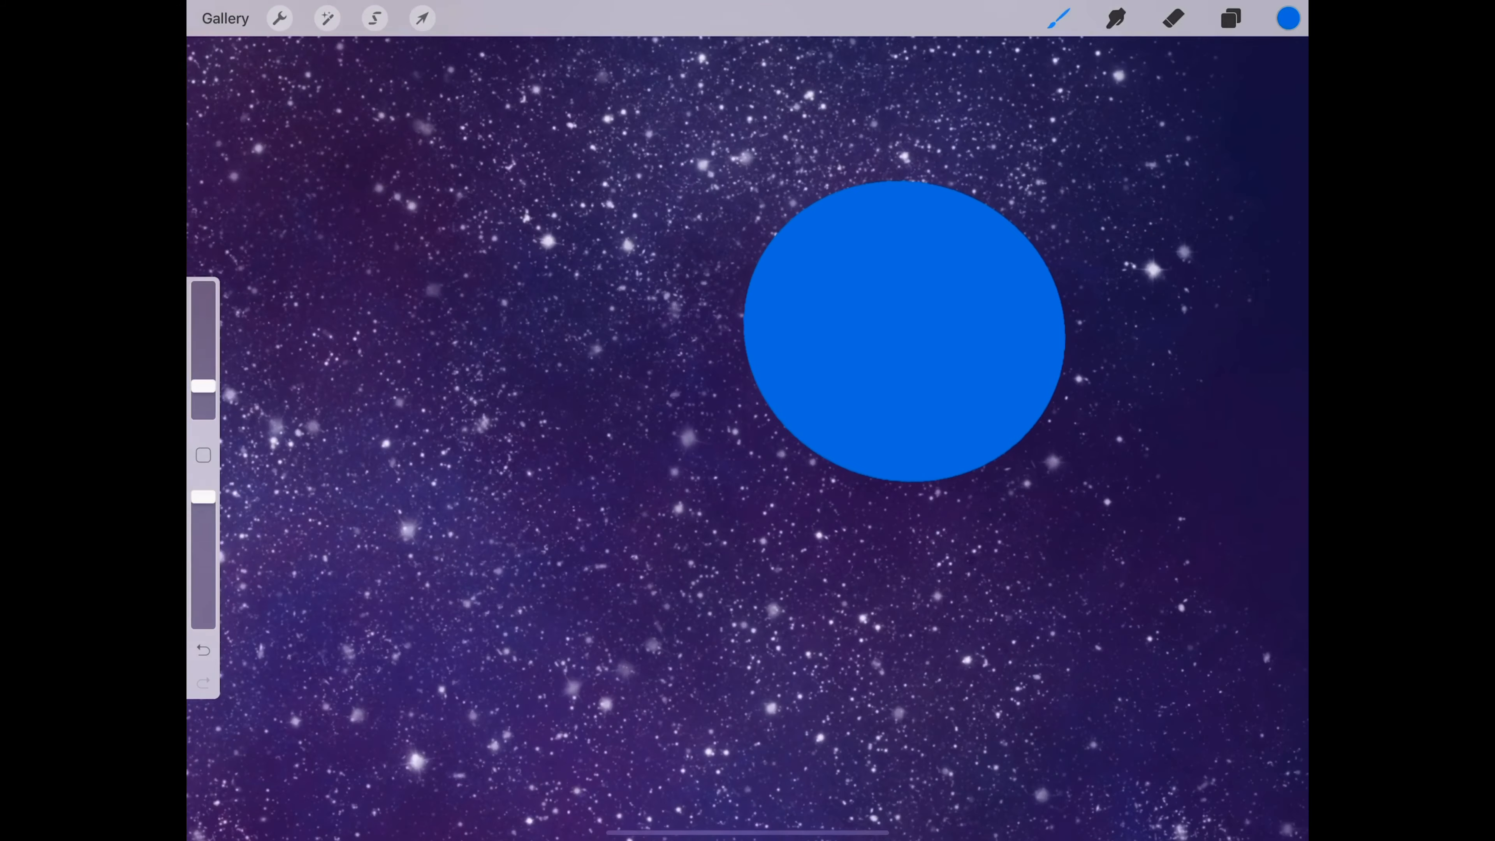
# Step: Add an empty layer above the circle and select Layer 5 holding the blue circle
pyautogui.click(1230, 17)
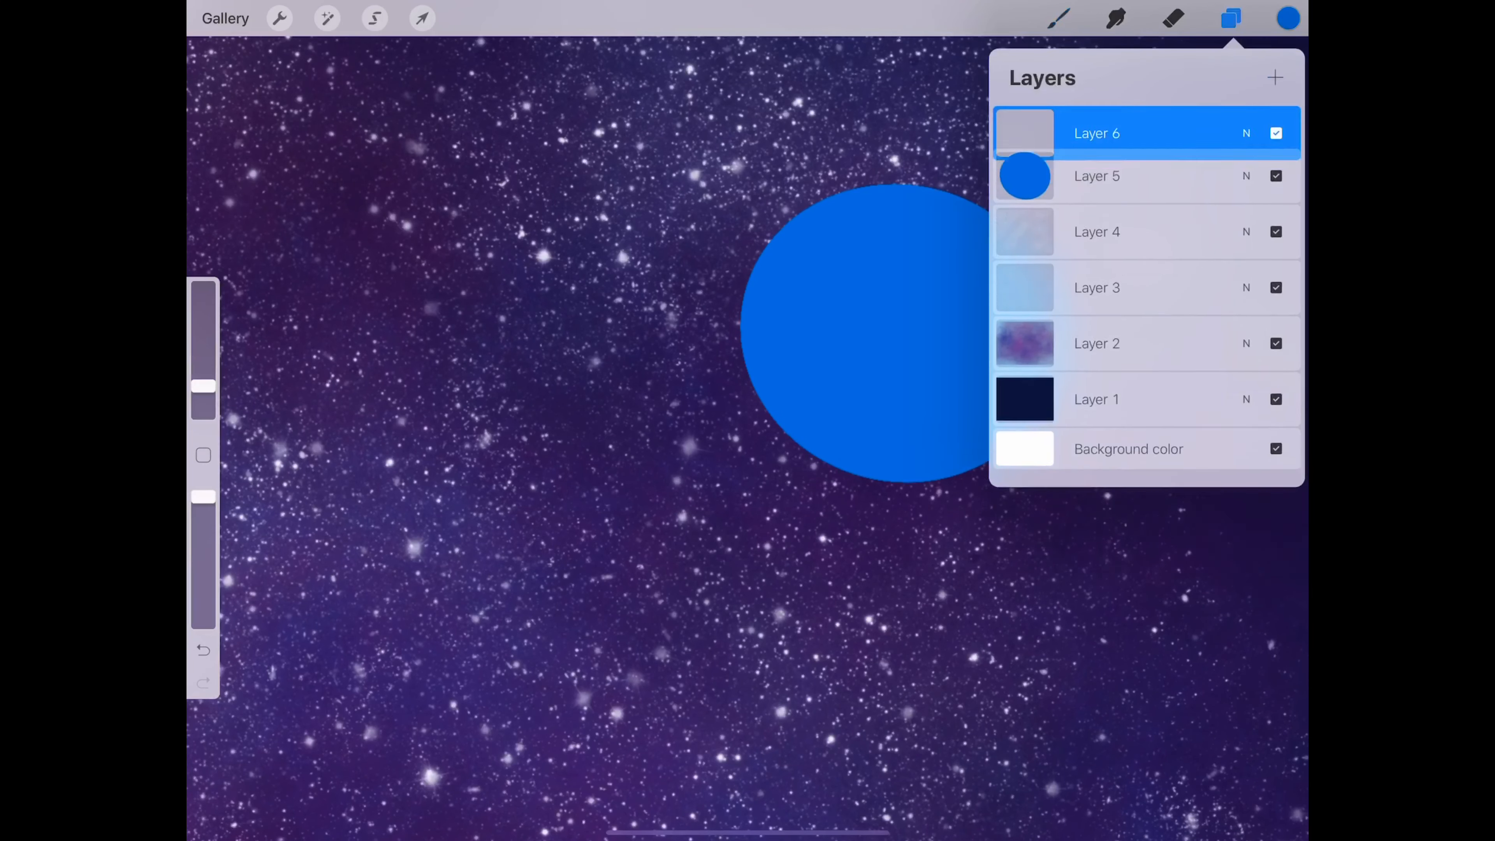
pyautogui.click(1287, 17)
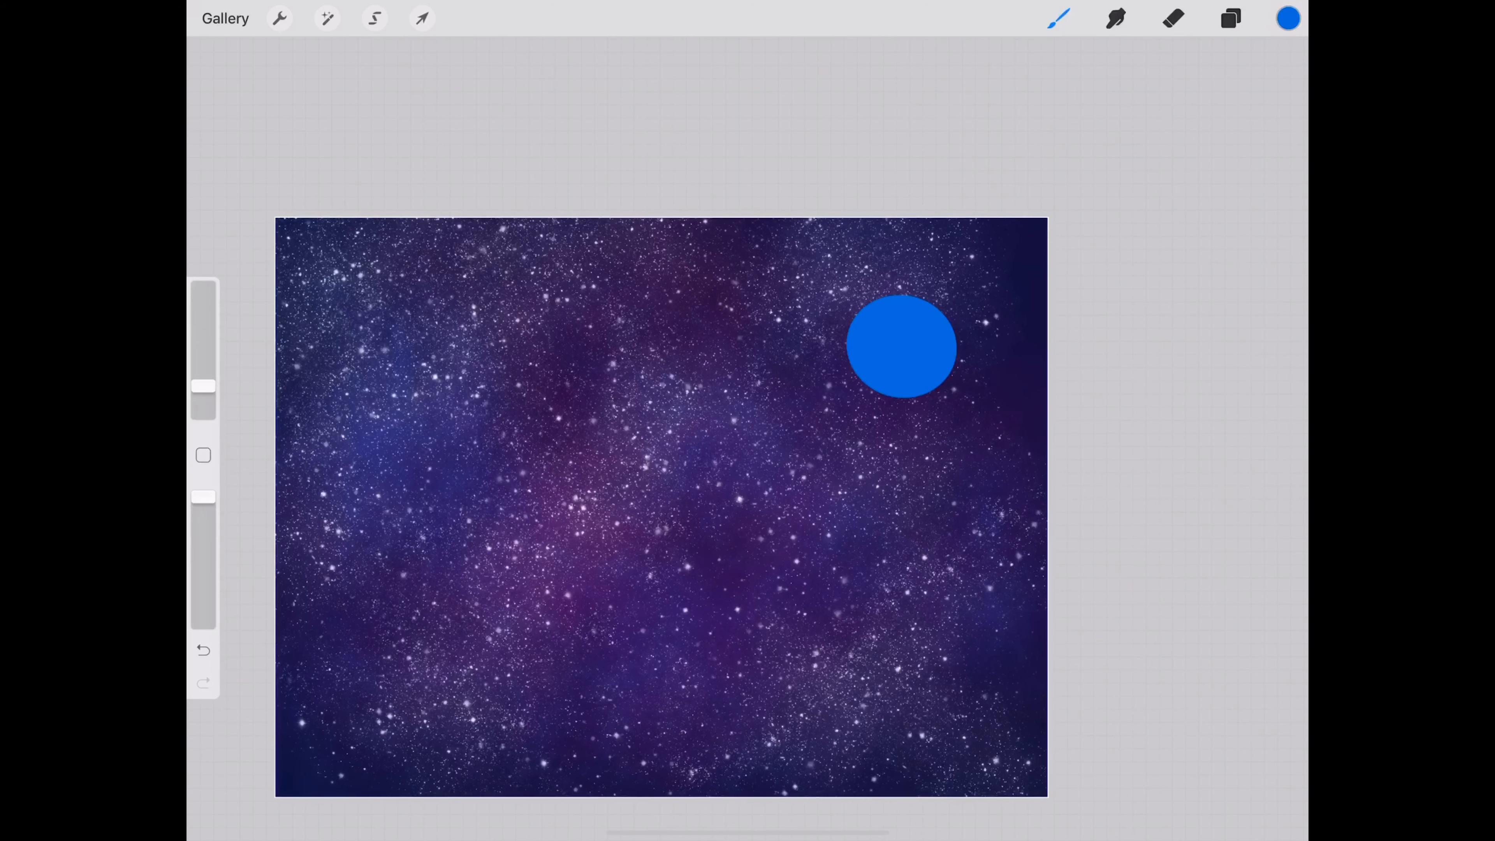
pyautogui.click(1231, 18)
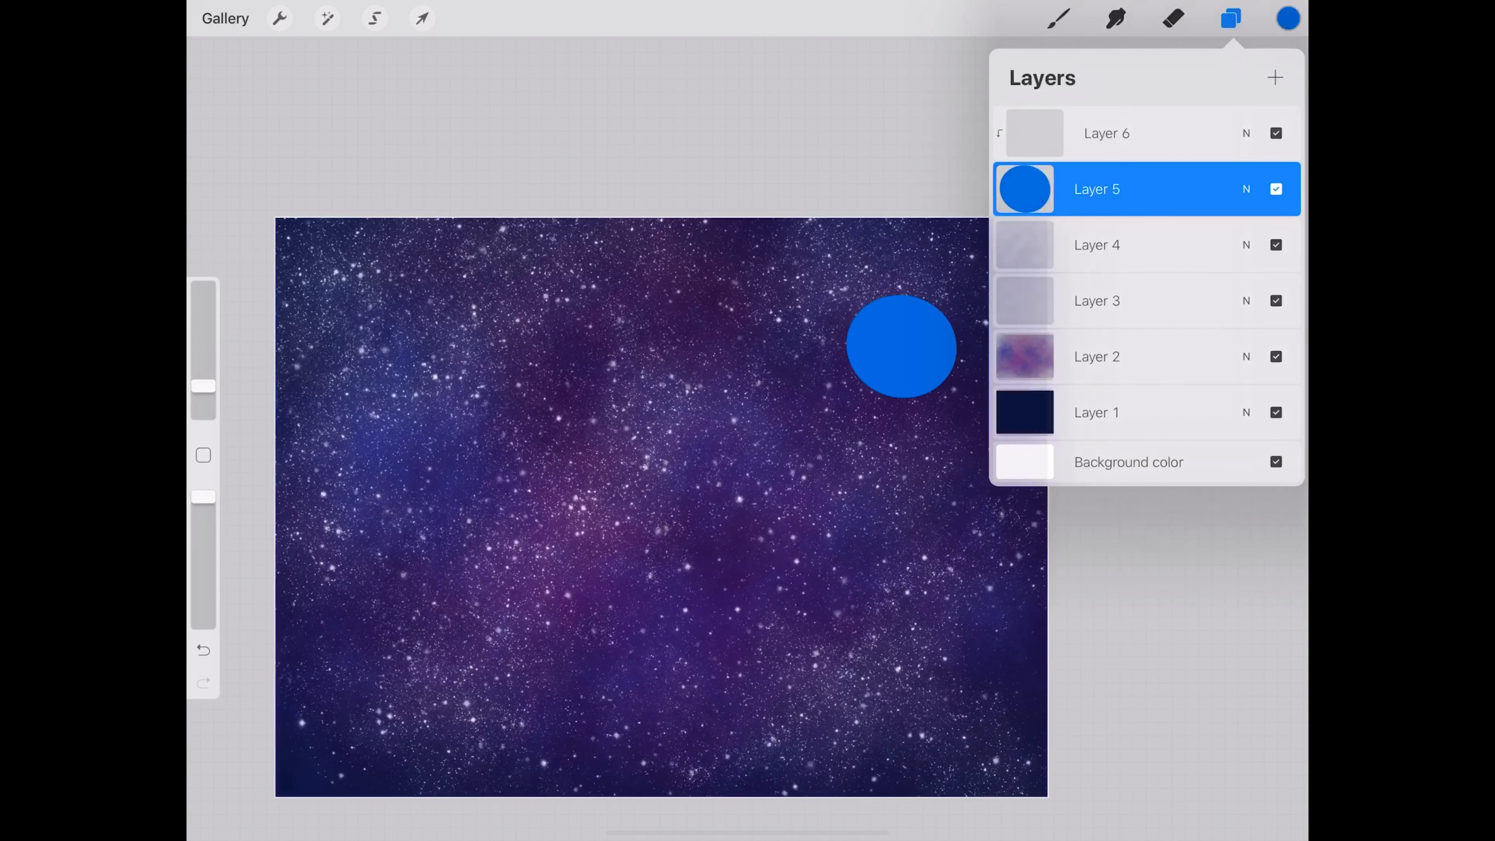
pyautogui.click(421, 17)
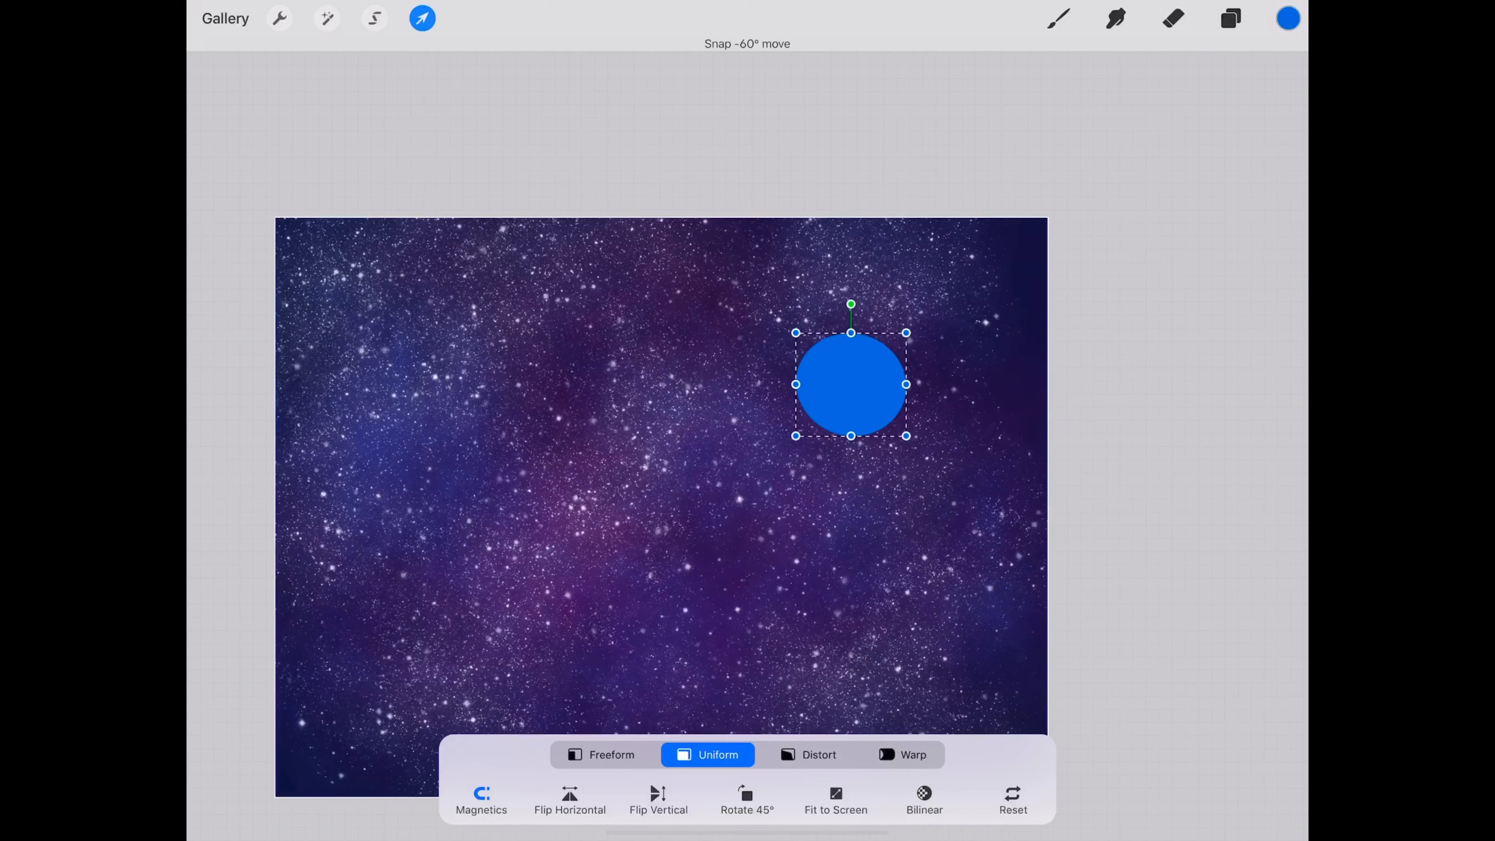
# Step: Enlarge the blue circle and reposition it with Uniform Transform, then confirm
pyautogui.moveTo(907, 331); pyautogui.dragTo(961, 279)
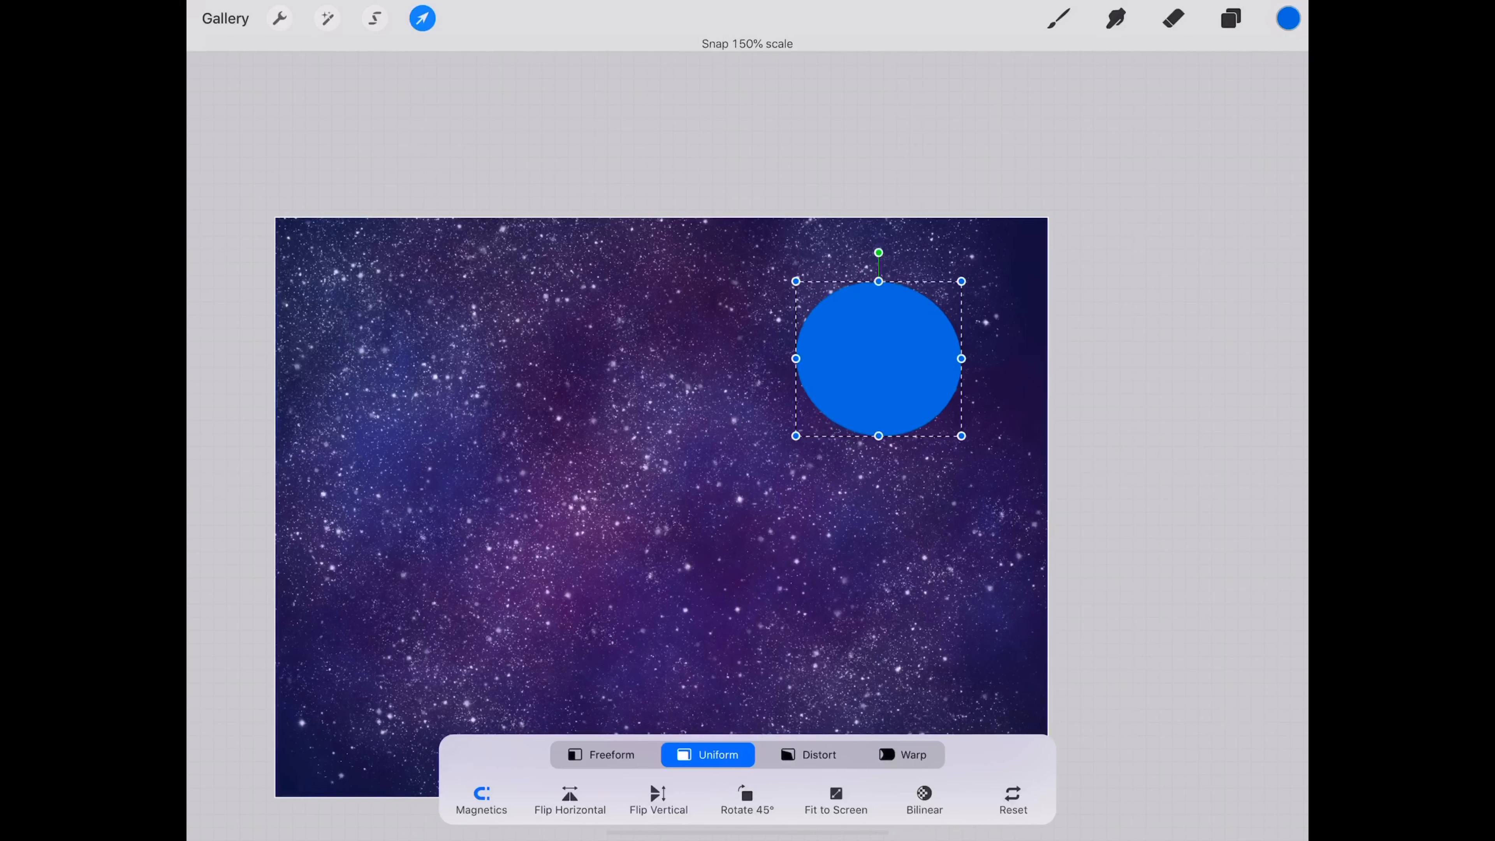
pyautogui.moveTo(878, 357); pyautogui.dragTo(822, 414)
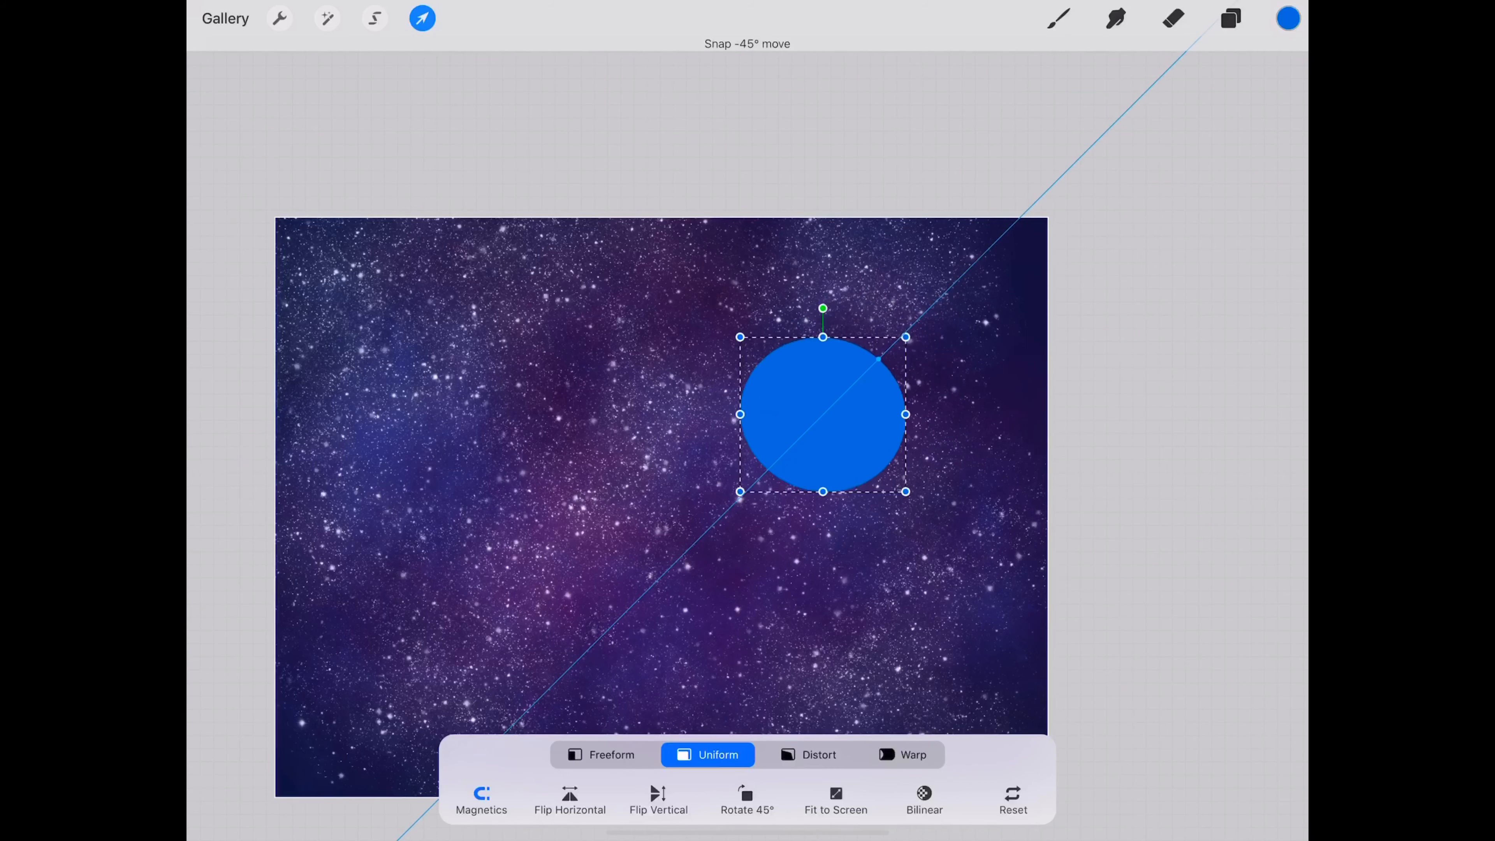
pyautogui.moveTo(822, 413); pyautogui.dragTo(835, 404)
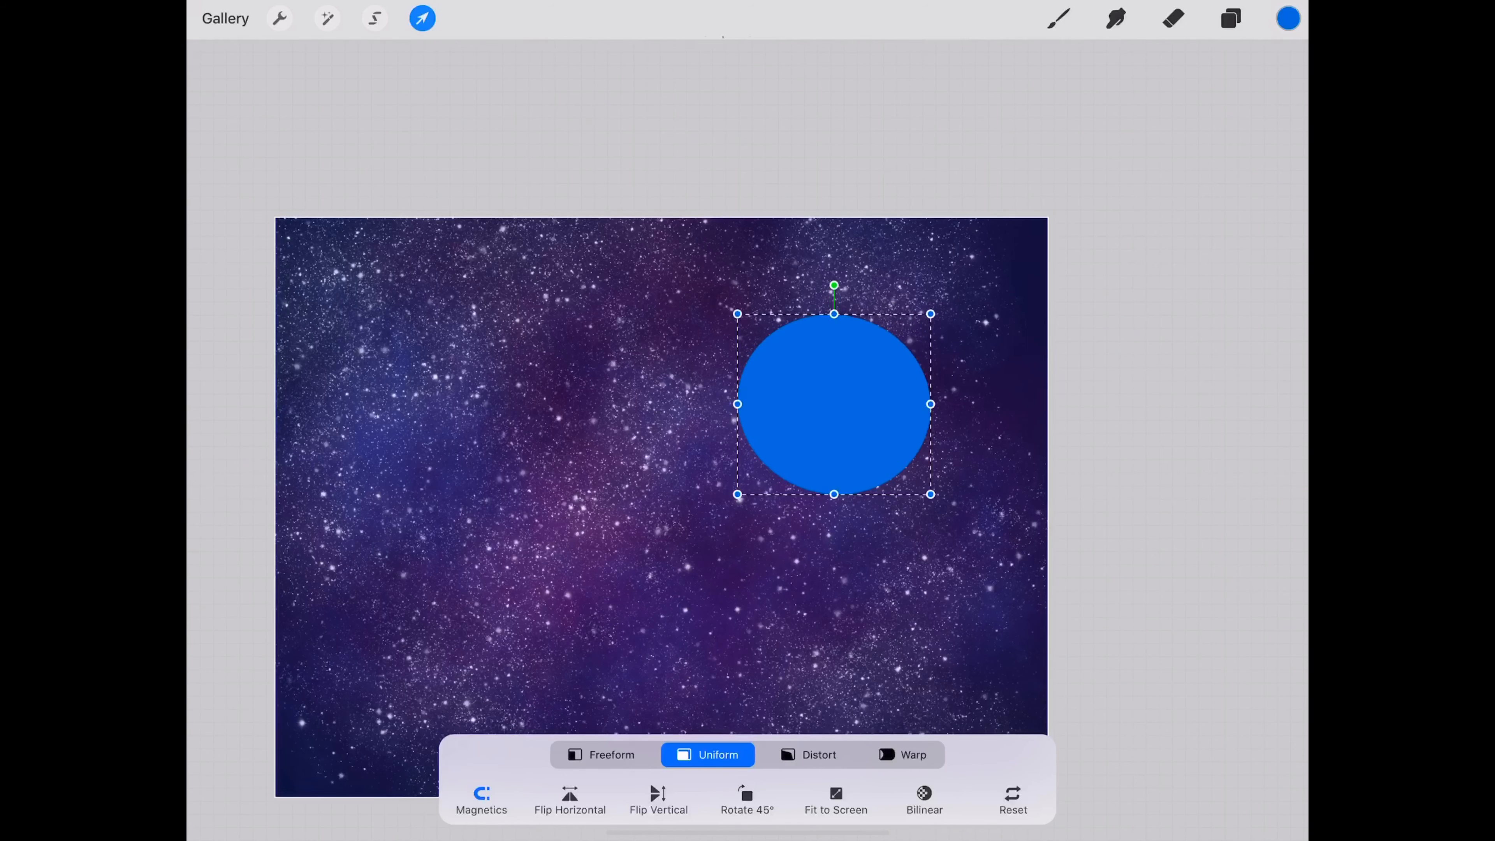
pyautogui.moveTo(833, 403); pyautogui.dragTo(830, 409)
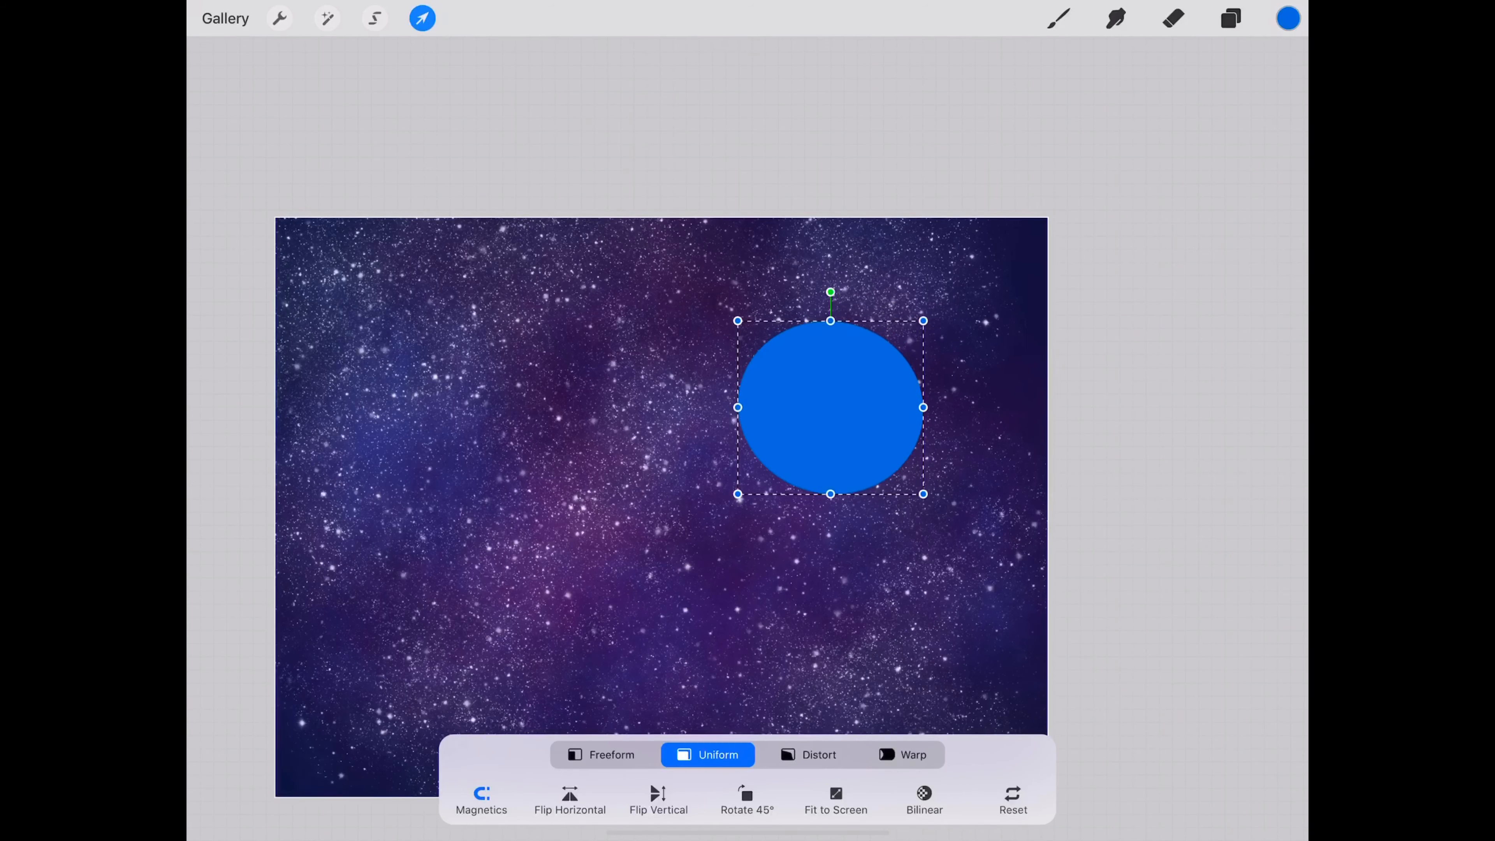
pyautogui.click(422, 17)
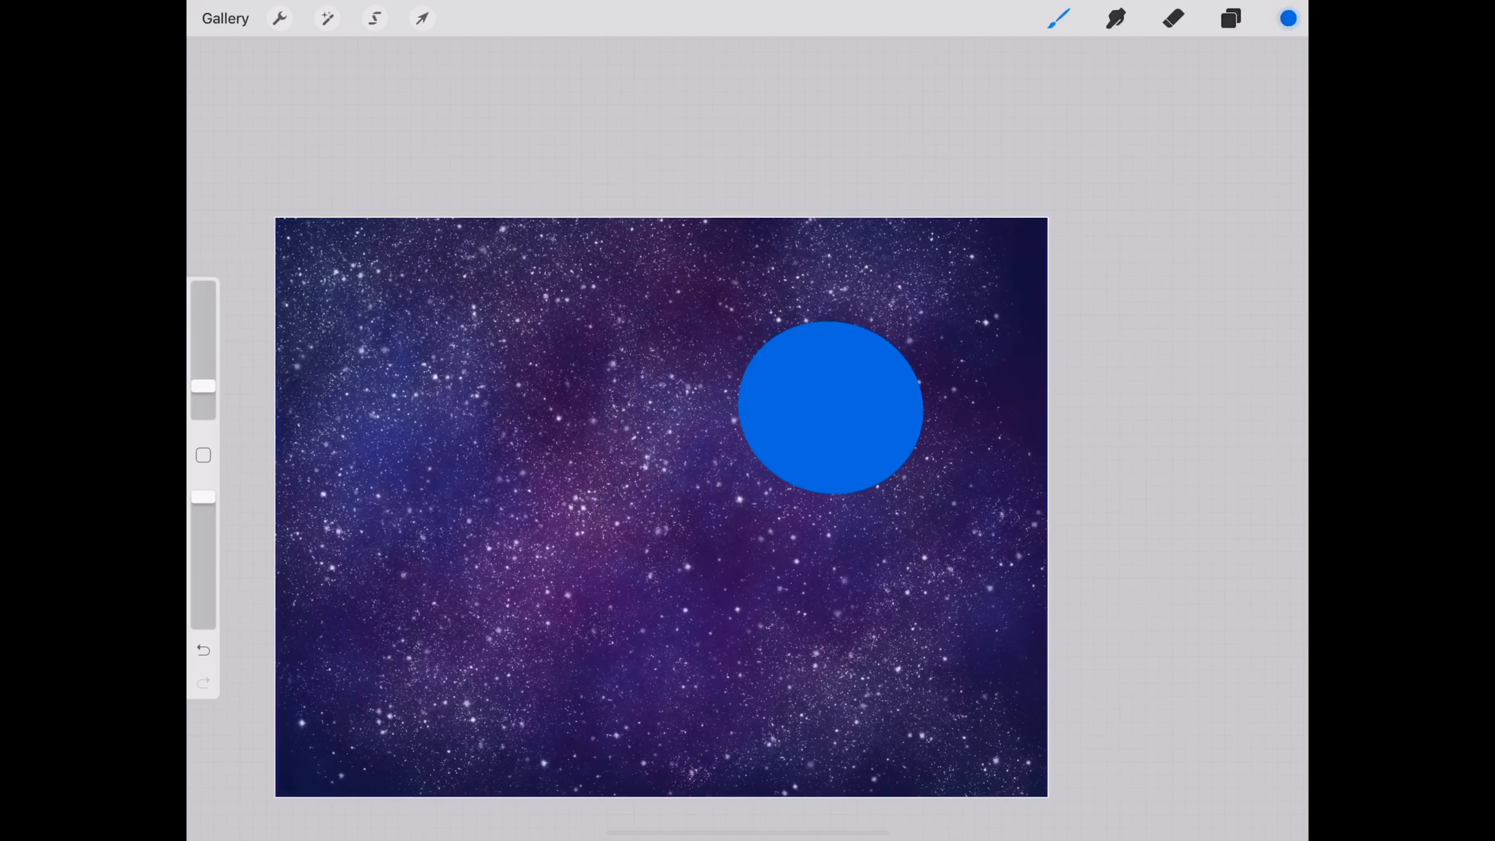
pyautogui.click(1231, 17)
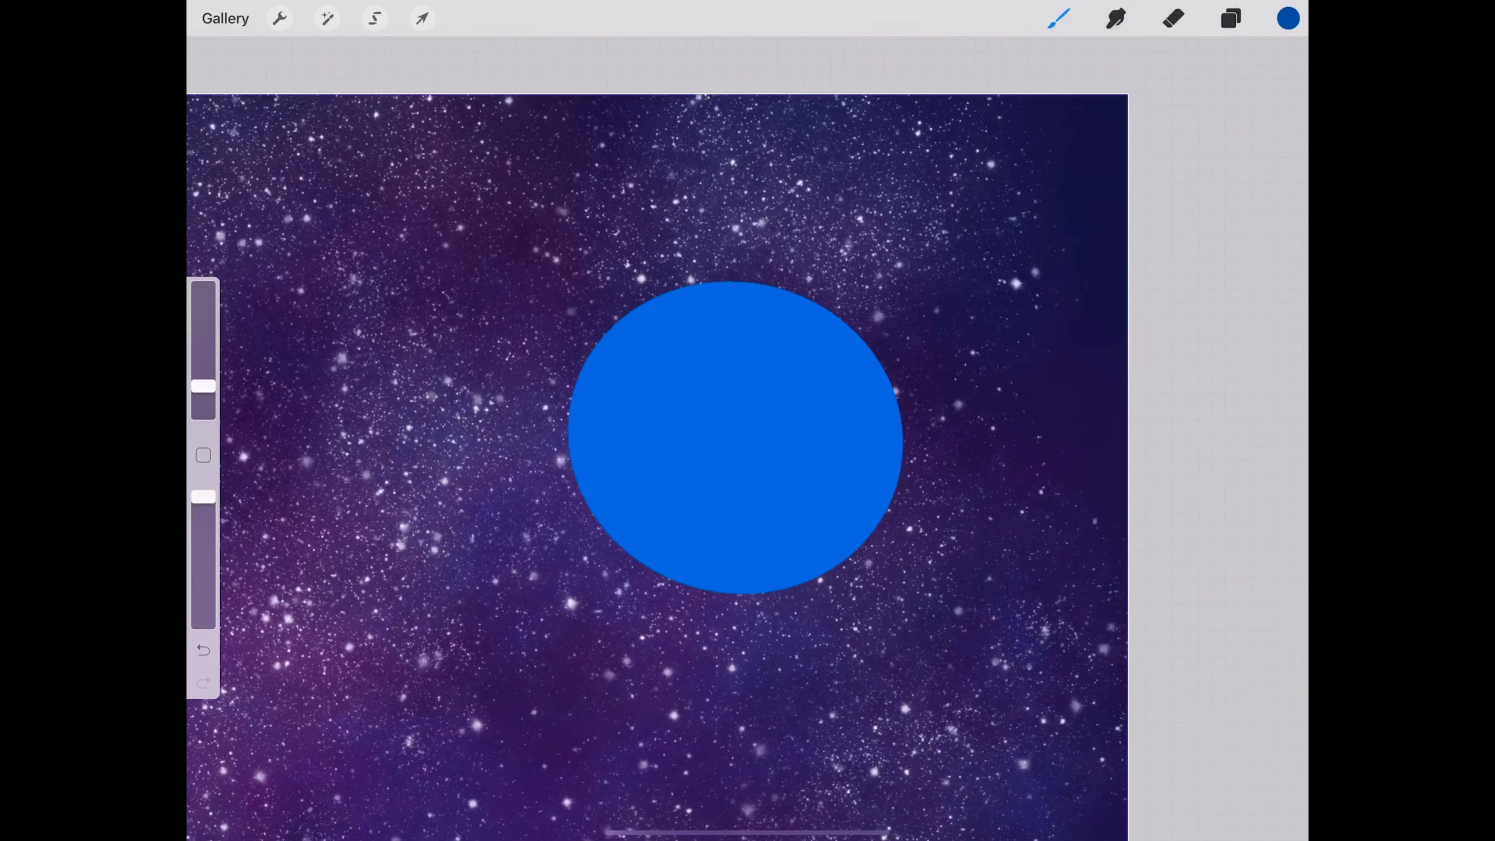
# Step: Paint grainy T120 shading texture over the blue circle at about 71% brush opacity
pyautogui.click(1059, 18)
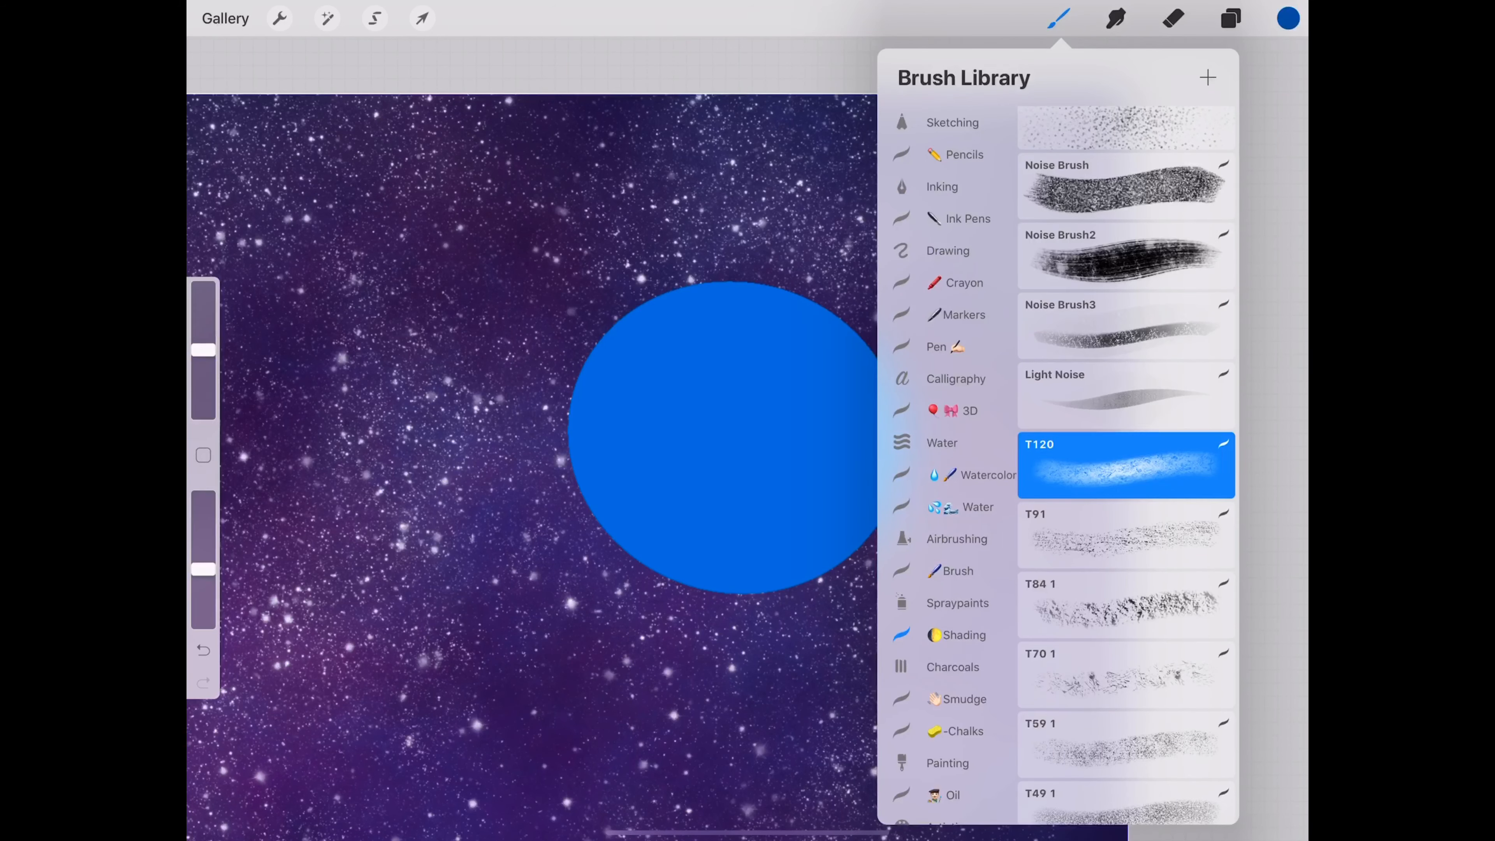
pyautogui.click(1058, 17)
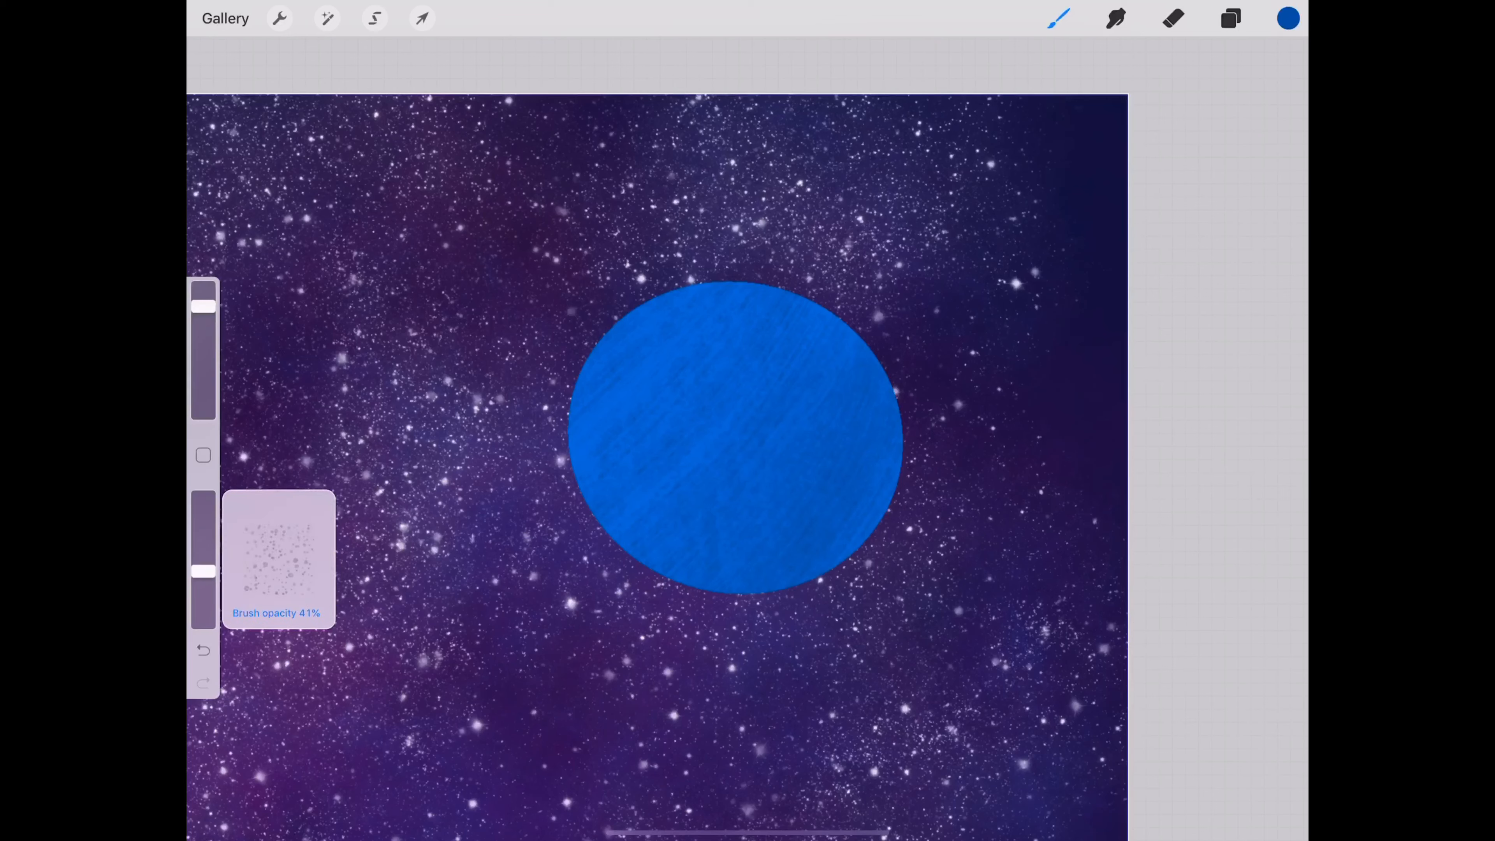
pyautogui.moveTo(204, 572); pyautogui.dragTo(203, 532)
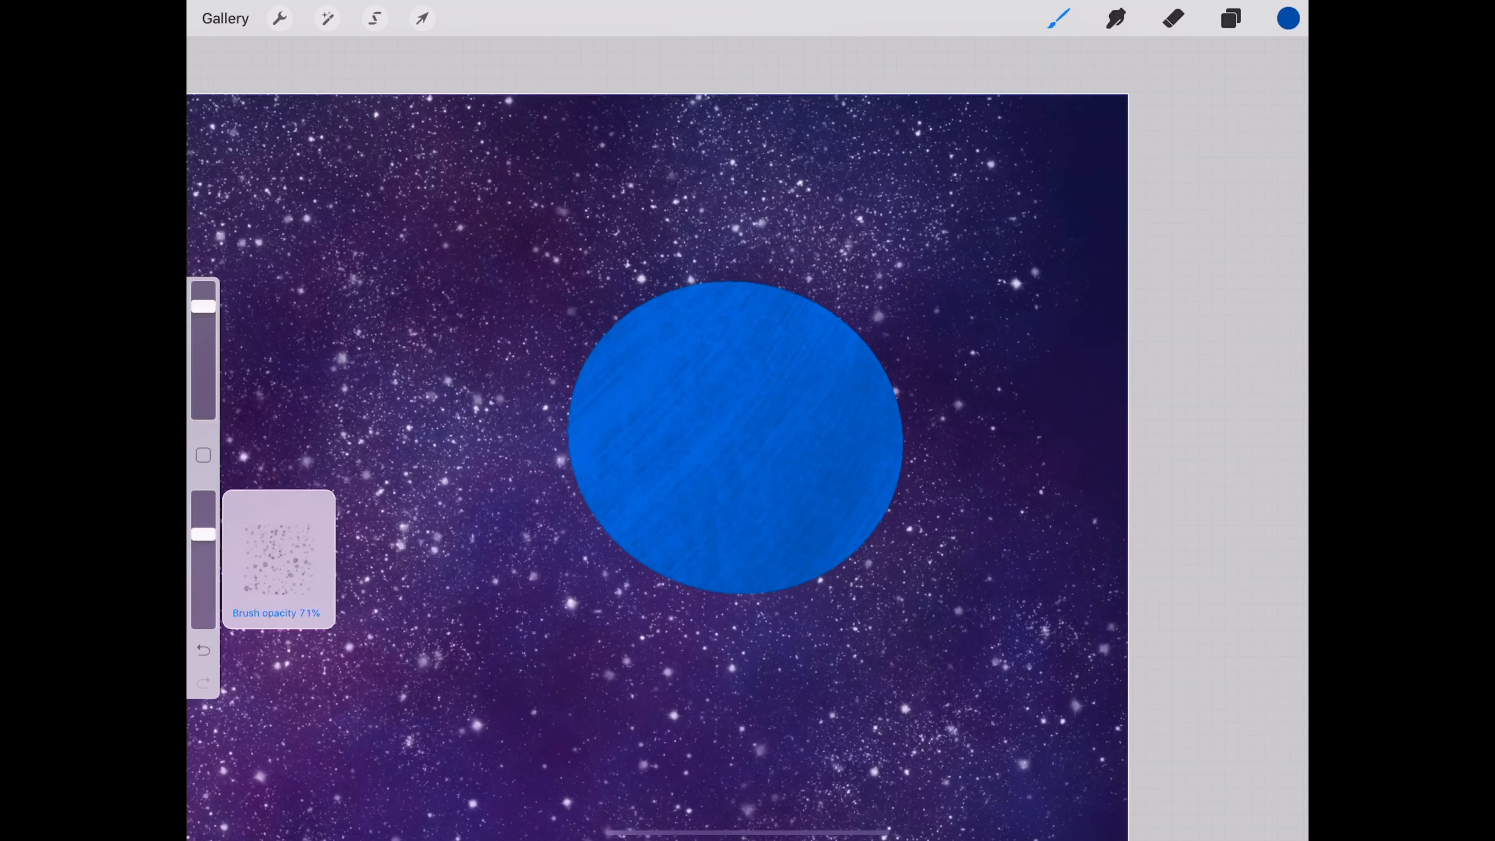
pyautogui.moveTo(203, 534); pyautogui.dragTo(203, 520)
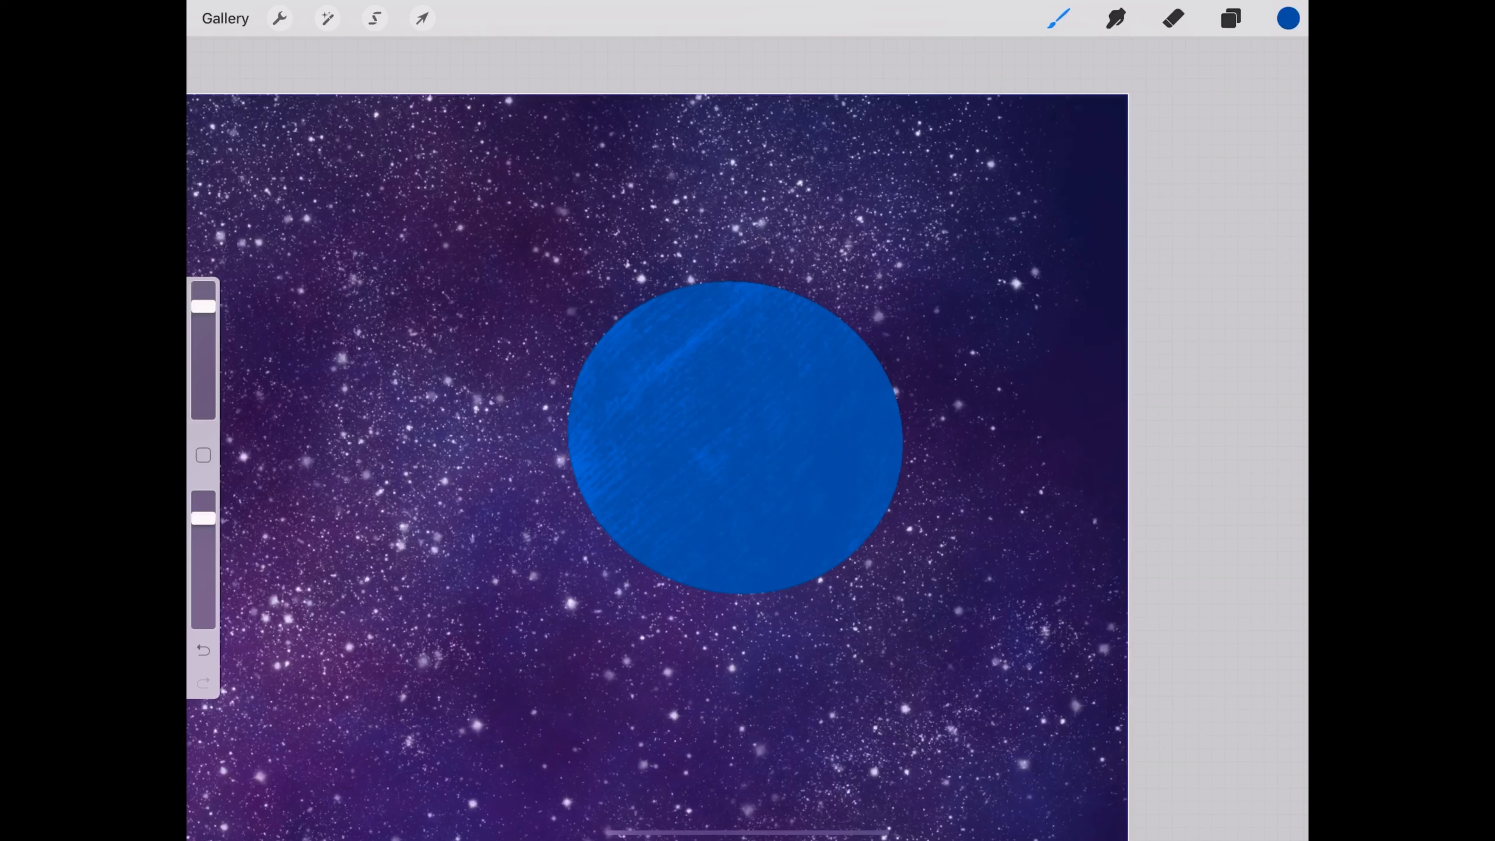
pyautogui.click(1288, 18)
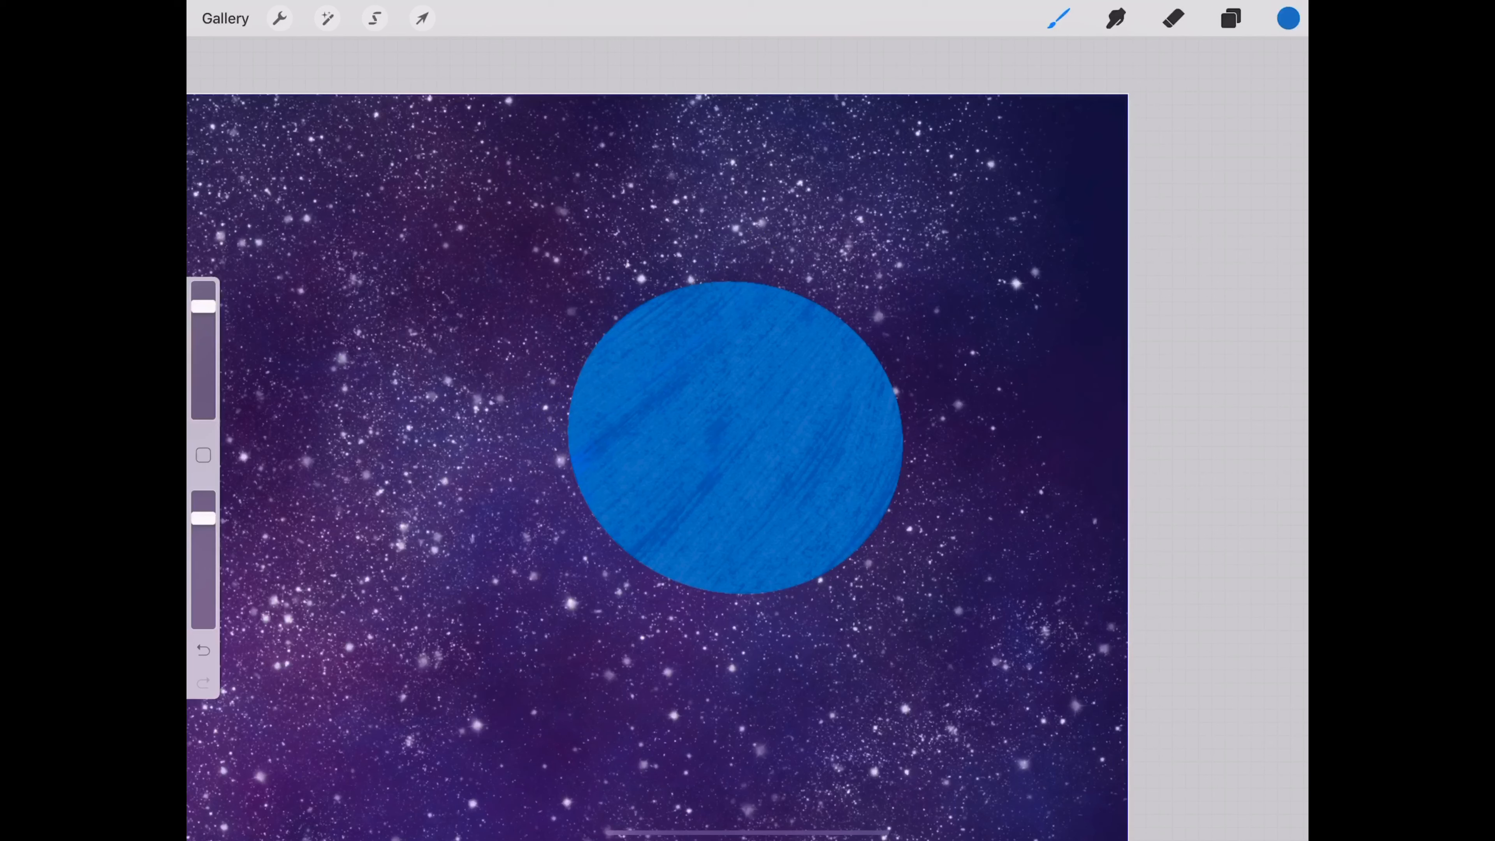
# Step: Add darker navy diagonal streaks across the planet surface
pyautogui.click(1288, 17)
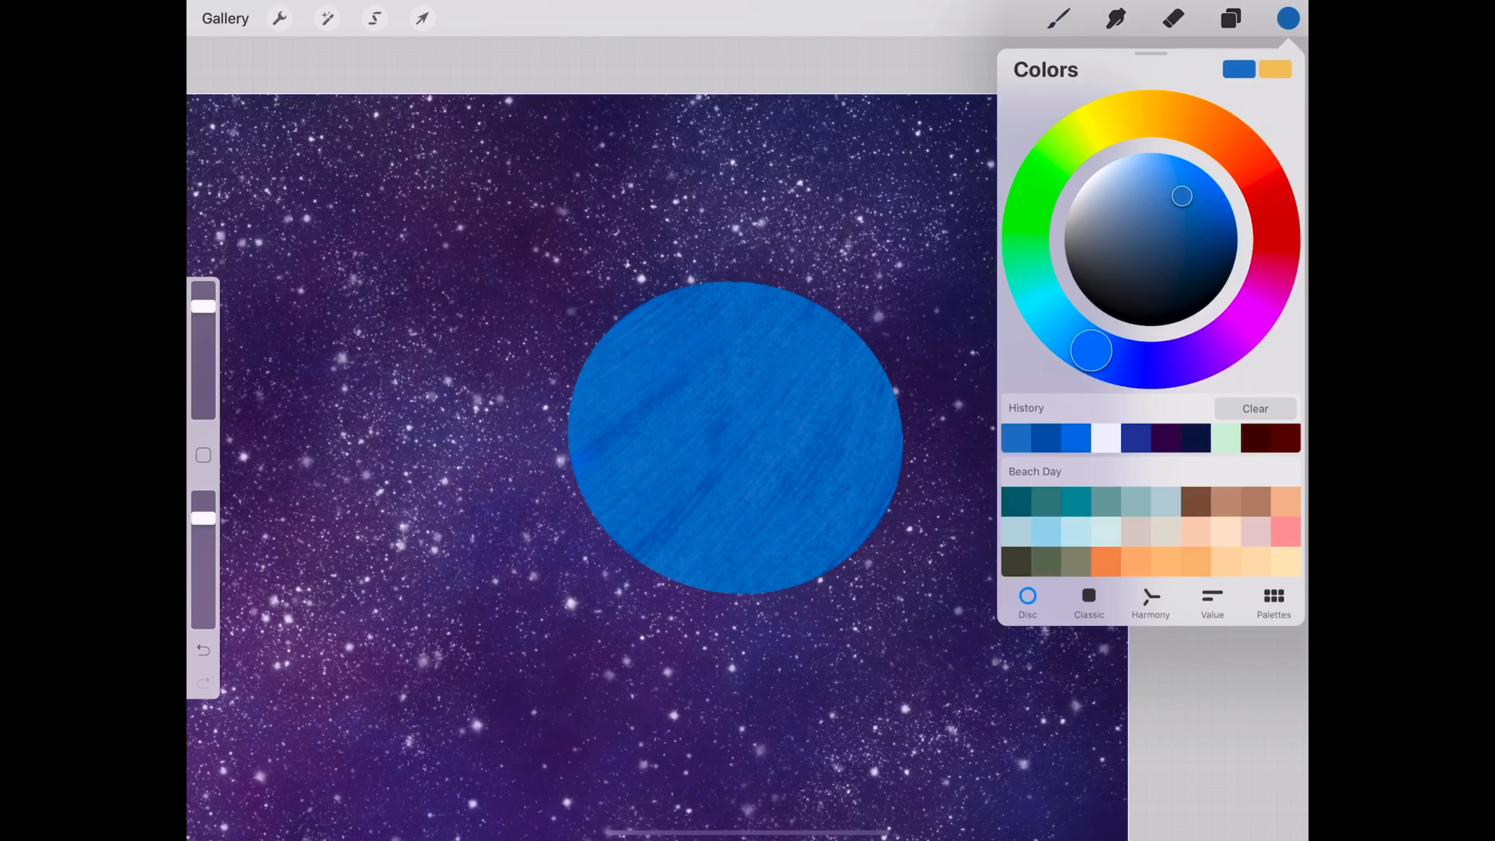
pyautogui.moveTo(1181, 196); pyautogui.dragTo(1199, 217)
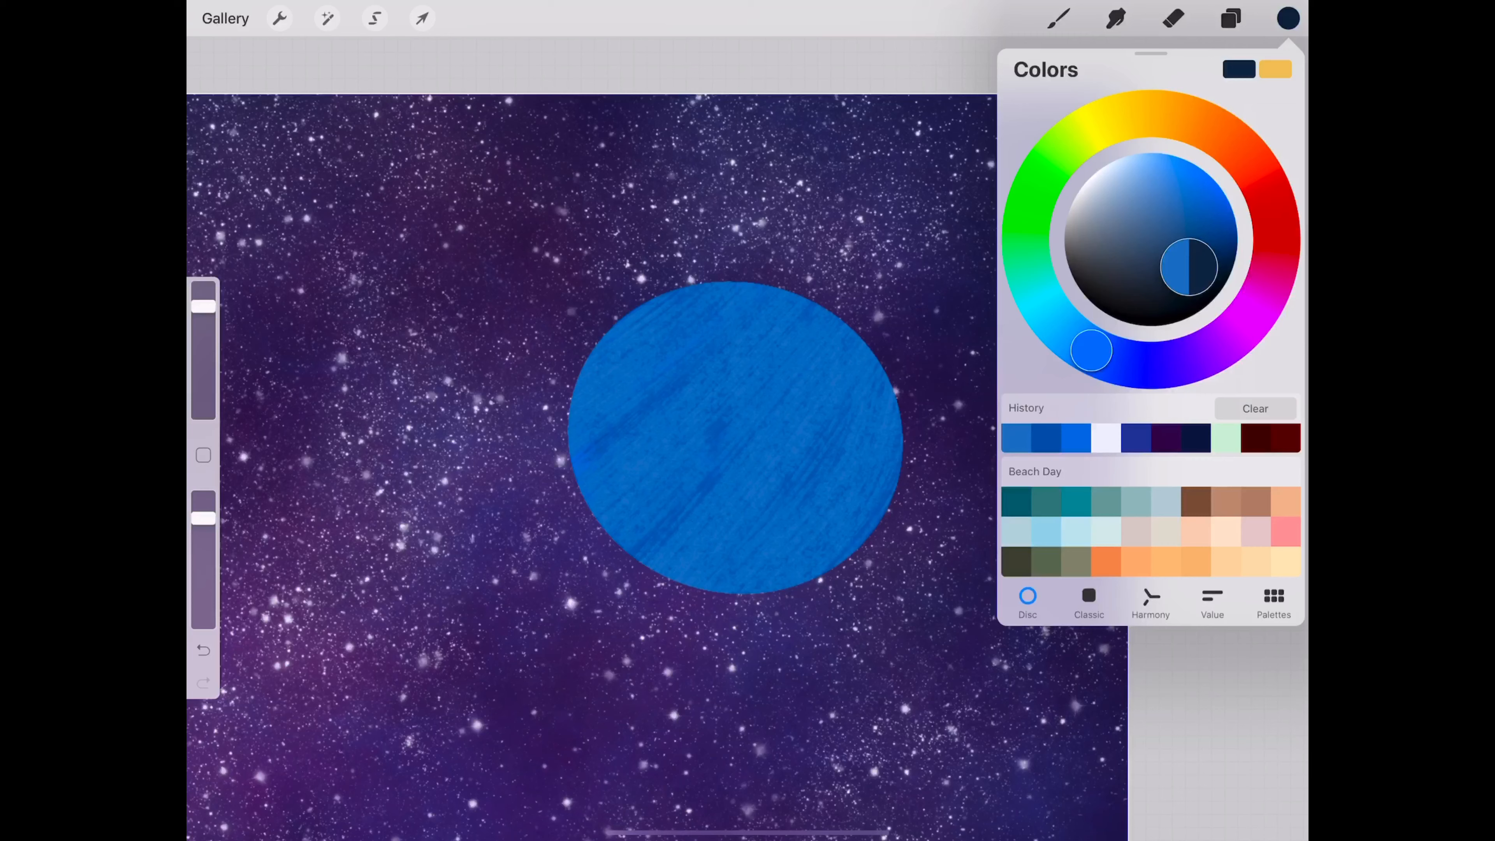
pyautogui.click(1288, 17)
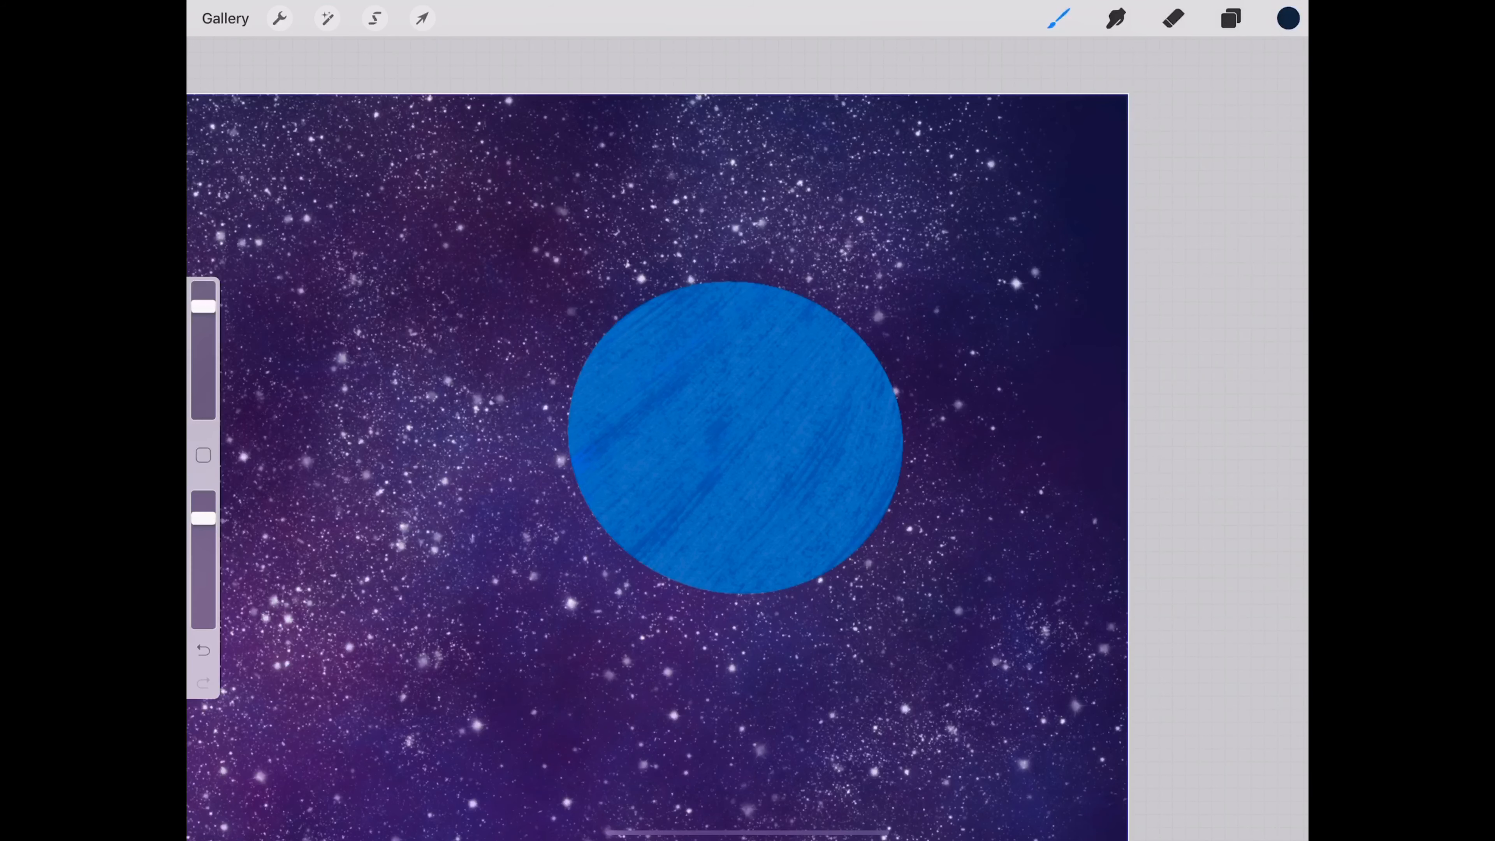
pyautogui.moveTo(204, 518); pyautogui.dragTo(204, 569)
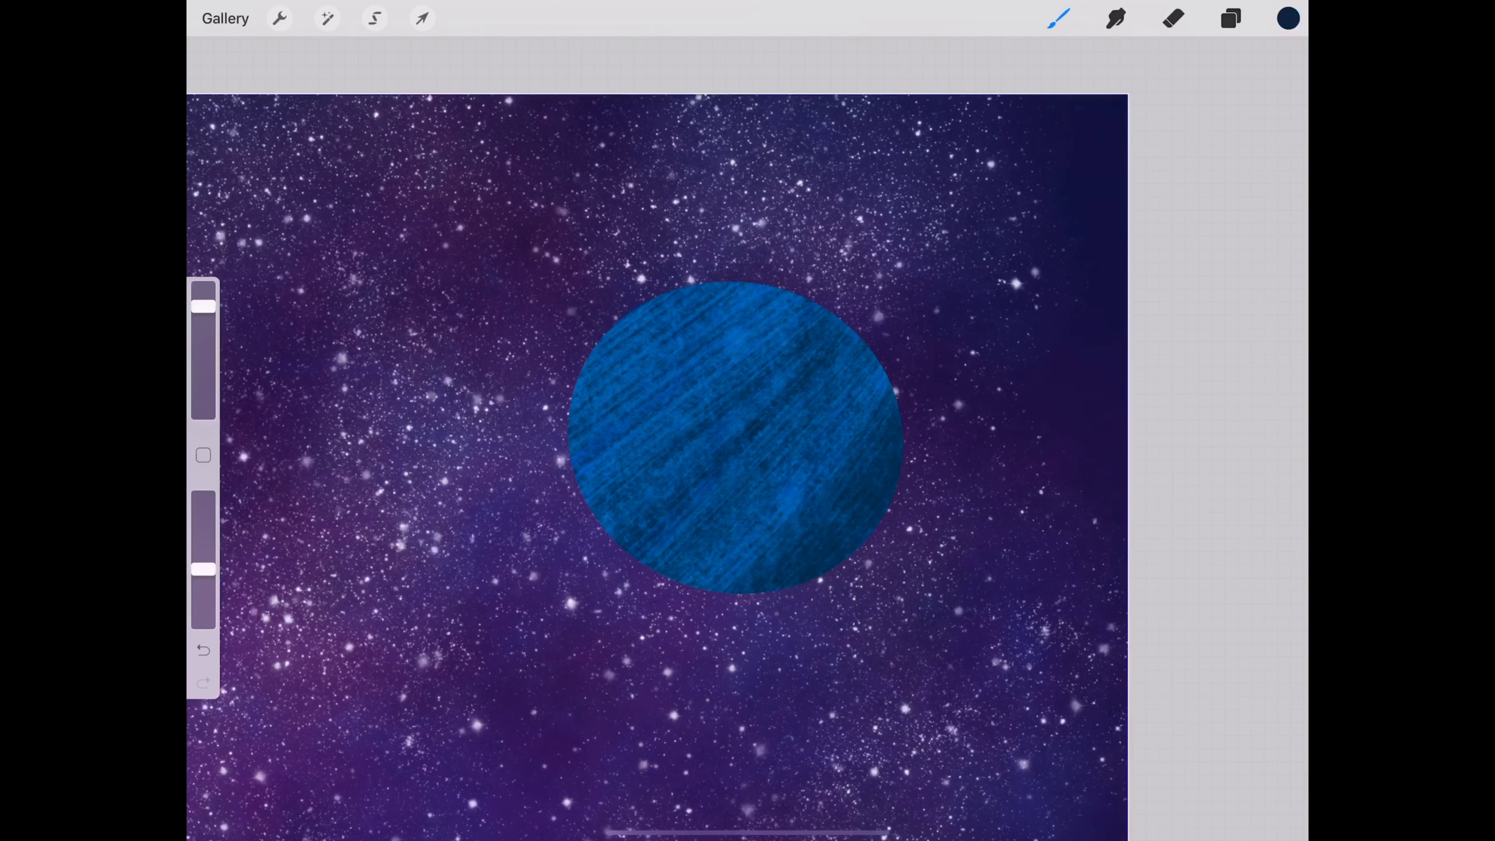
pyautogui.click(1059, 18)
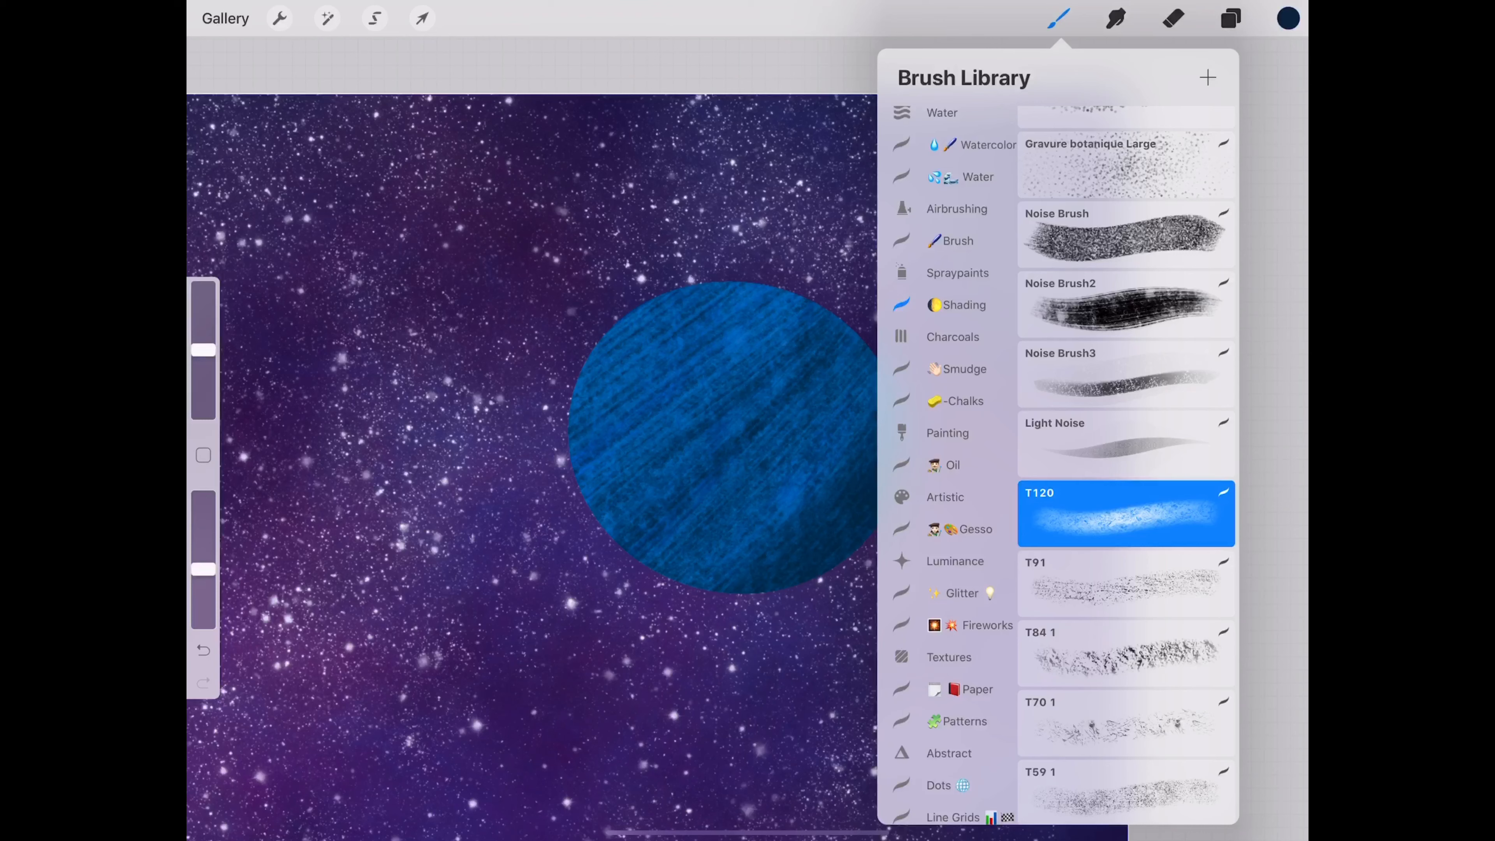
# Step: Paint lighter blue highlight patches over the planet's dark streaks with the texture brush
pyautogui.click(1059, 17)
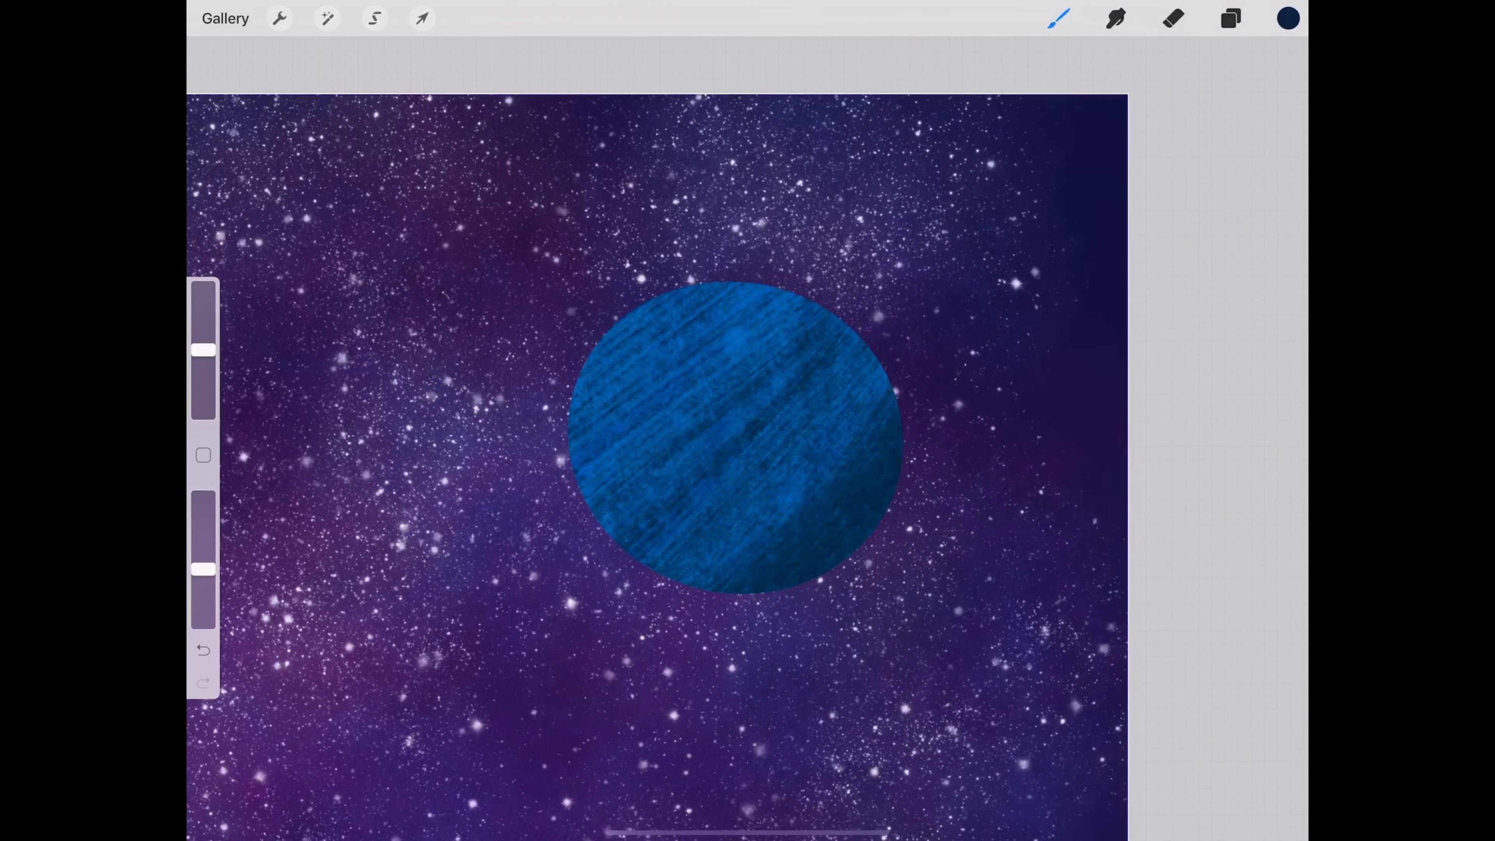
pyautogui.click(1288, 18)
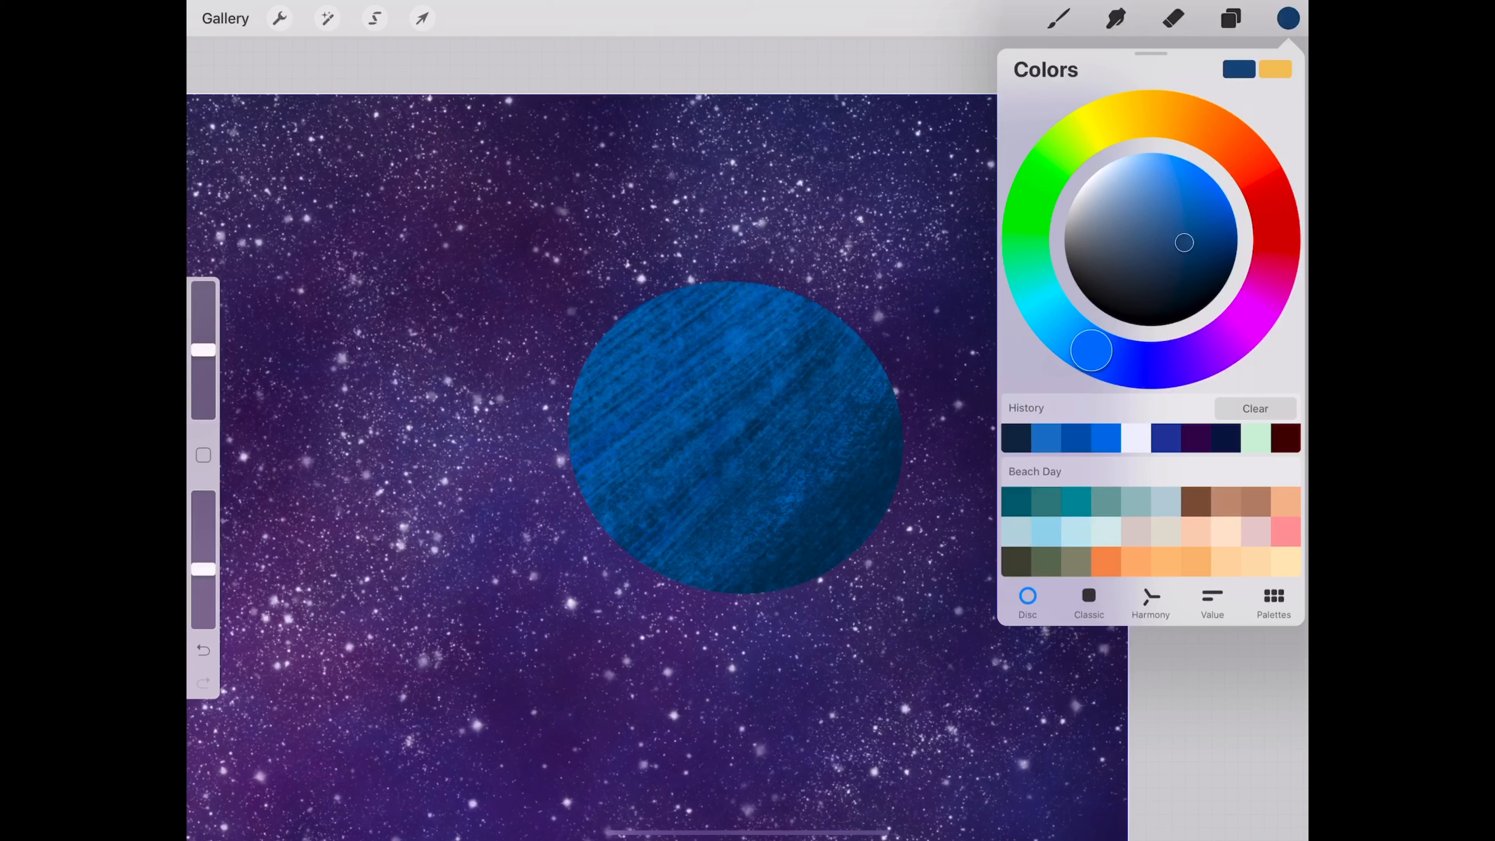
pyautogui.click(1288, 17)
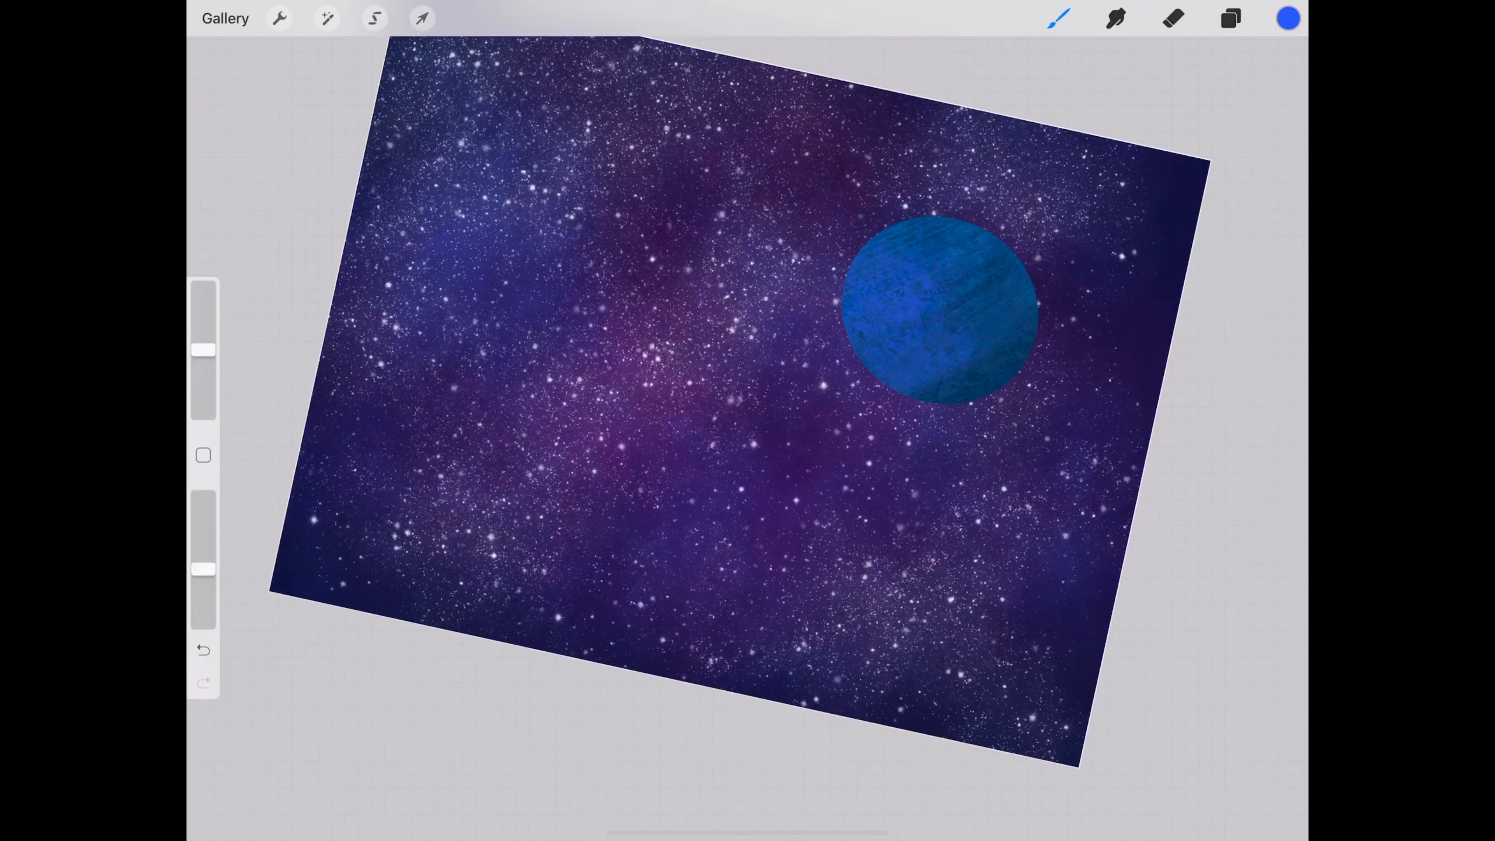
# Step: Draw a small QuickShape ellipse left of the blue planet and fill it solid red
pyautogui.click(1288, 17)
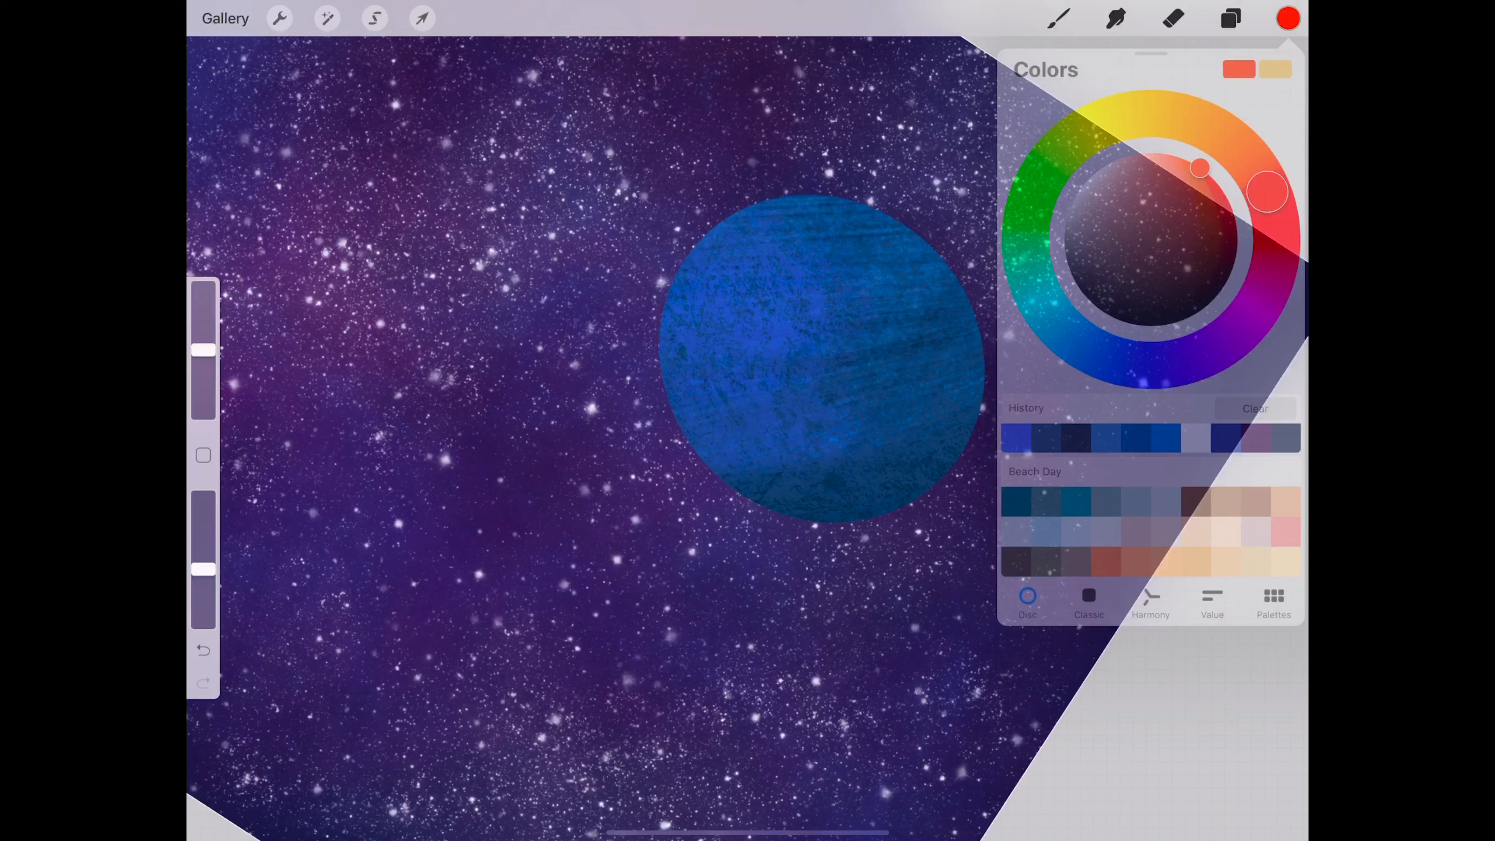
pyautogui.click(1059, 18)
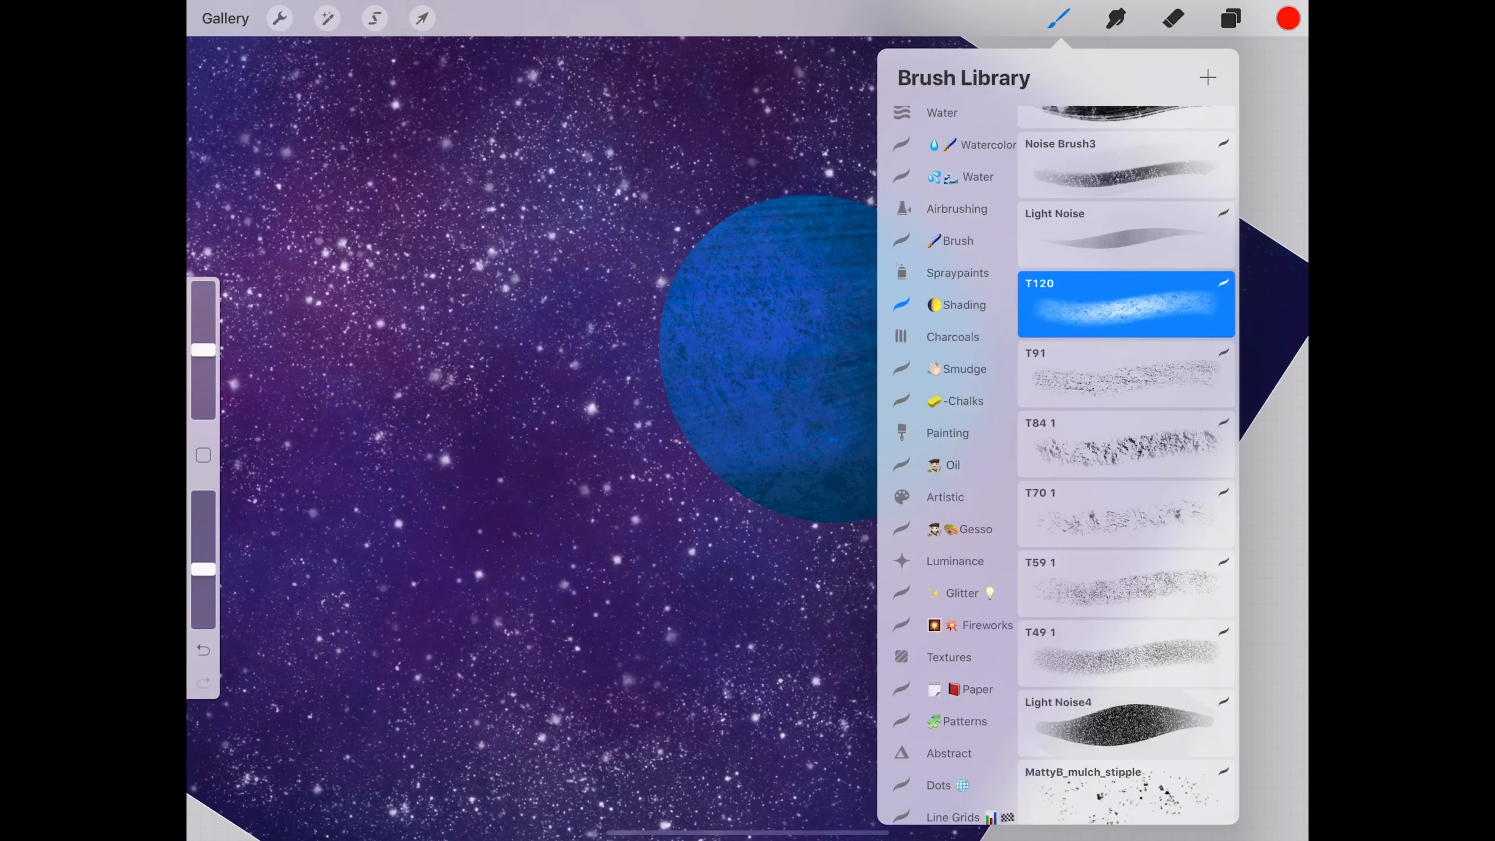
pyautogui.scroll(-3)
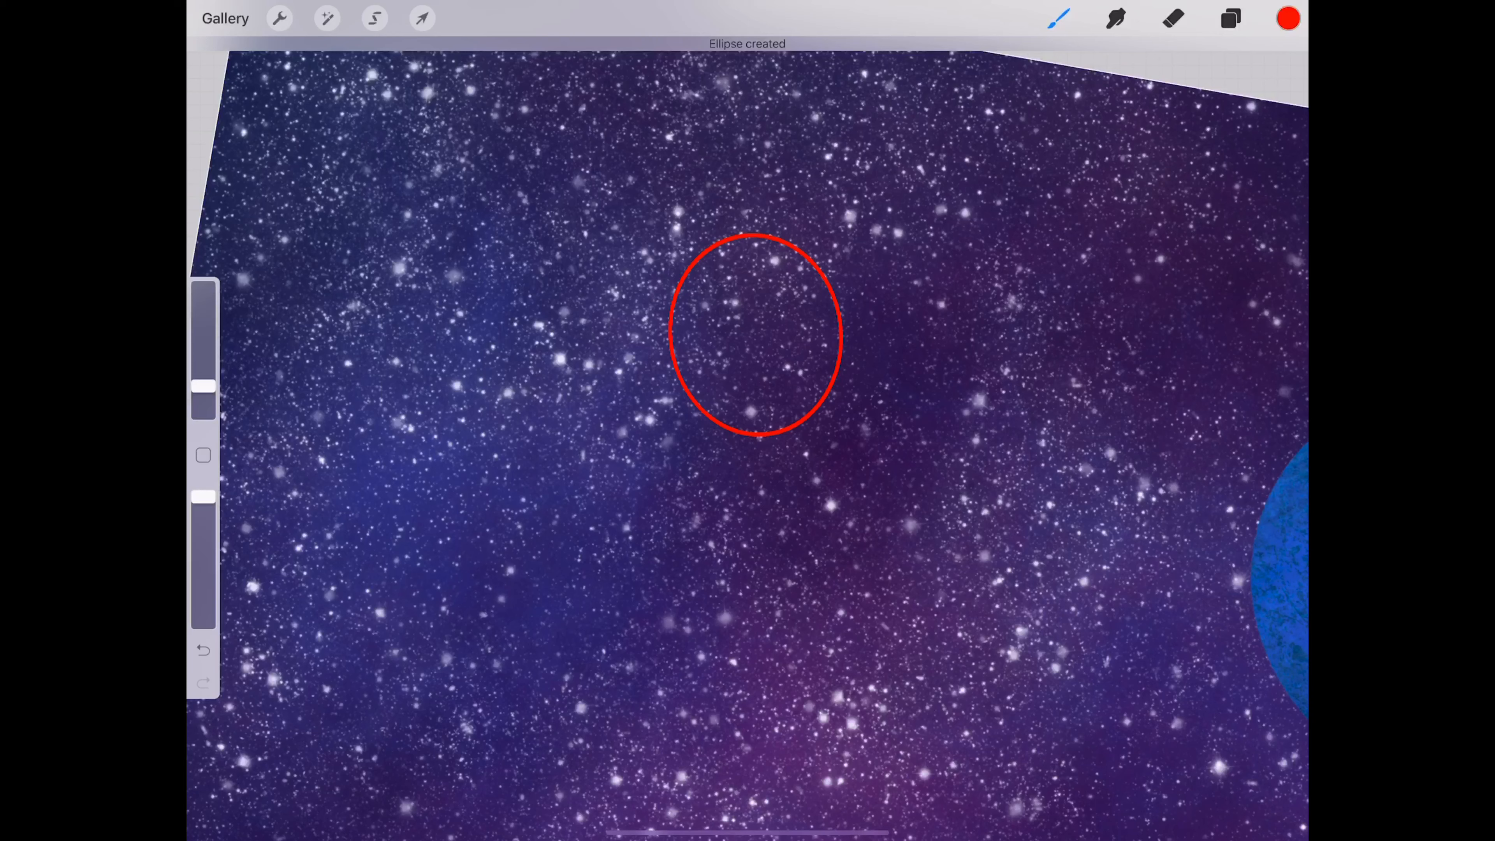
pyautogui.click(756, 334)
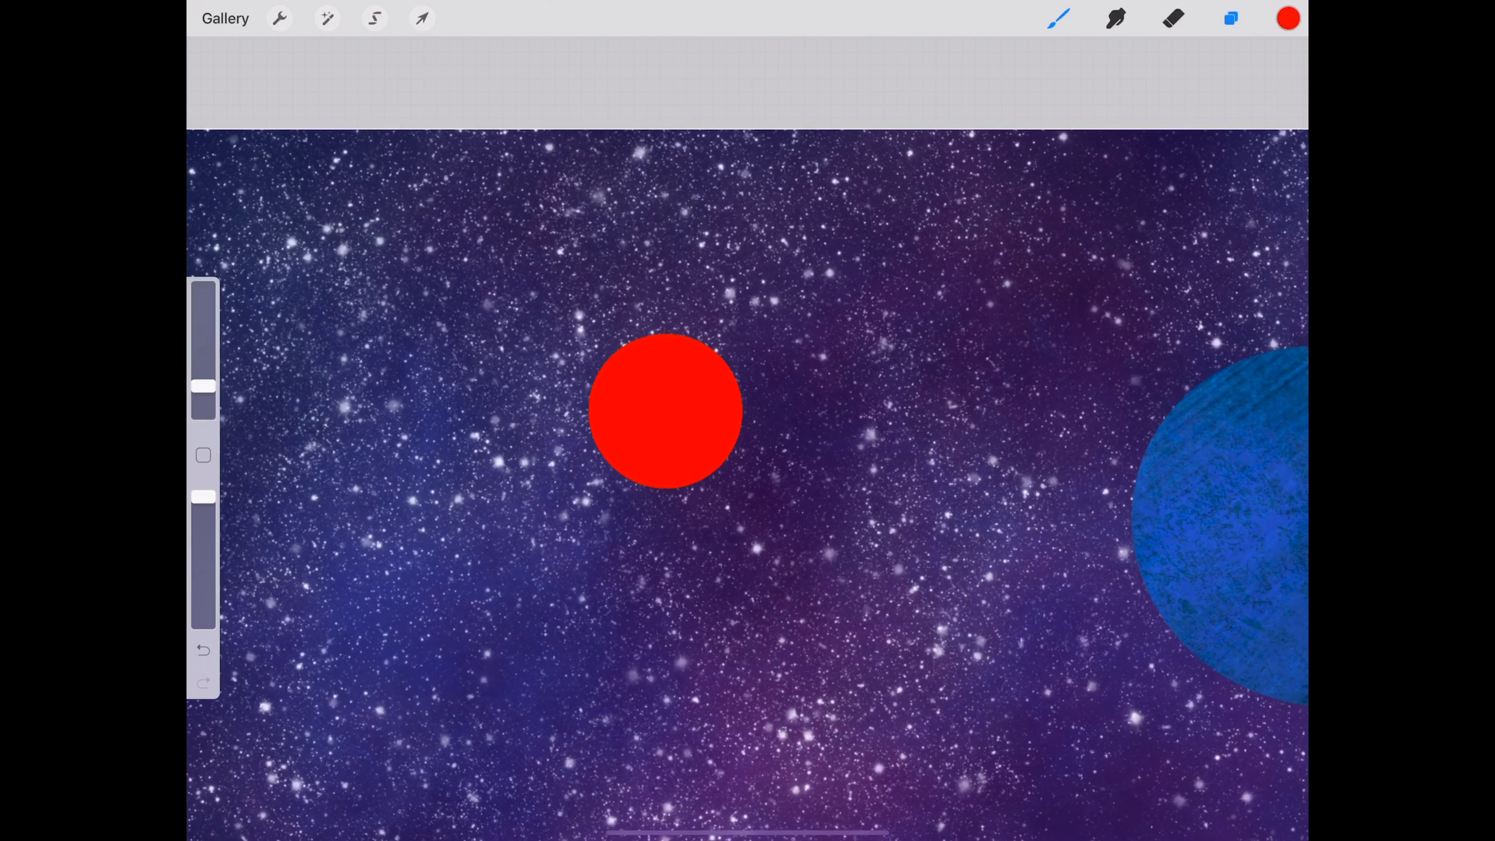
# Step: Add a new empty layer above the red circle
pyautogui.click(1231, 17)
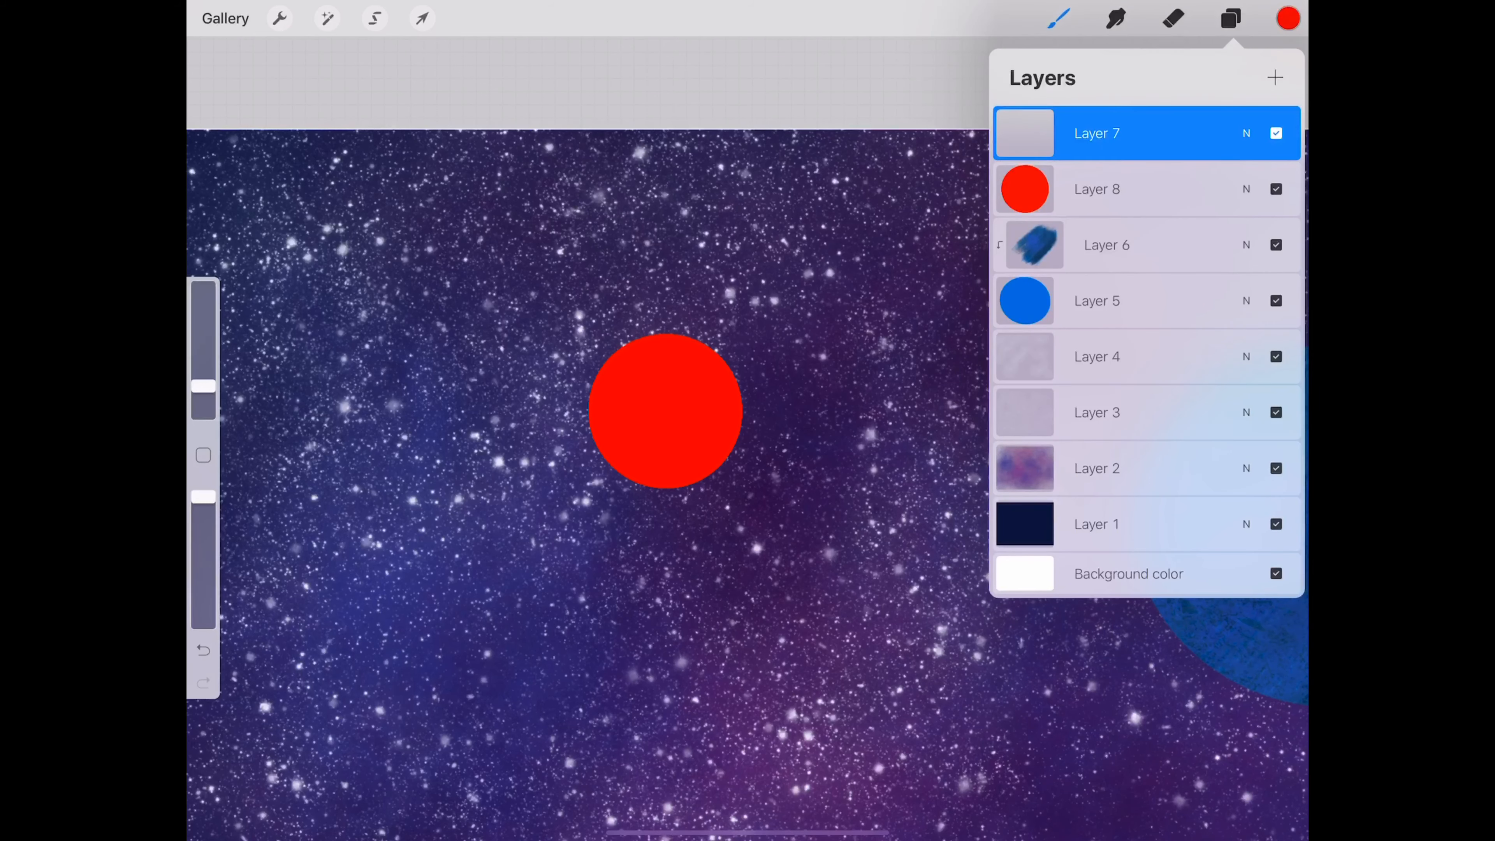
pyautogui.click(1231, 18)
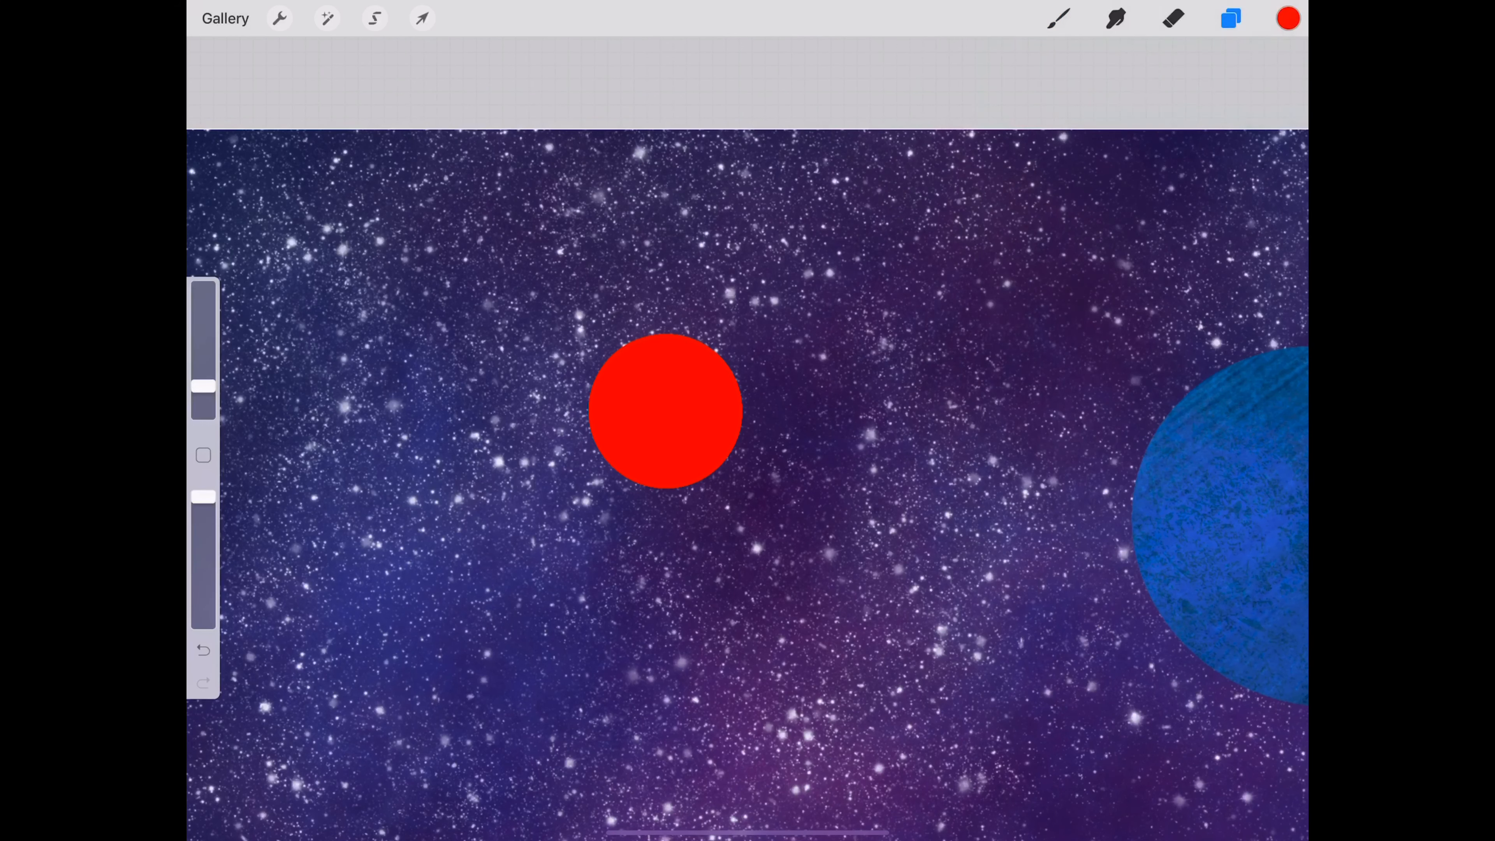
pyautogui.click(1287, 18)
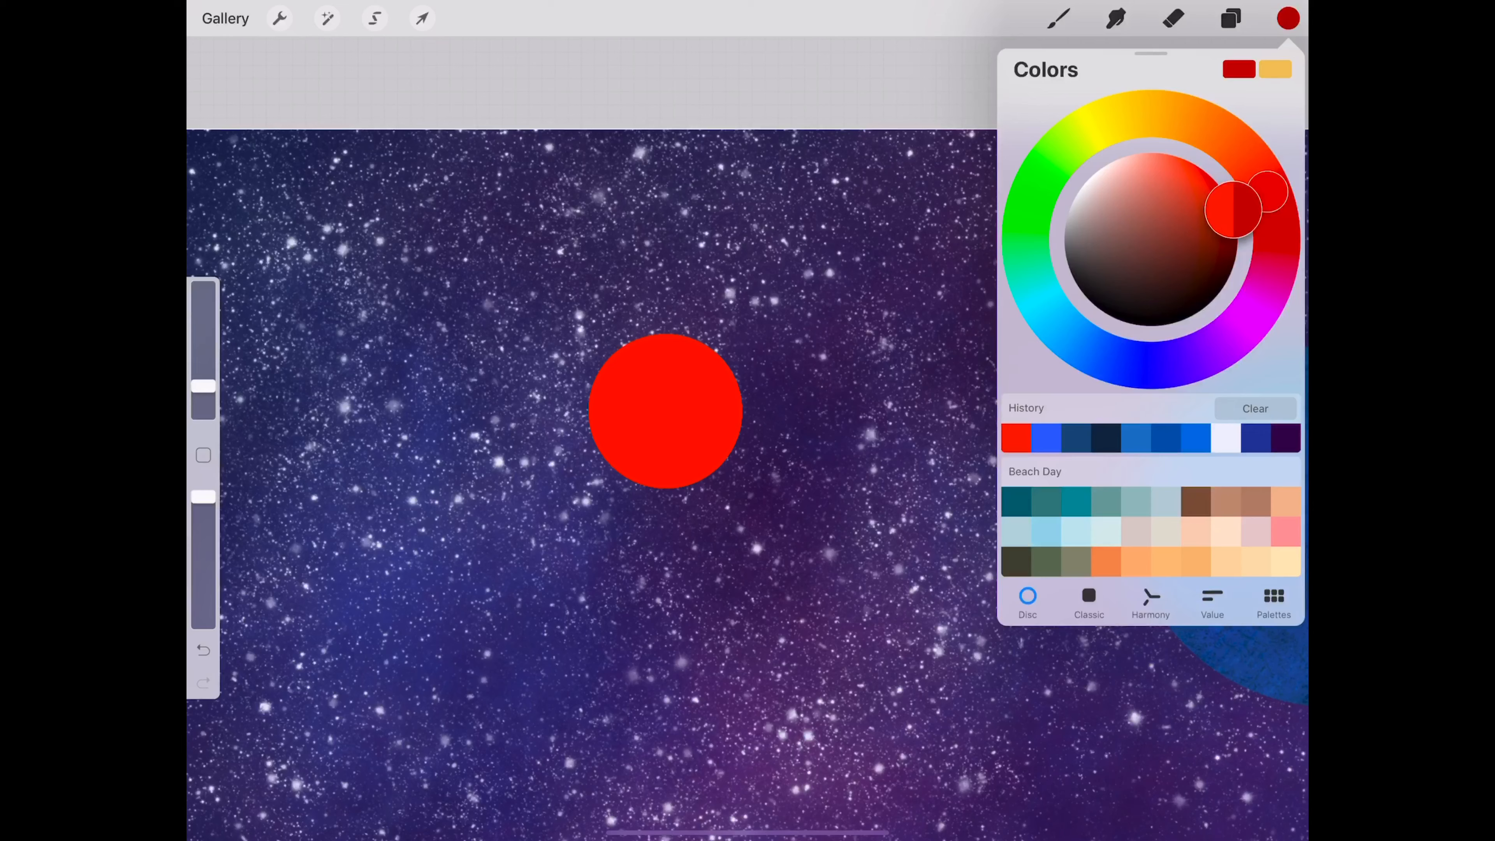
# Step: Paint deeper red grainy T120 texture over the red circle
pyautogui.click(1287, 17)
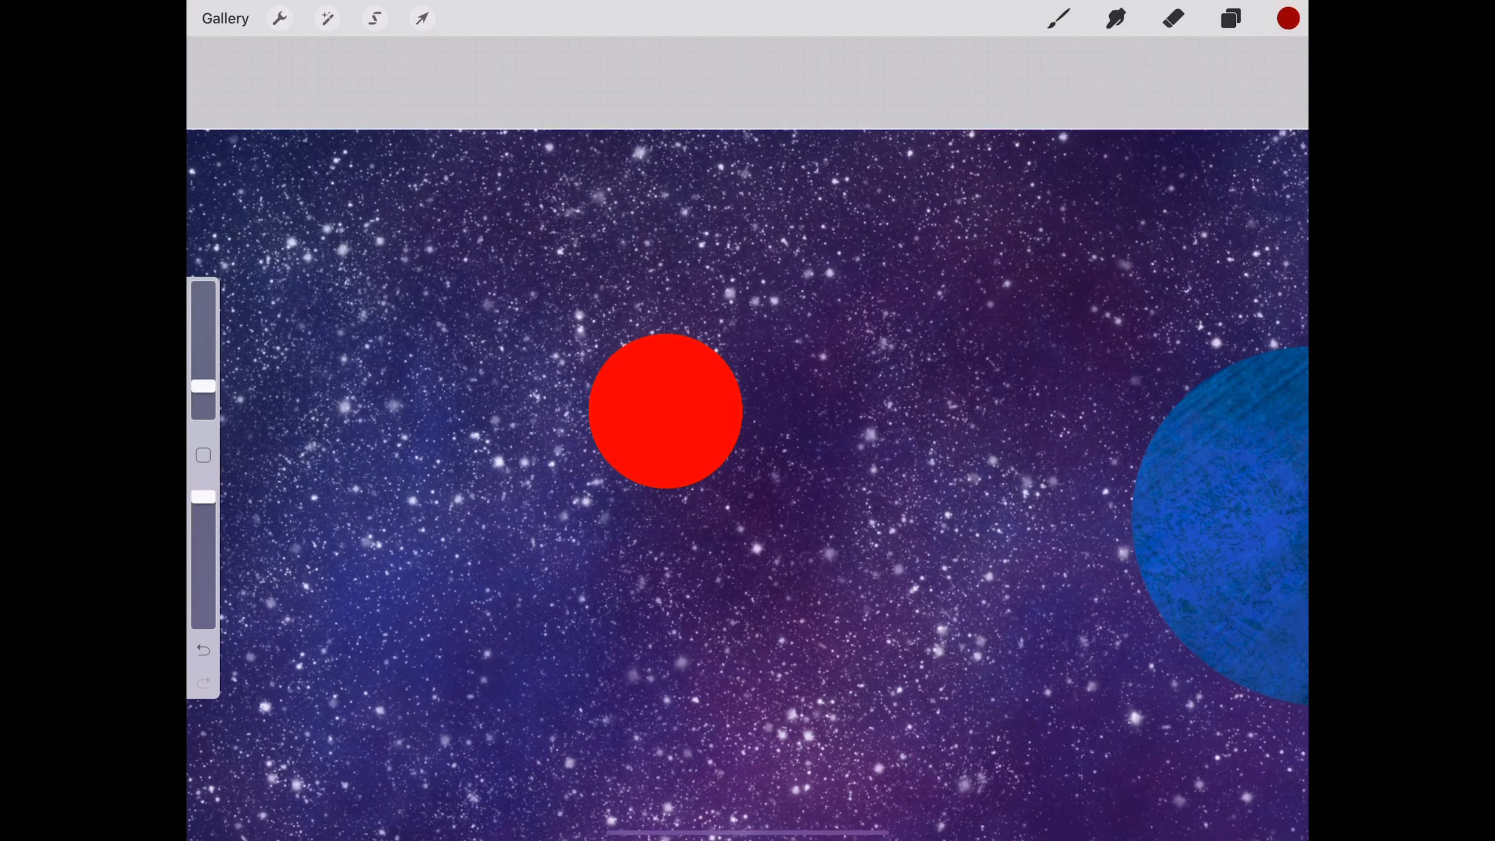
pyautogui.click(1058, 17)
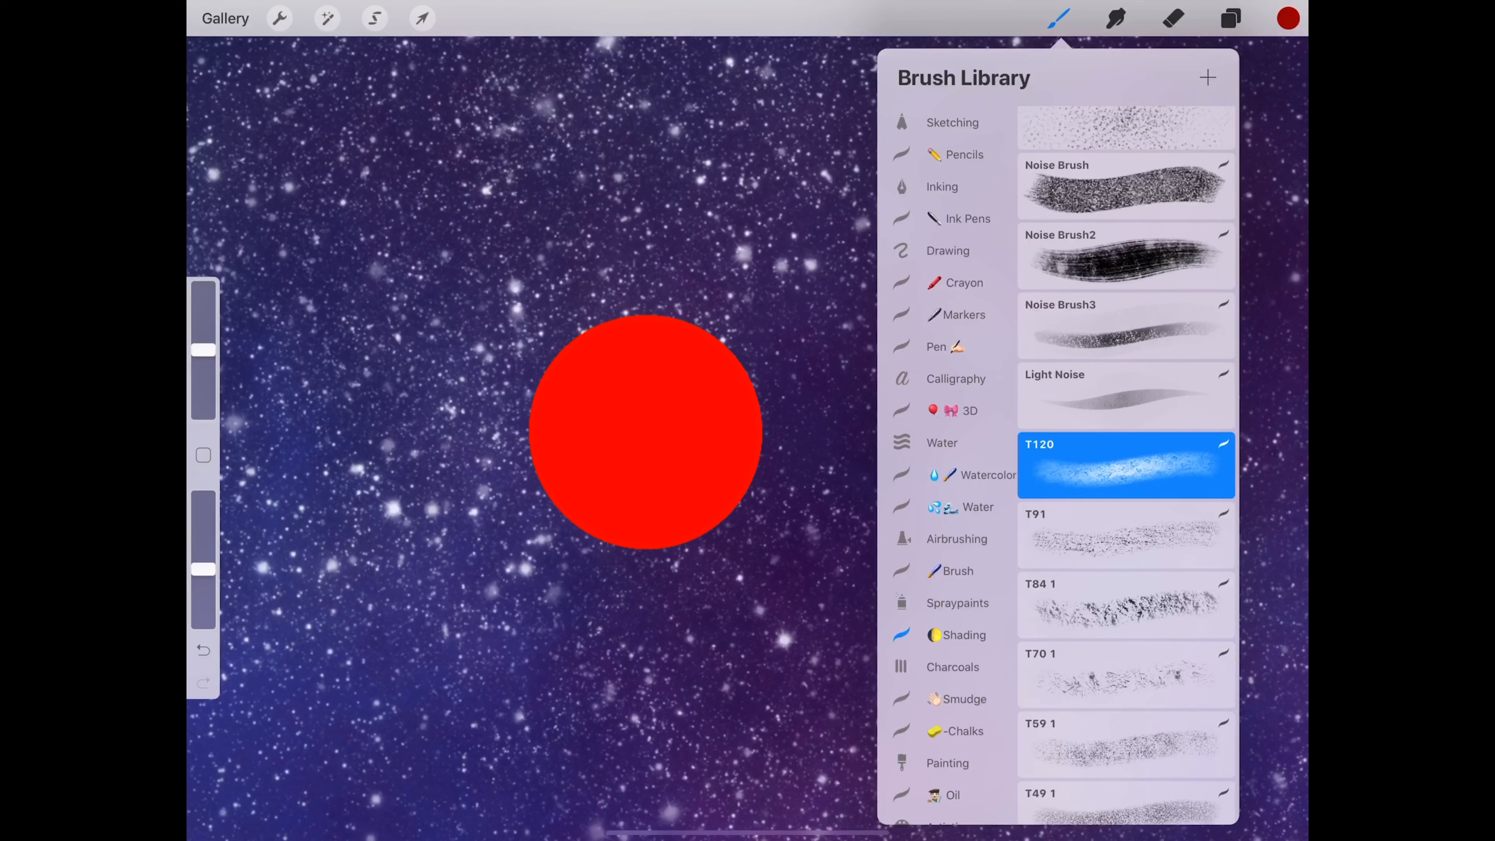
pyautogui.click(1057, 18)
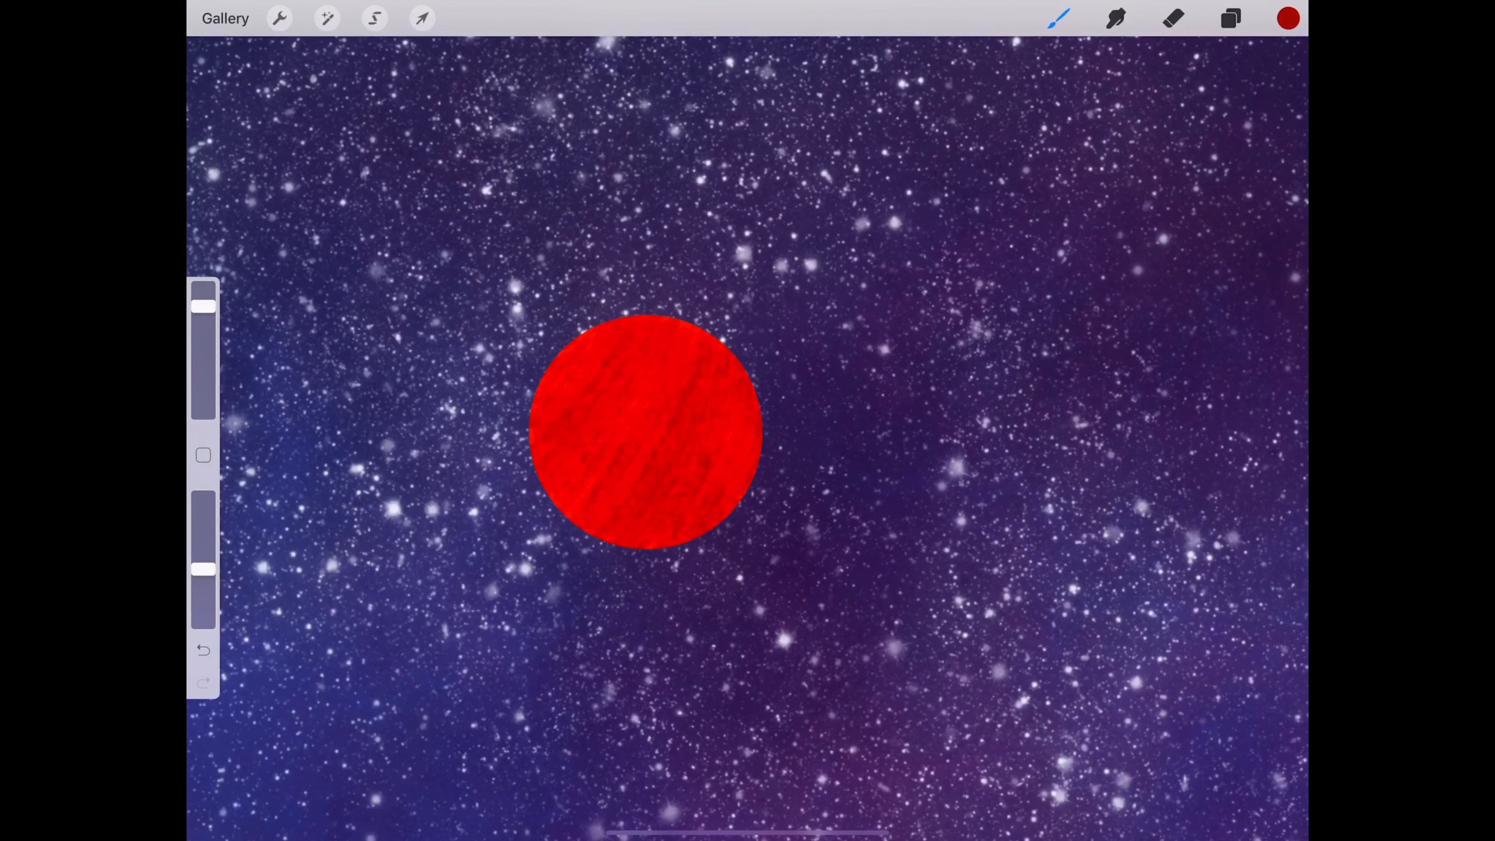
pyautogui.click(1288, 18)
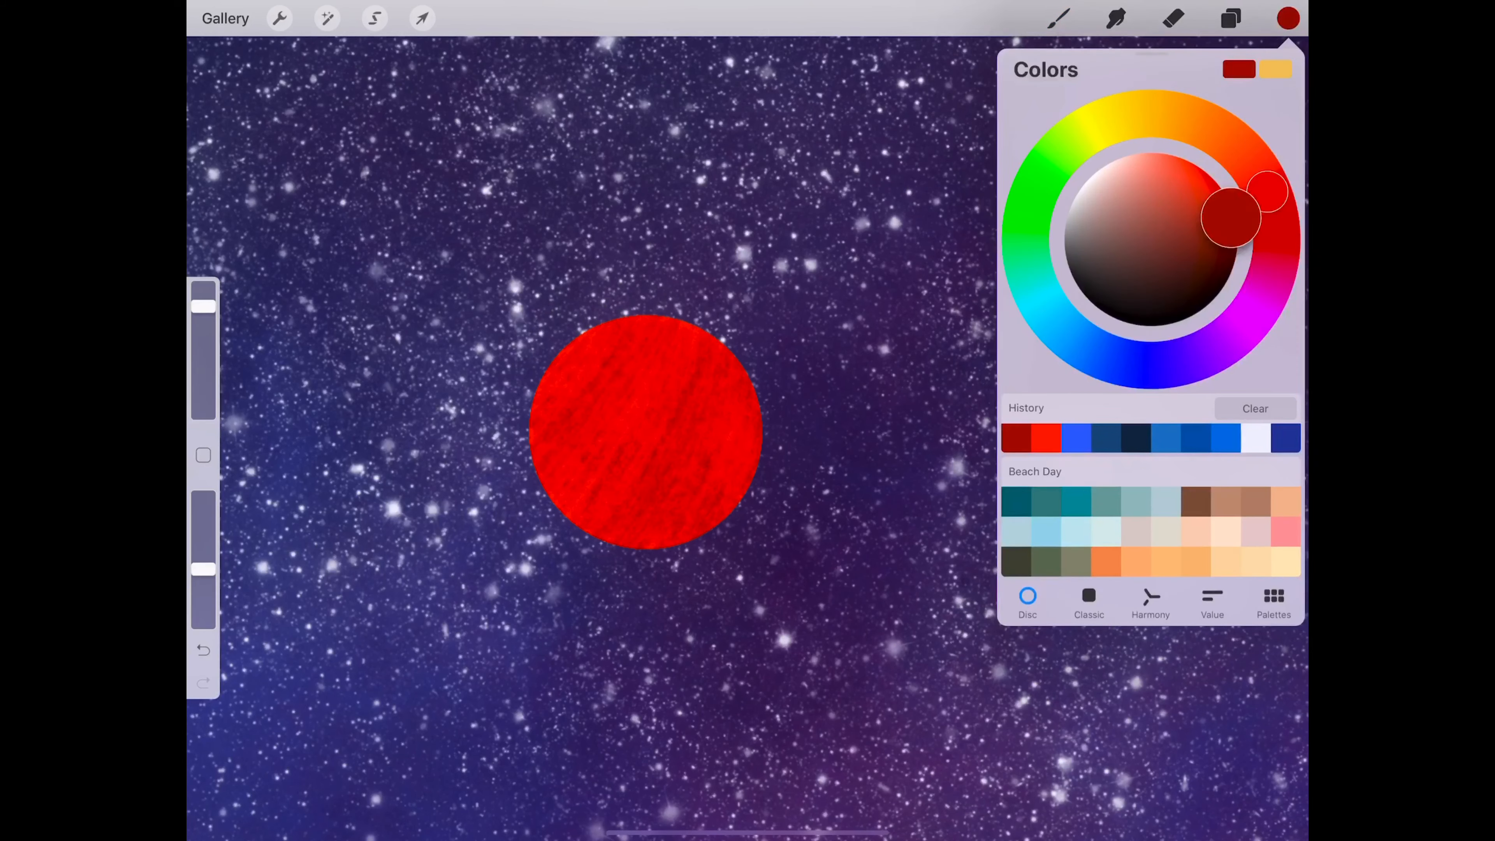
pyautogui.click(1288, 18)
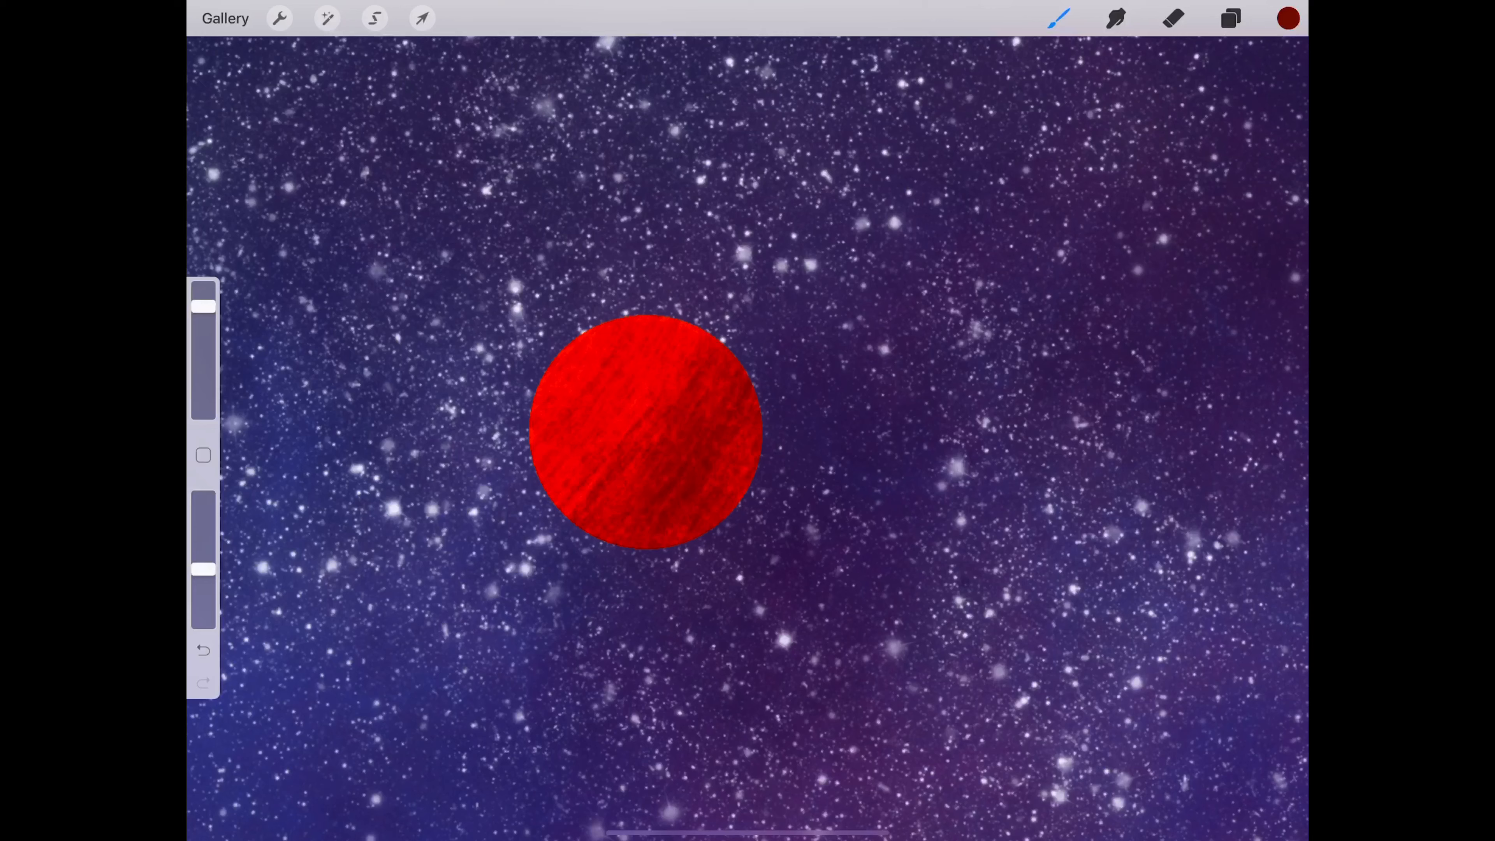
# Step: Darken the red further and add shadow streaks across the red planet
pyautogui.click(1288, 17)
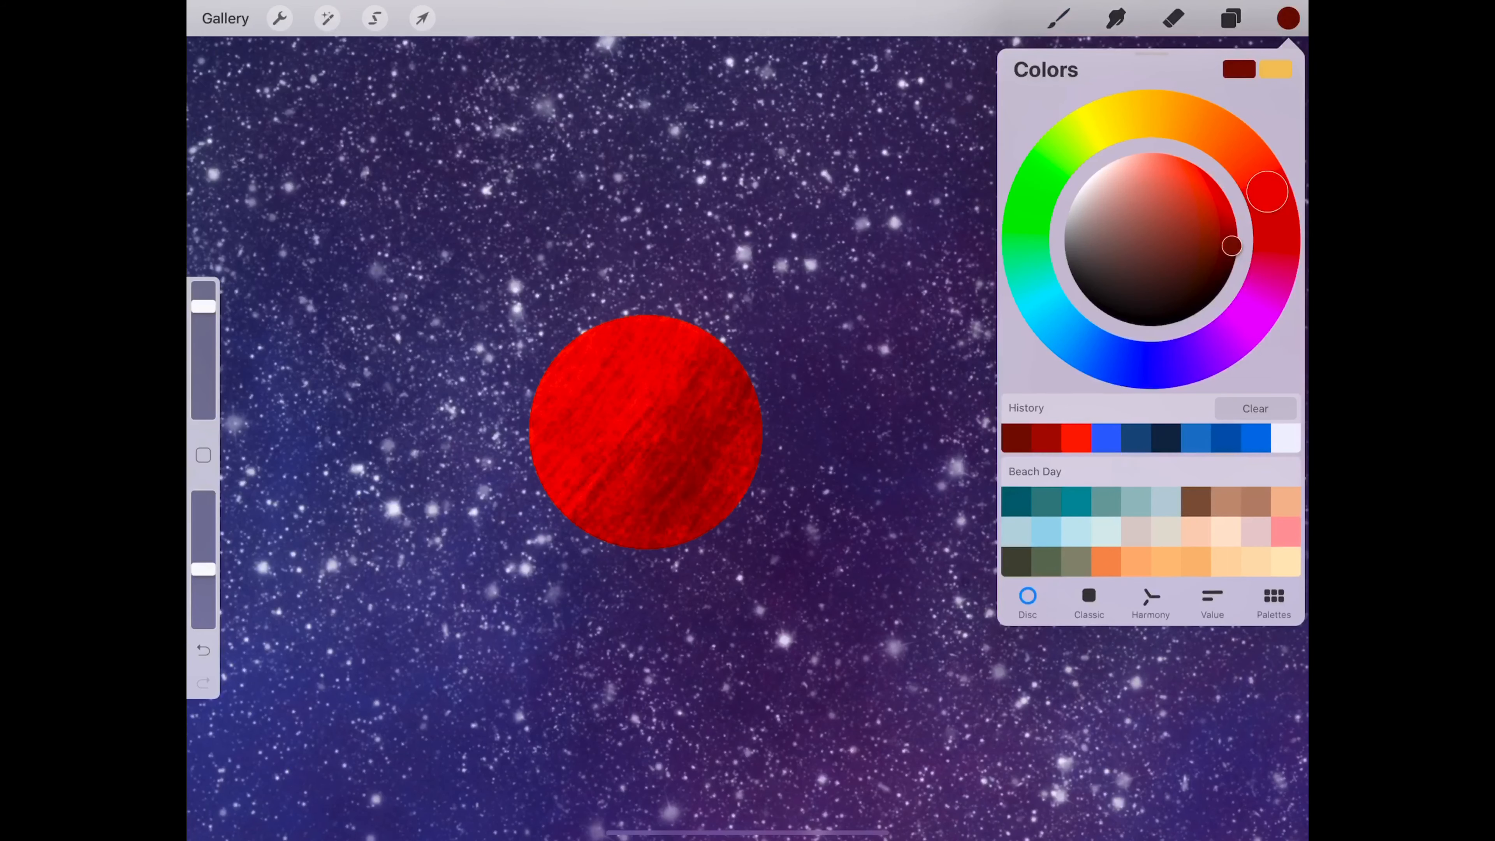
pyautogui.moveTo(1269, 191); pyautogui.dragTo(1214, 170)
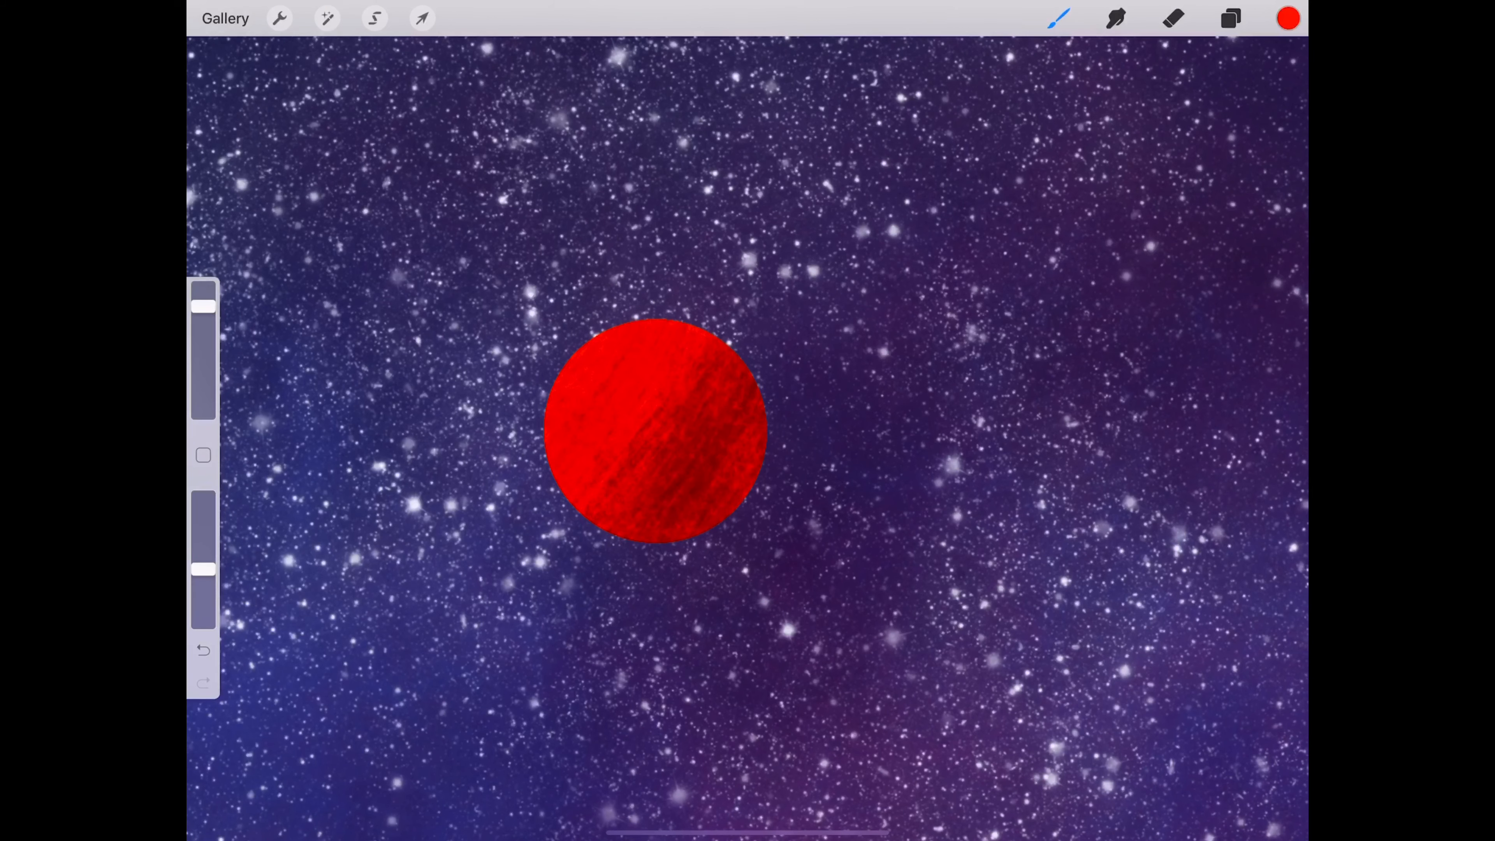
pyautogui.click(1058, 17)
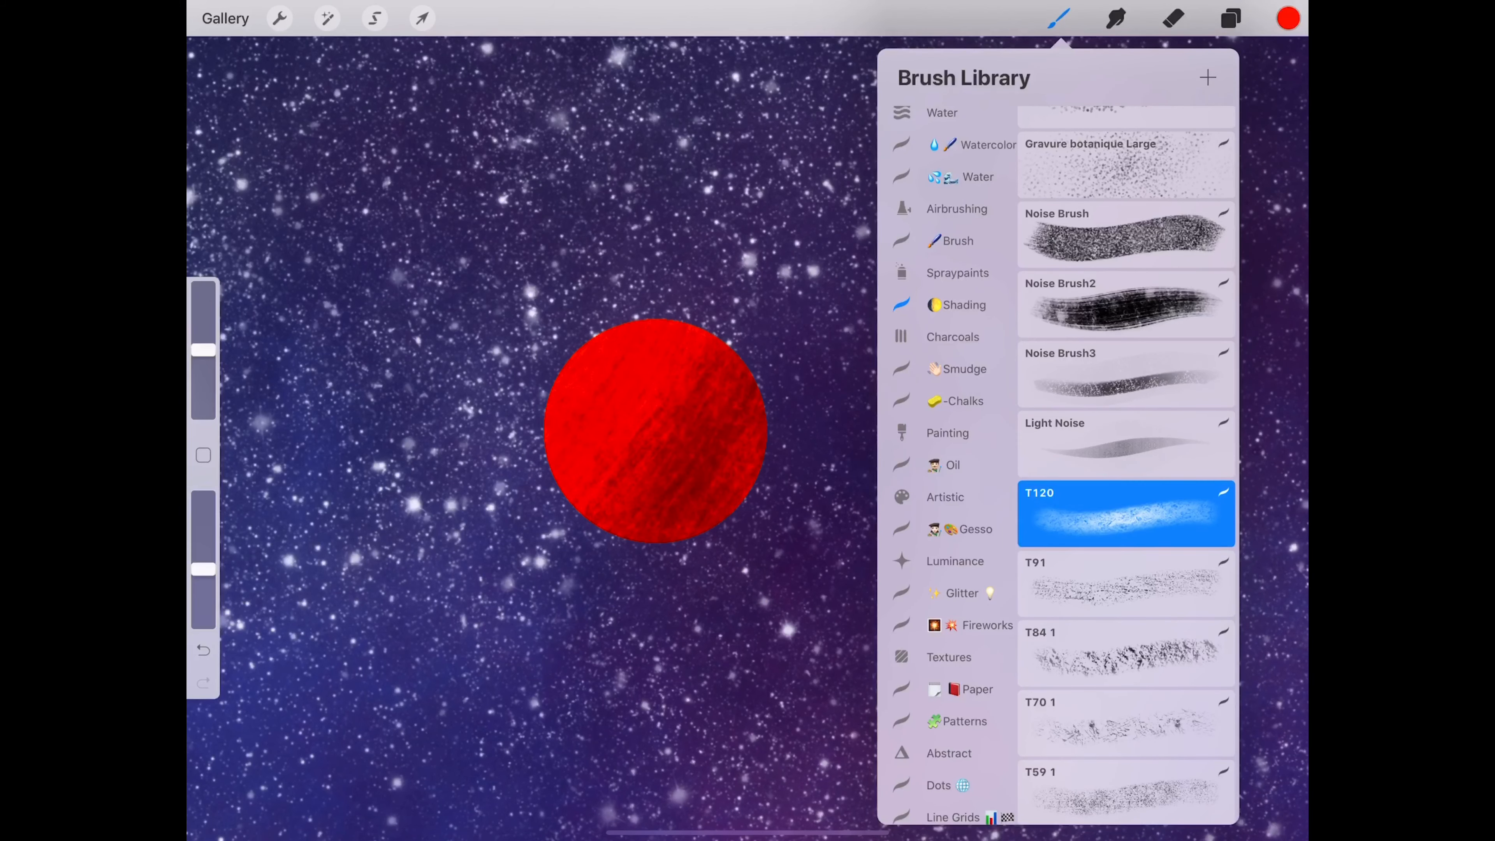
pyautogui.click(1059, 17)
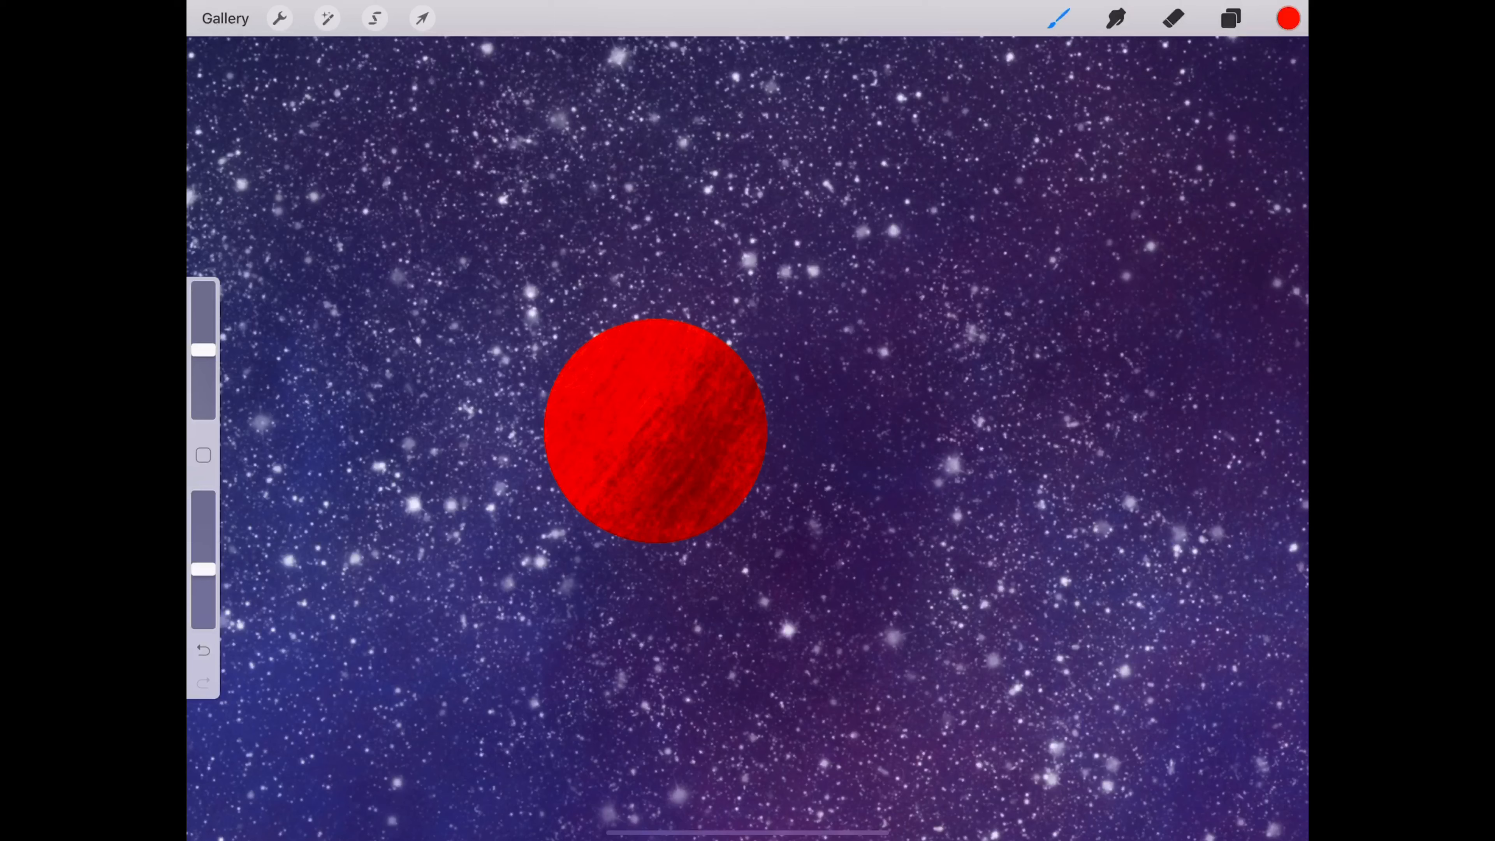
pyautogui.click(1287, 18)
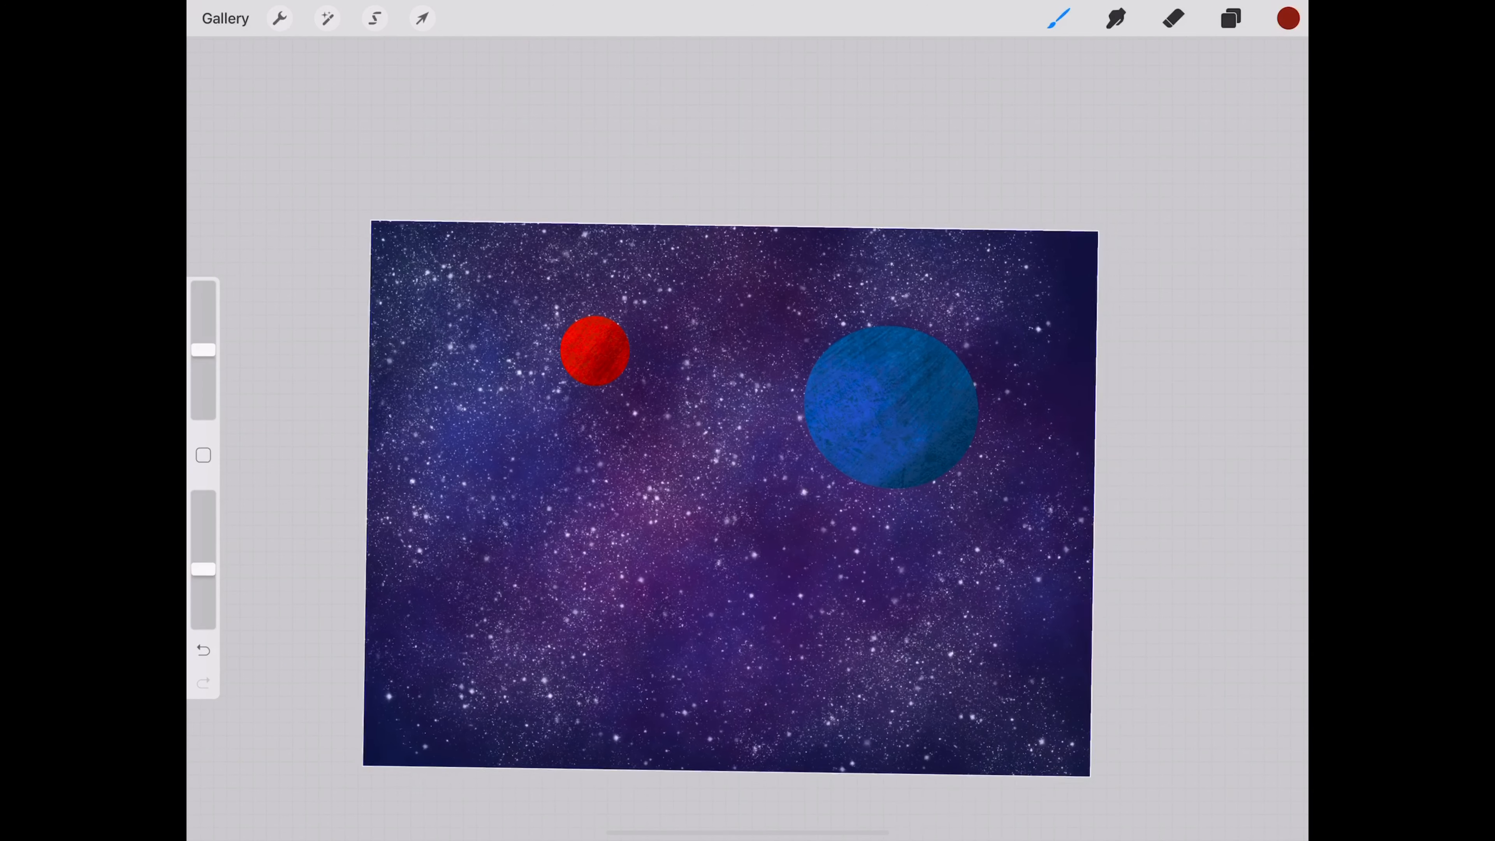
# Step: Clip the red texture layer to the red planet, then pick pale blue for the ring strokes
pyautogui.click(1230, 17)
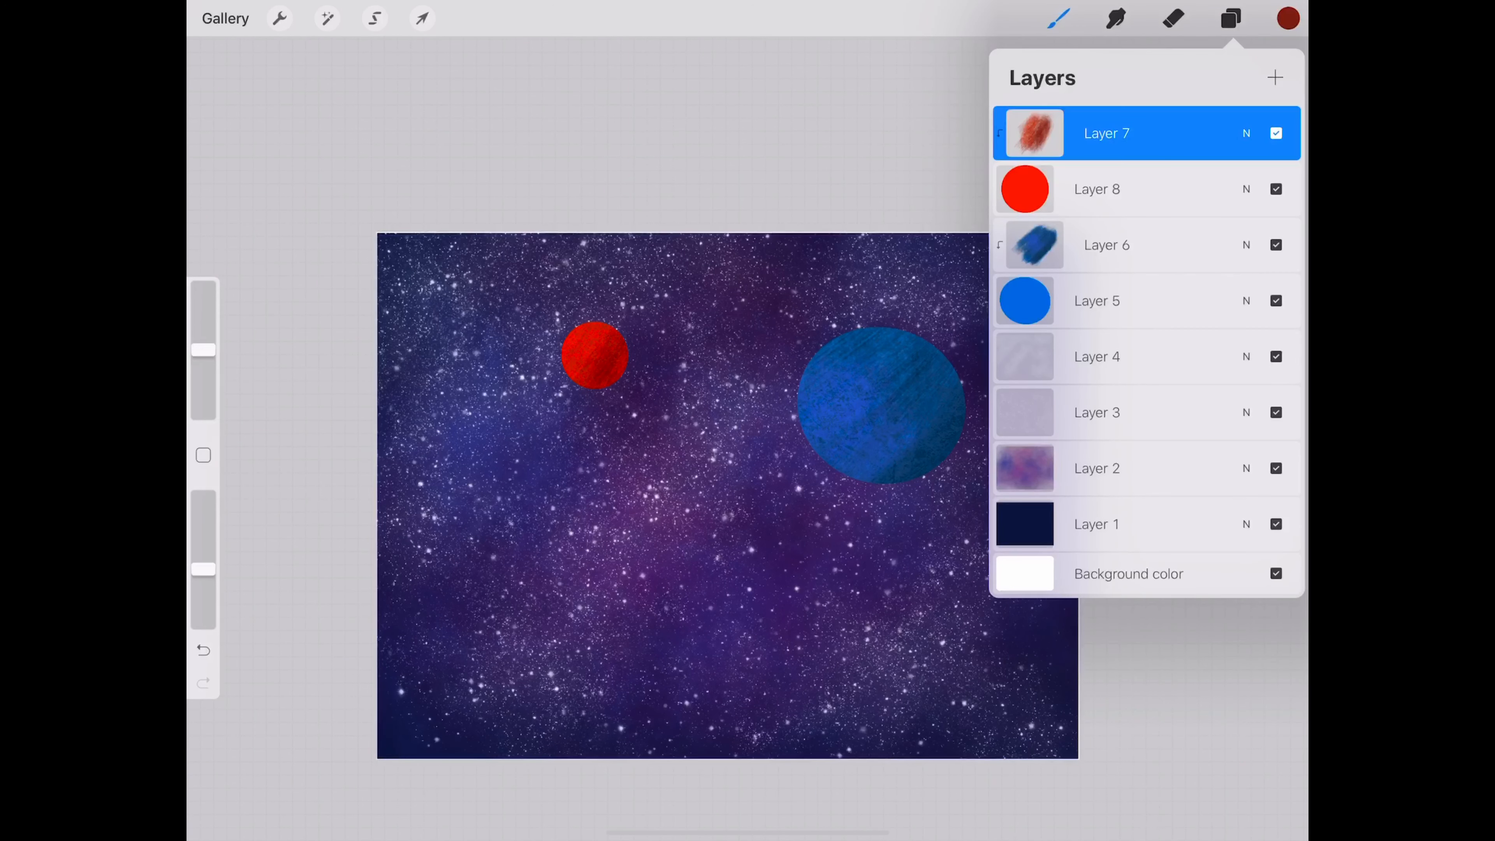
pyautogui.click(1275, 77)
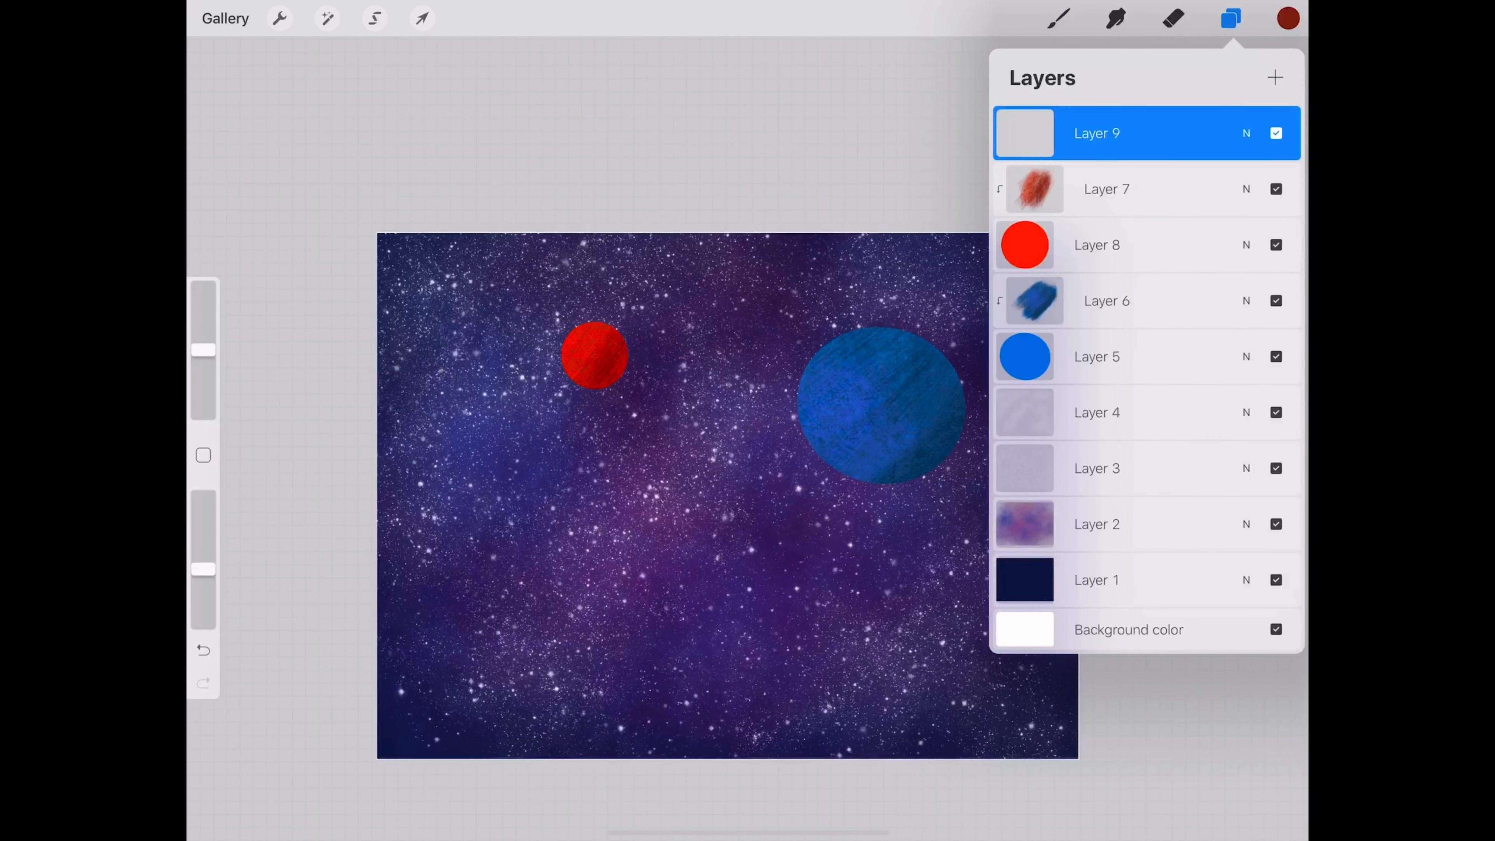
pyautogui.click(1231, 18)
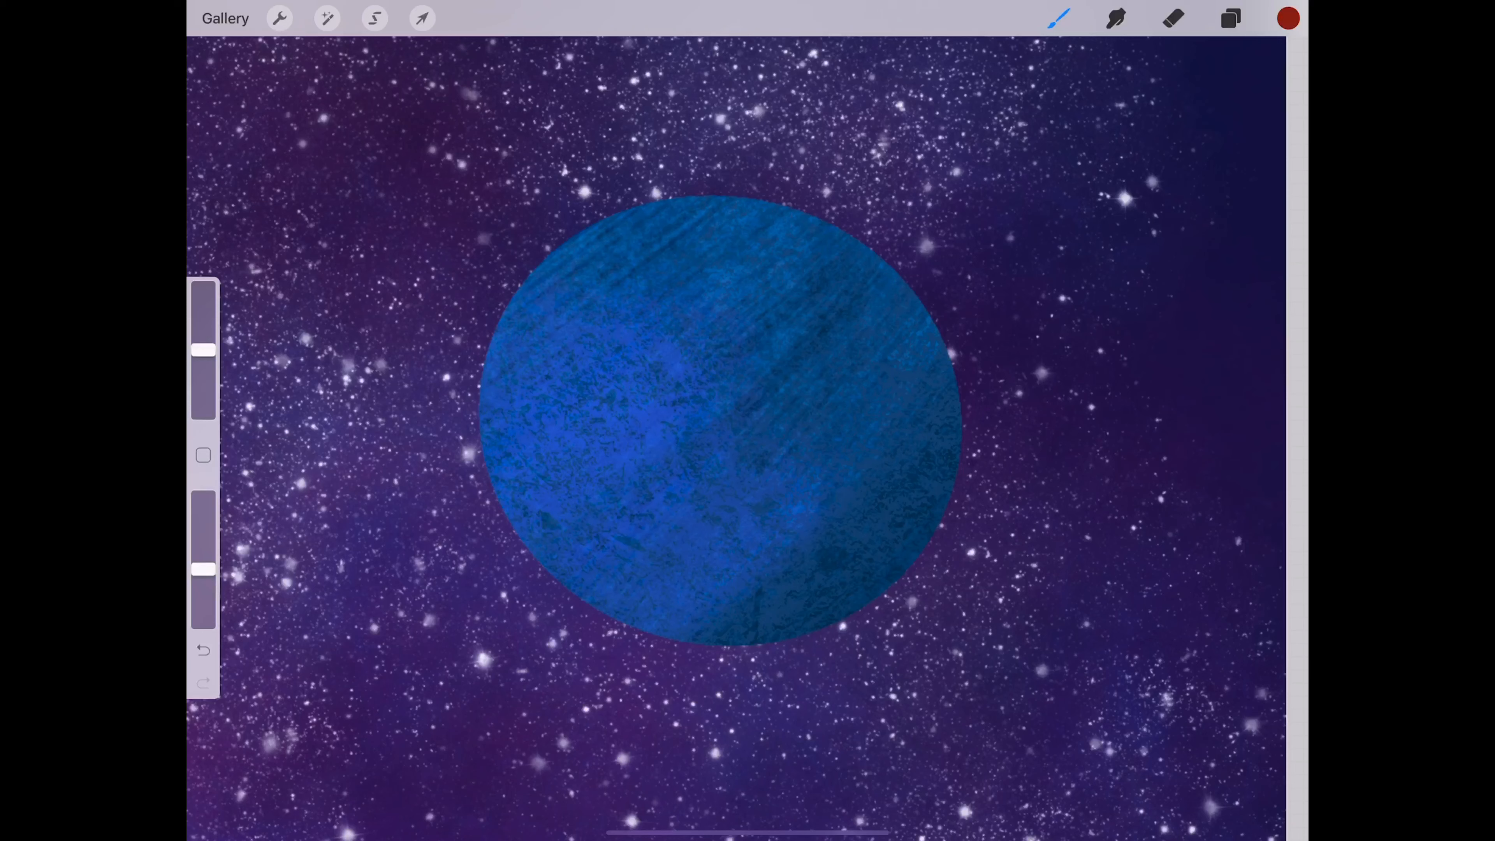
pyautogui.click(1288, 18)
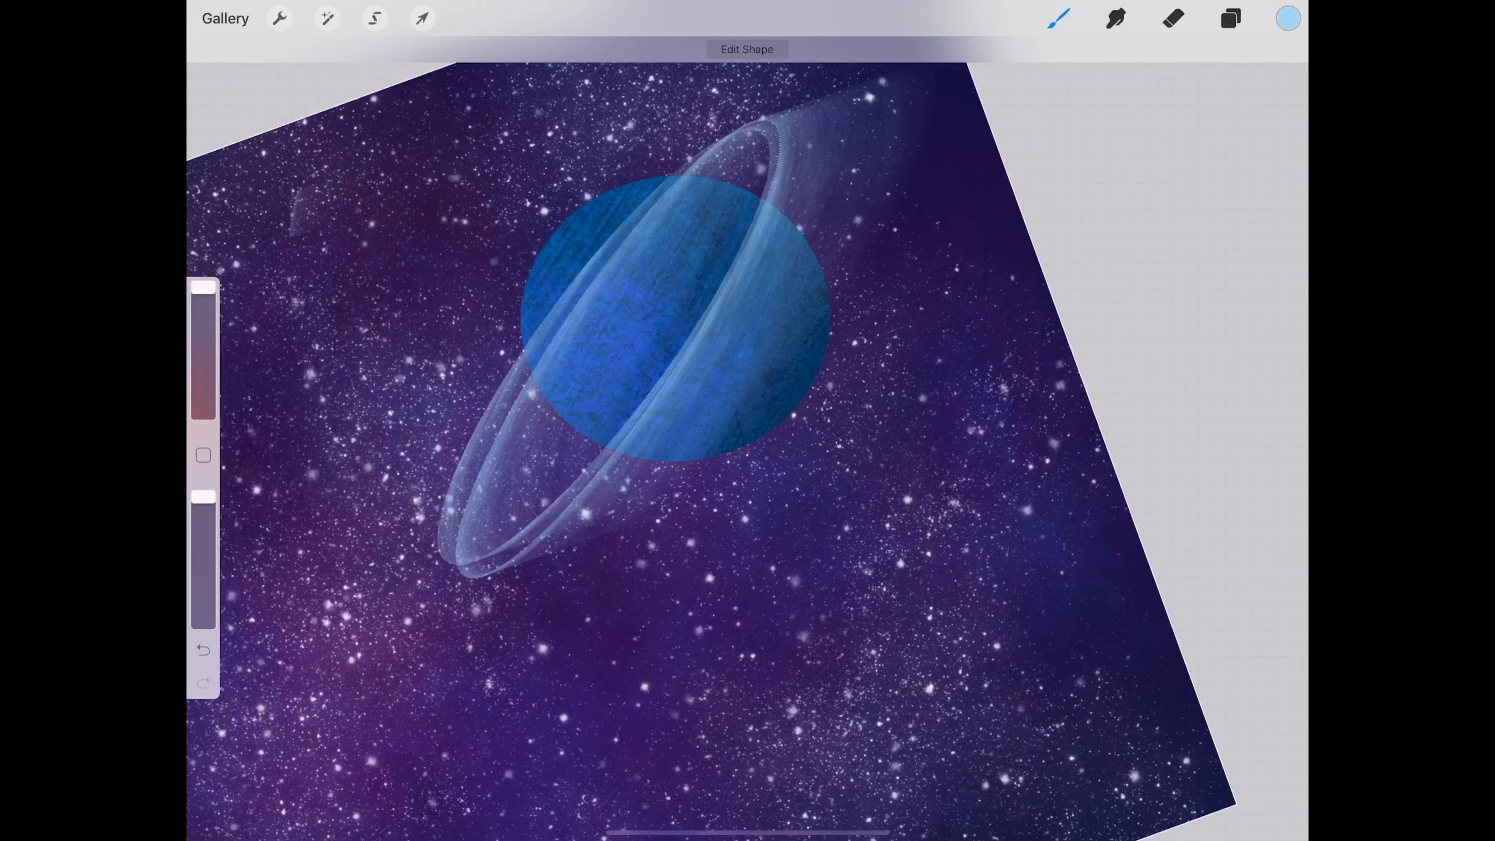
# Step: Warp the rings into a tilted band and erase the section passing behind the planet
pyautogui.click(1231, 18)
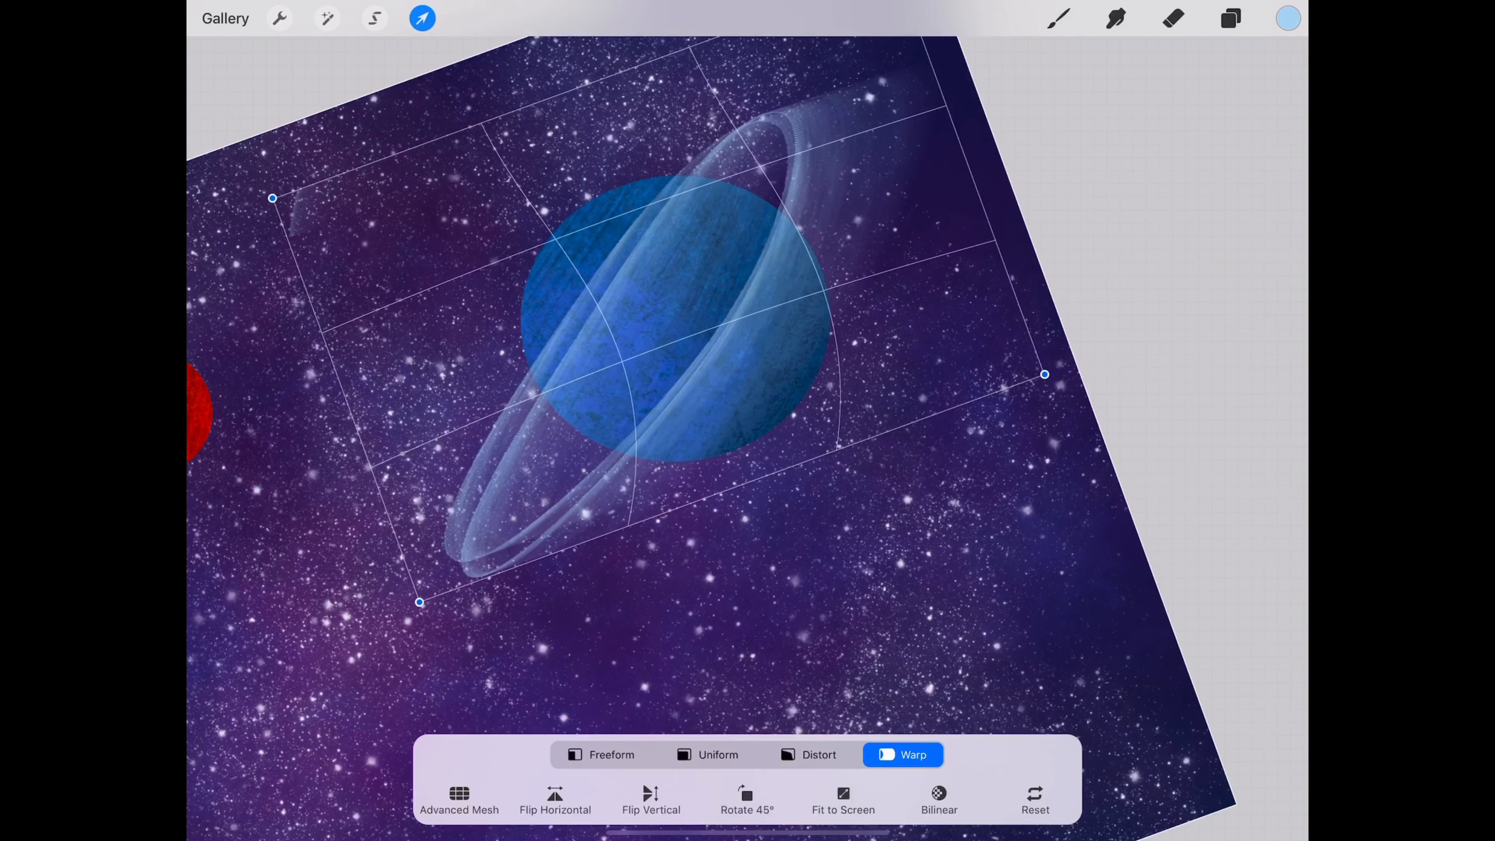
pyautogui.click(717, 754)
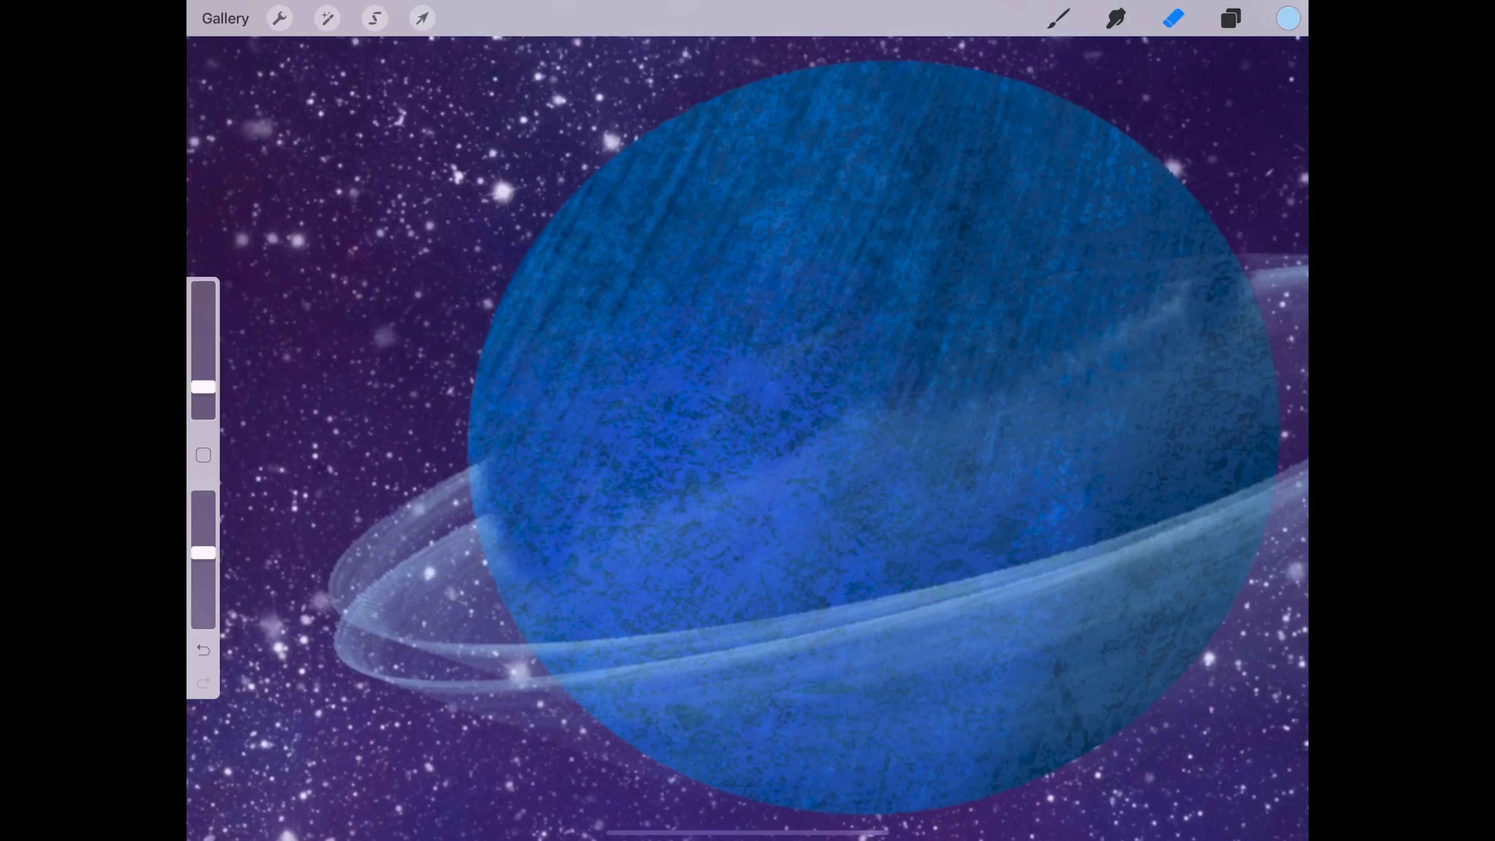
pyautogui.moveTo(667, 496); pyautogui.dragTo(1182, 296)
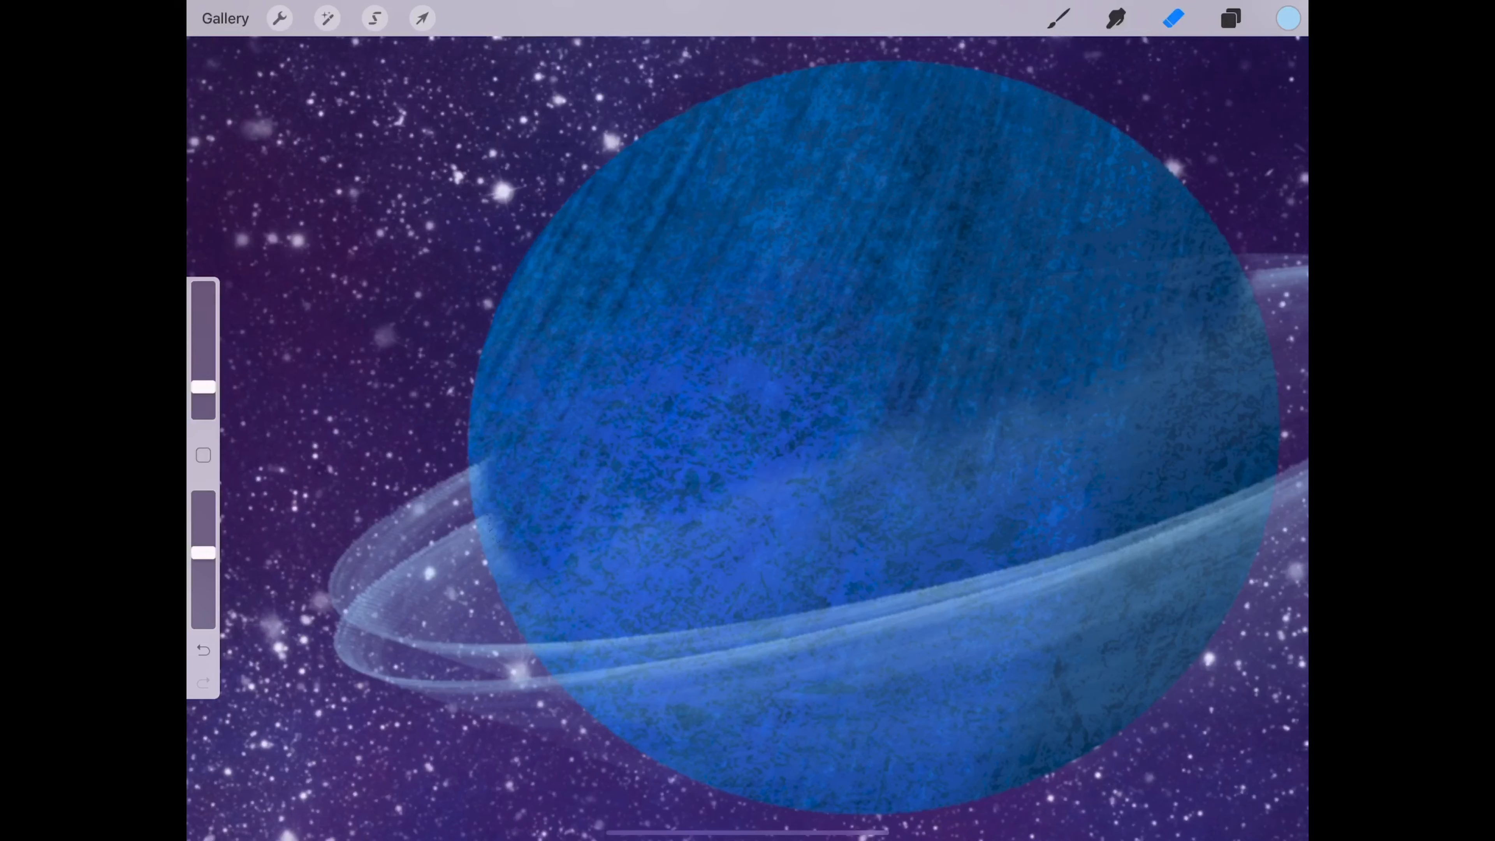